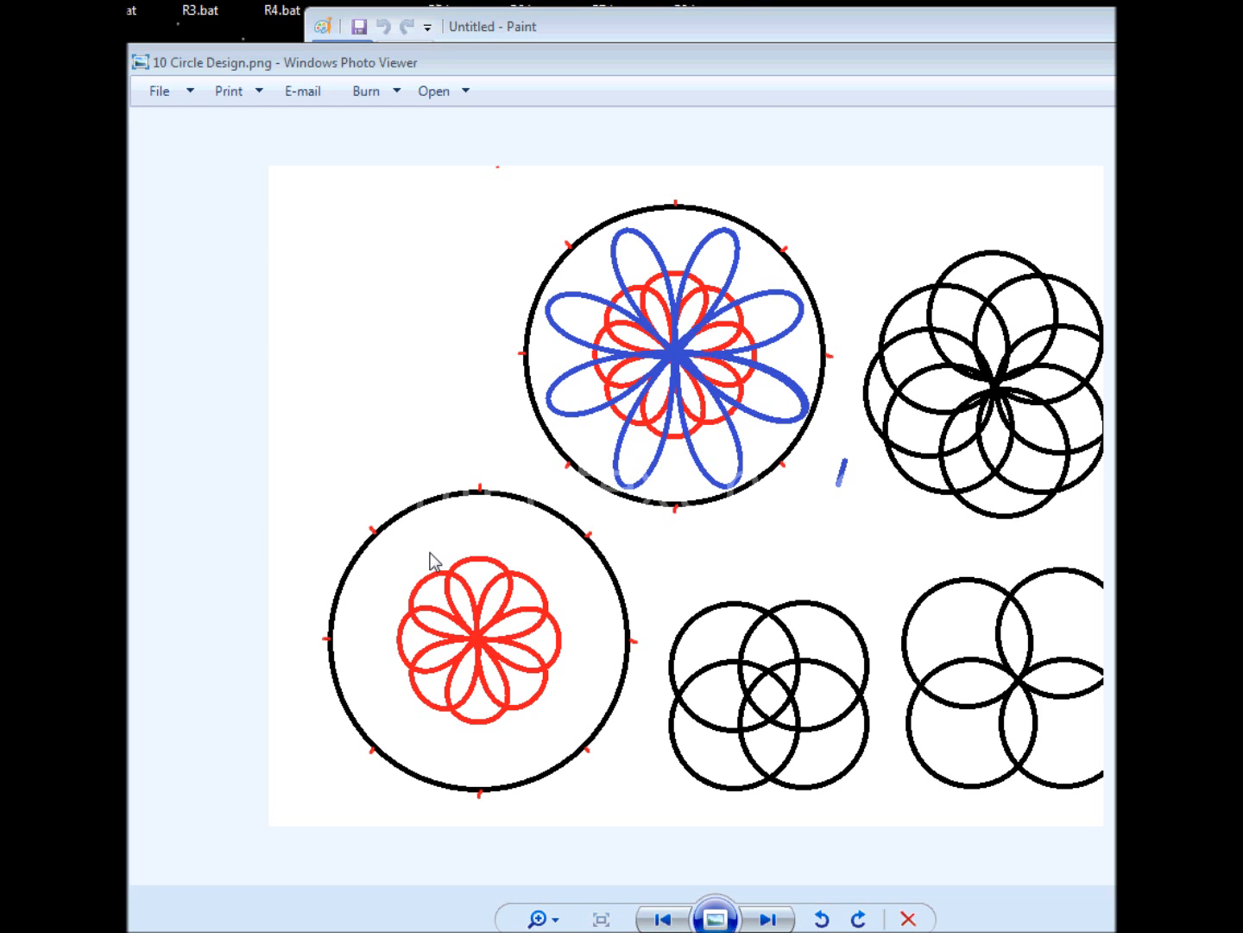
mouse_move(435, 435)
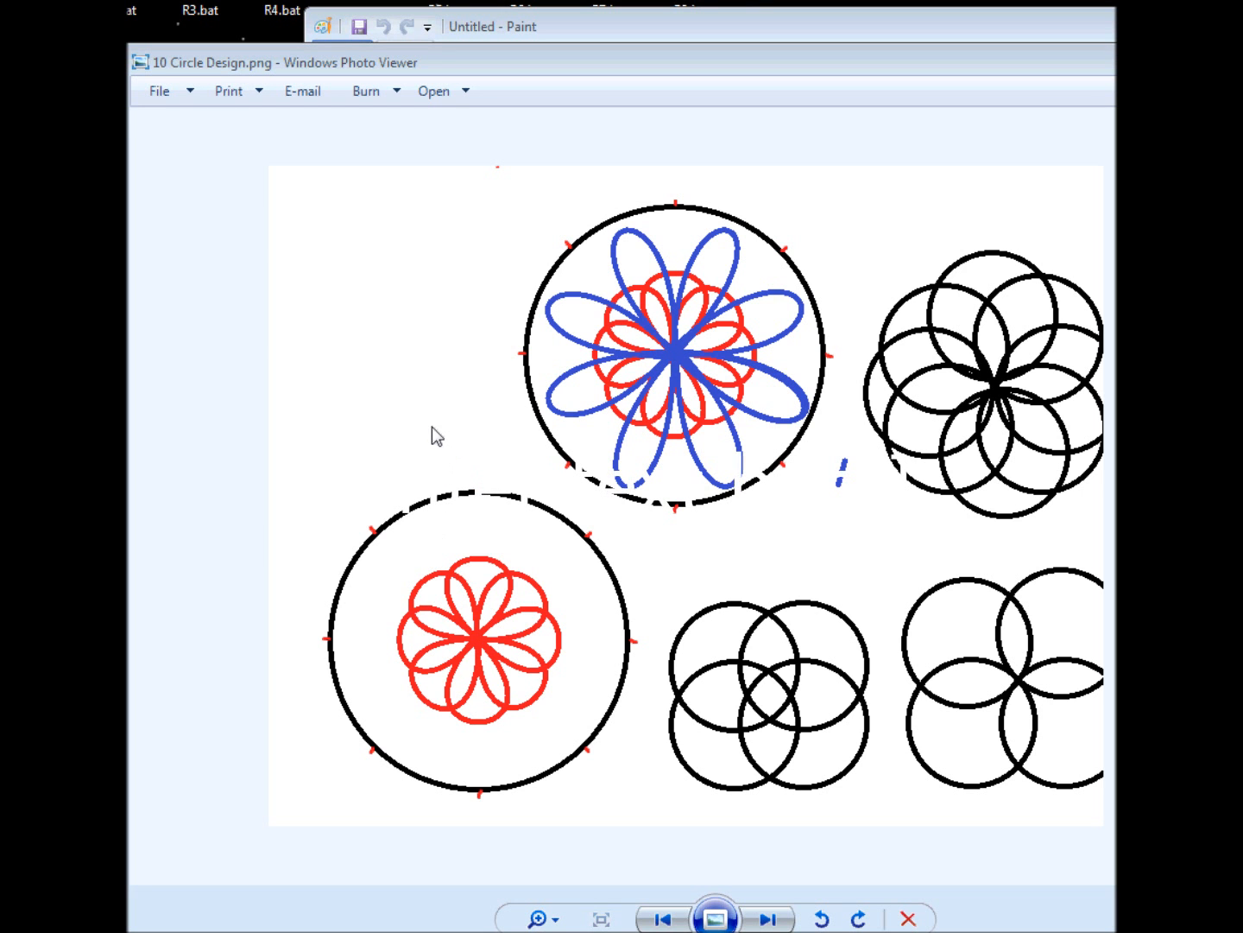
mouse_move(722, 318)
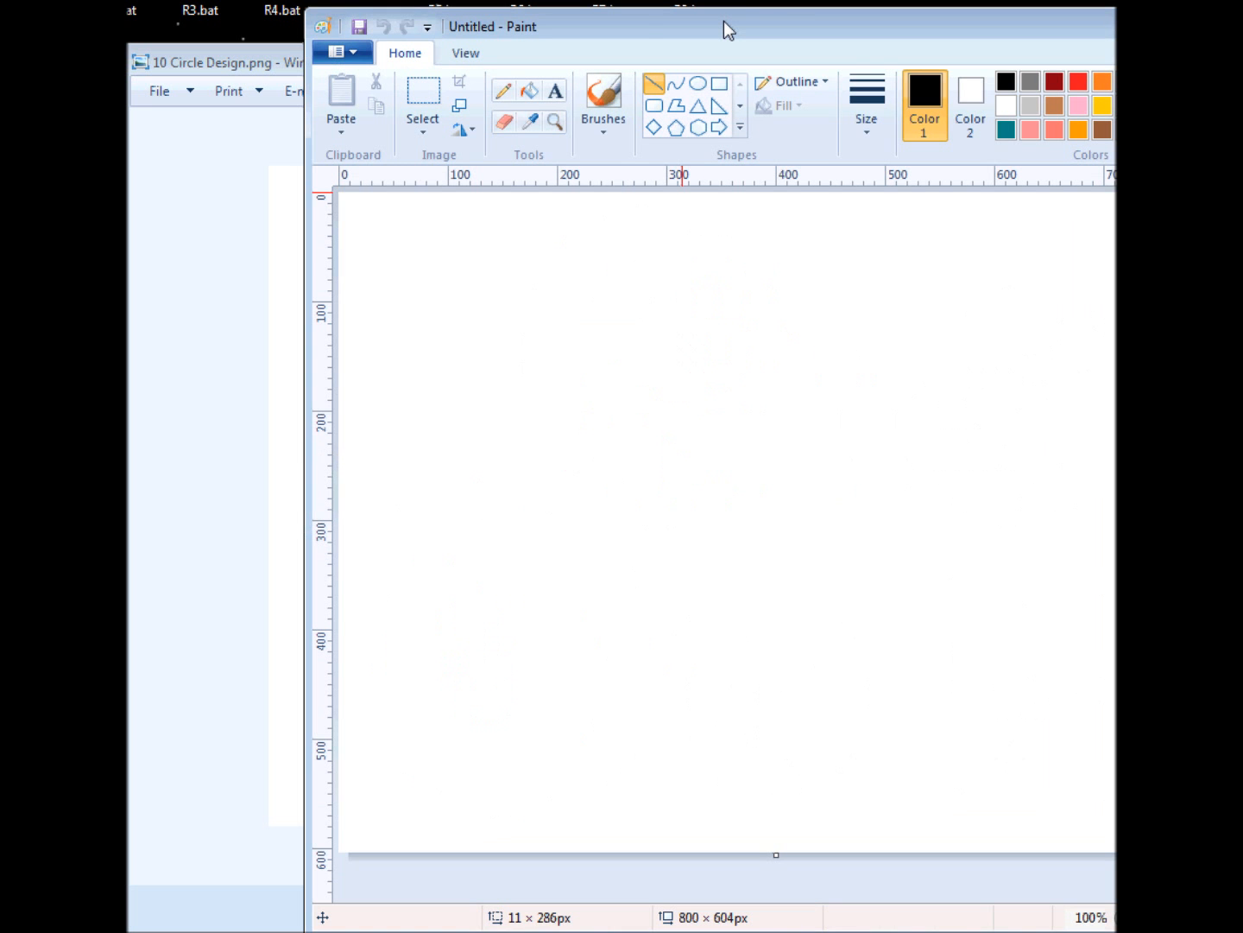
mouse_move(245, 42)
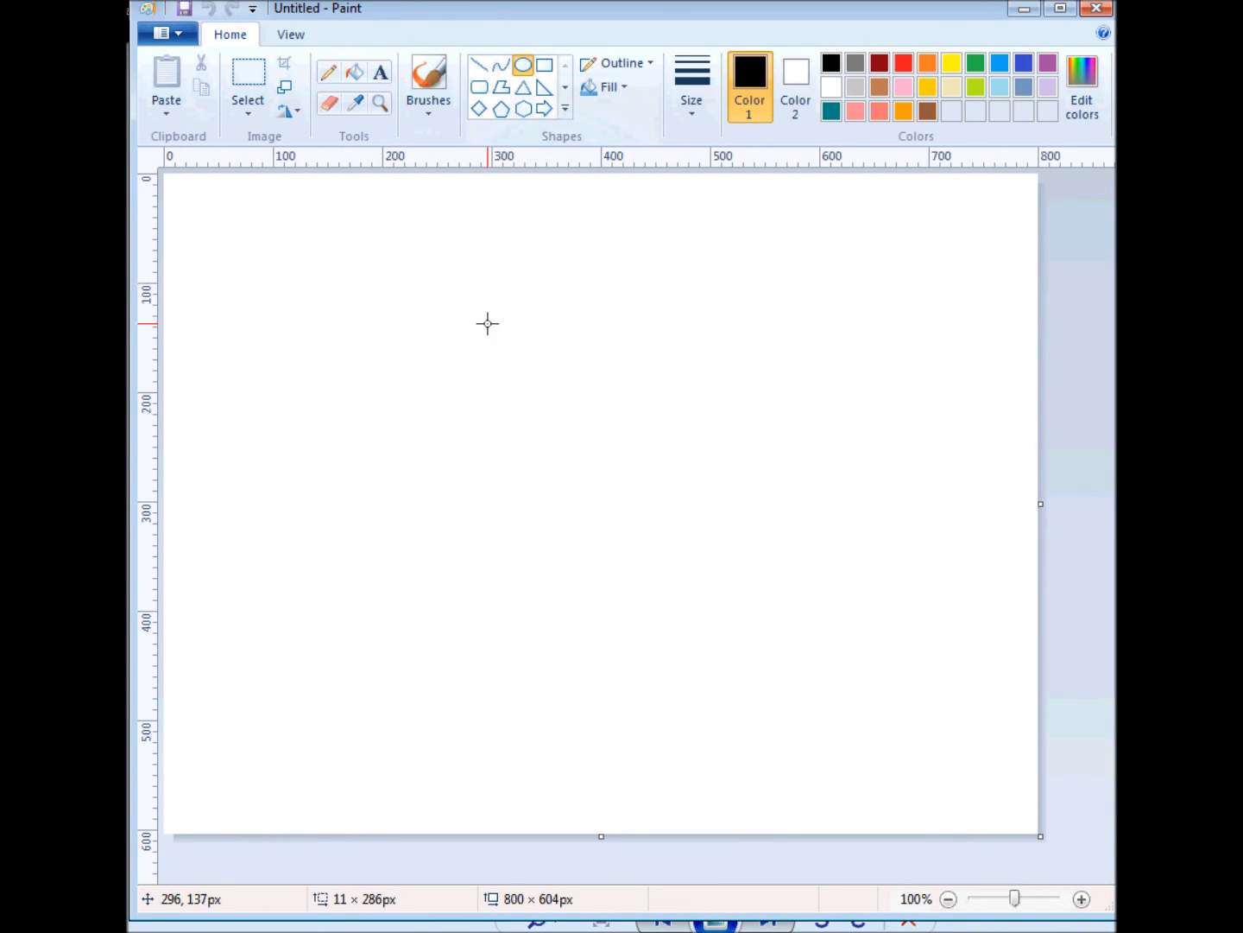
mouse_move(465, 326)
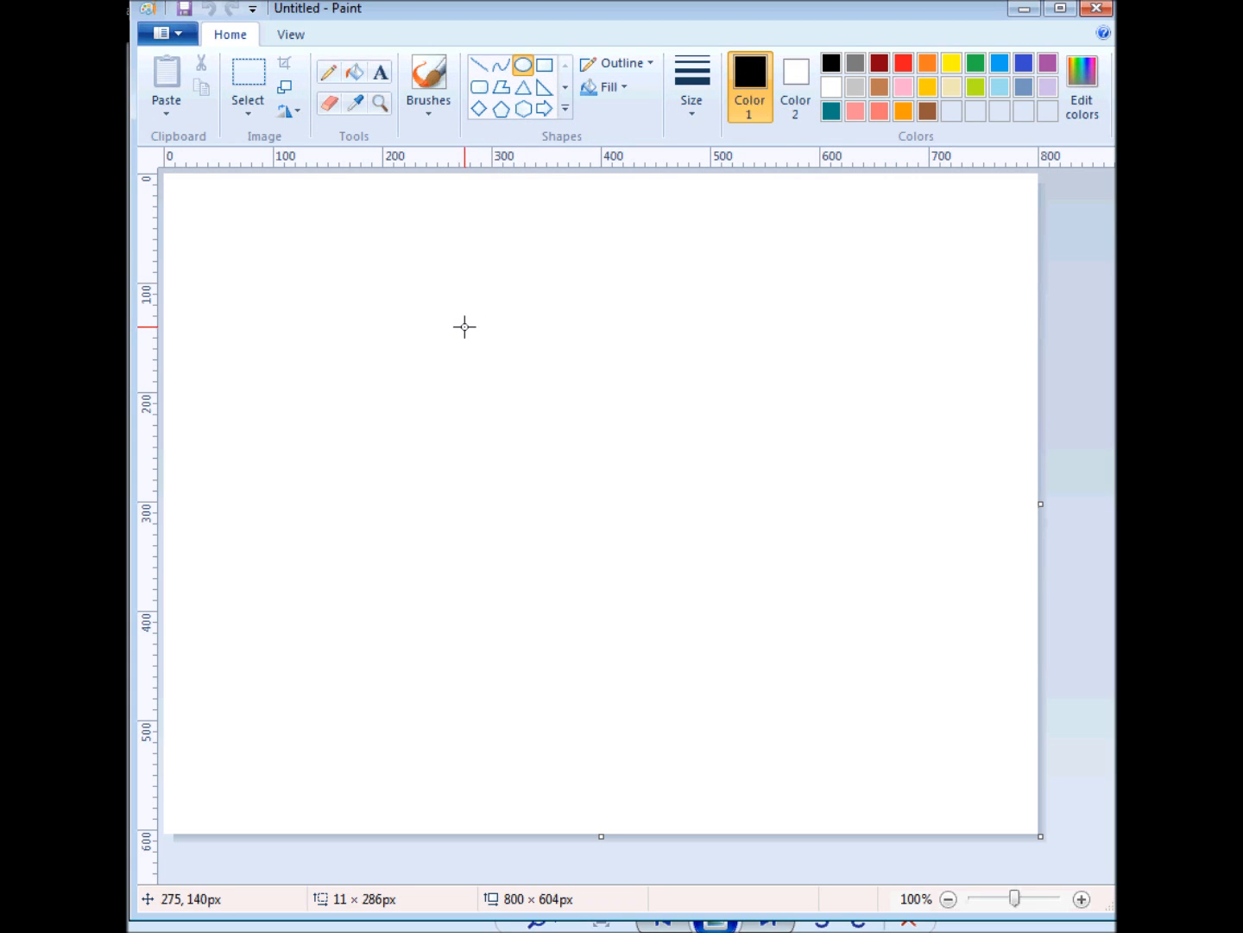
mouse_move(408, 293)
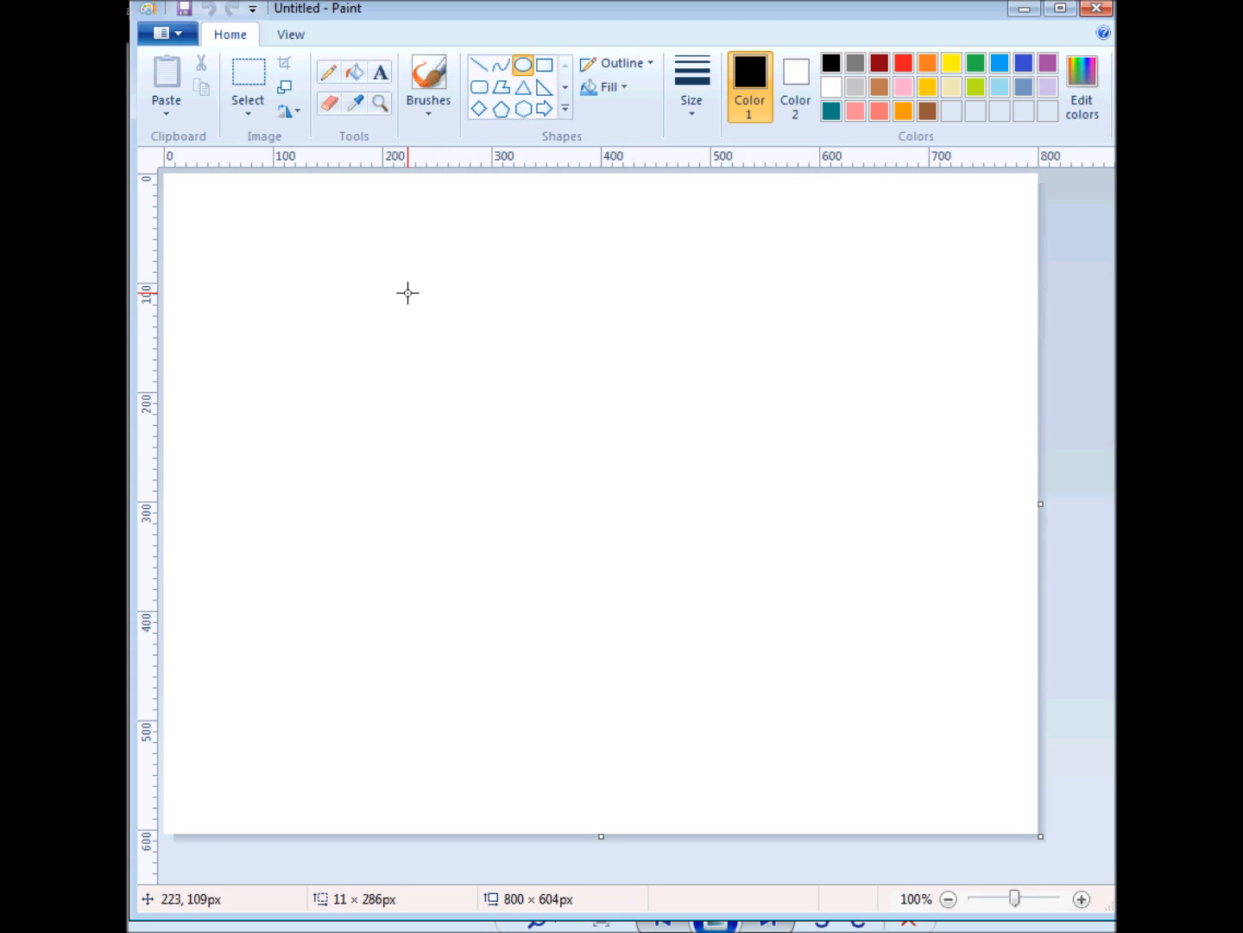
mouse_move(376, 276)
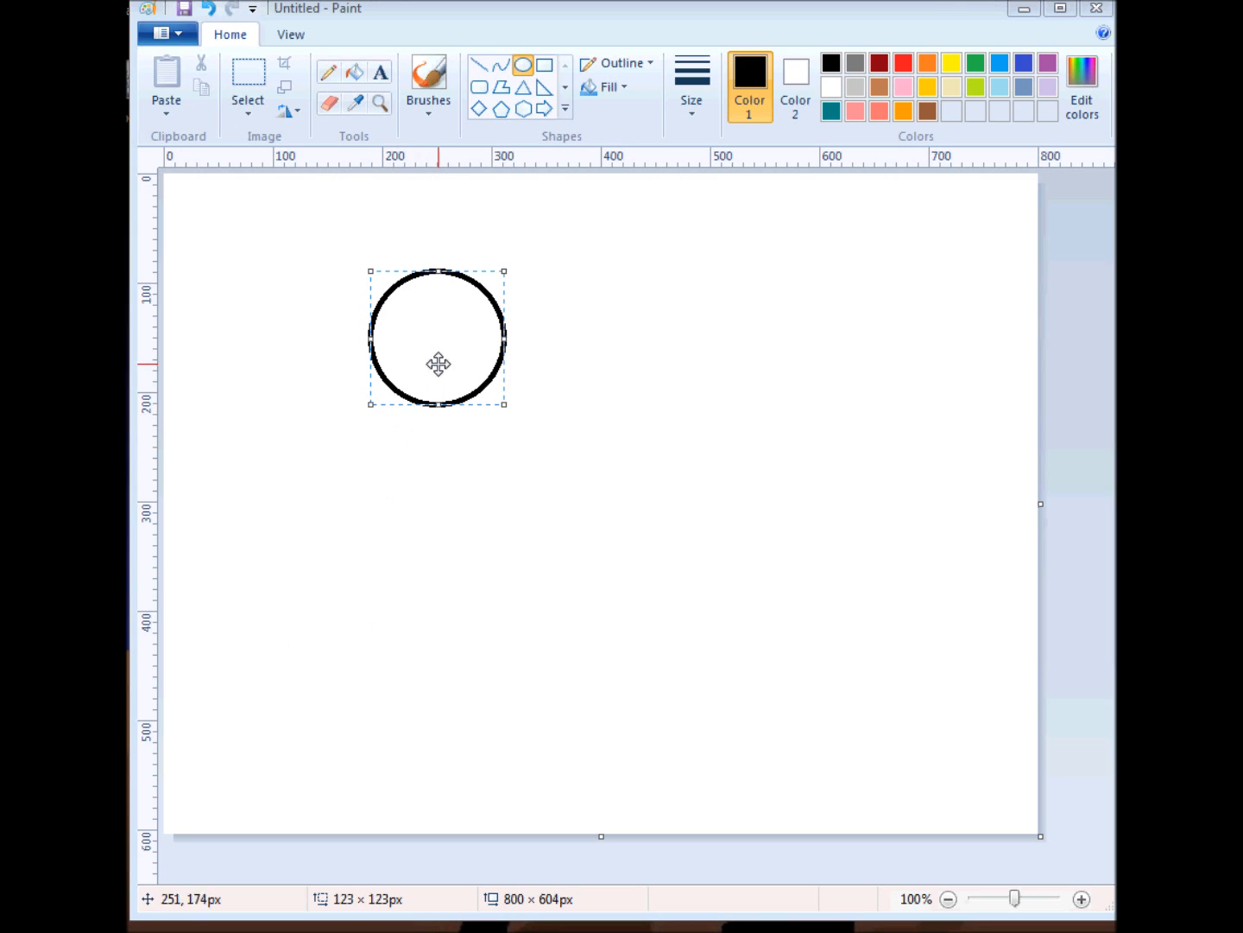
mouse_move(440, 331)
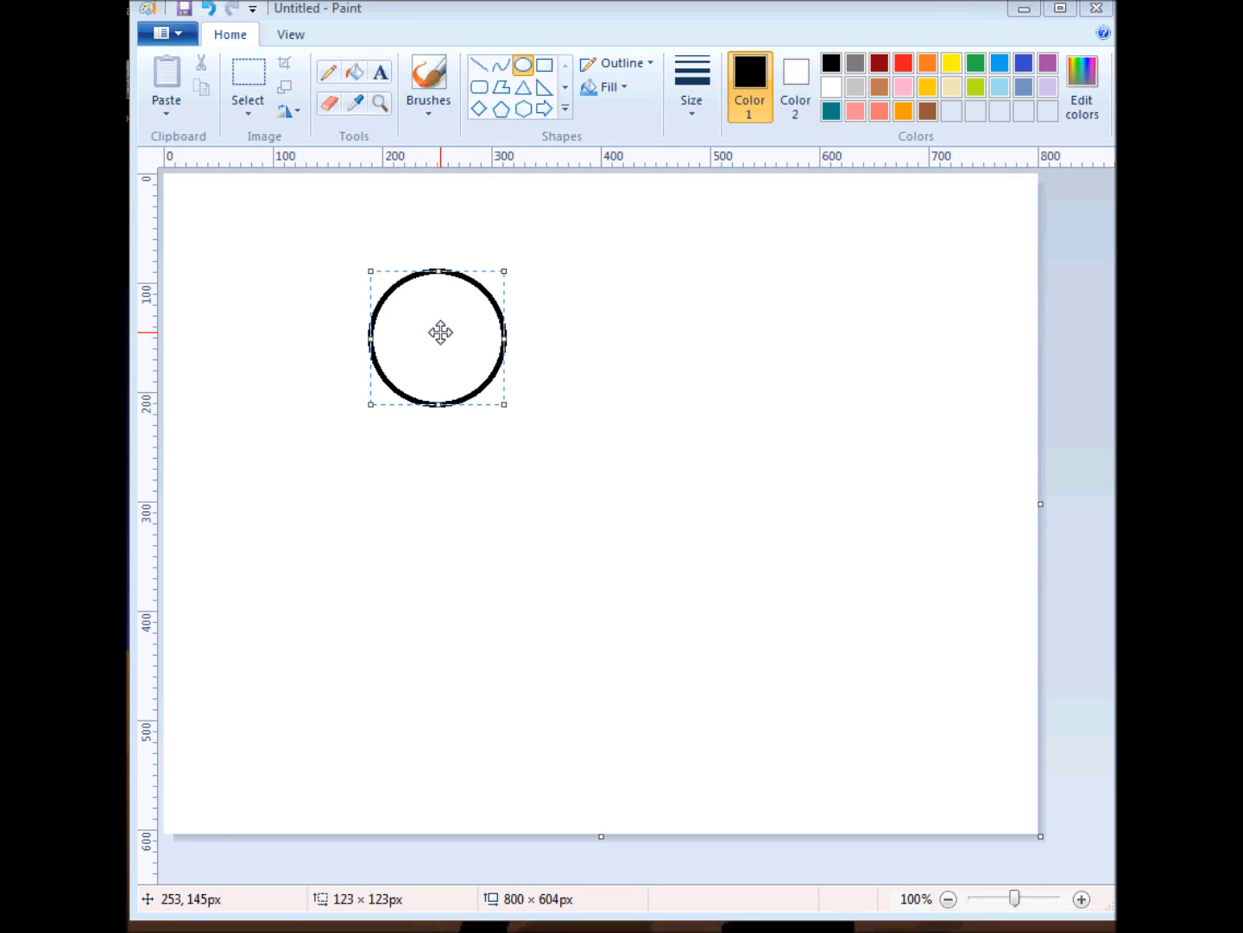
Step: Commit the drawn black outline circle in the upper-left area of the canvas
right_click(440, 333)
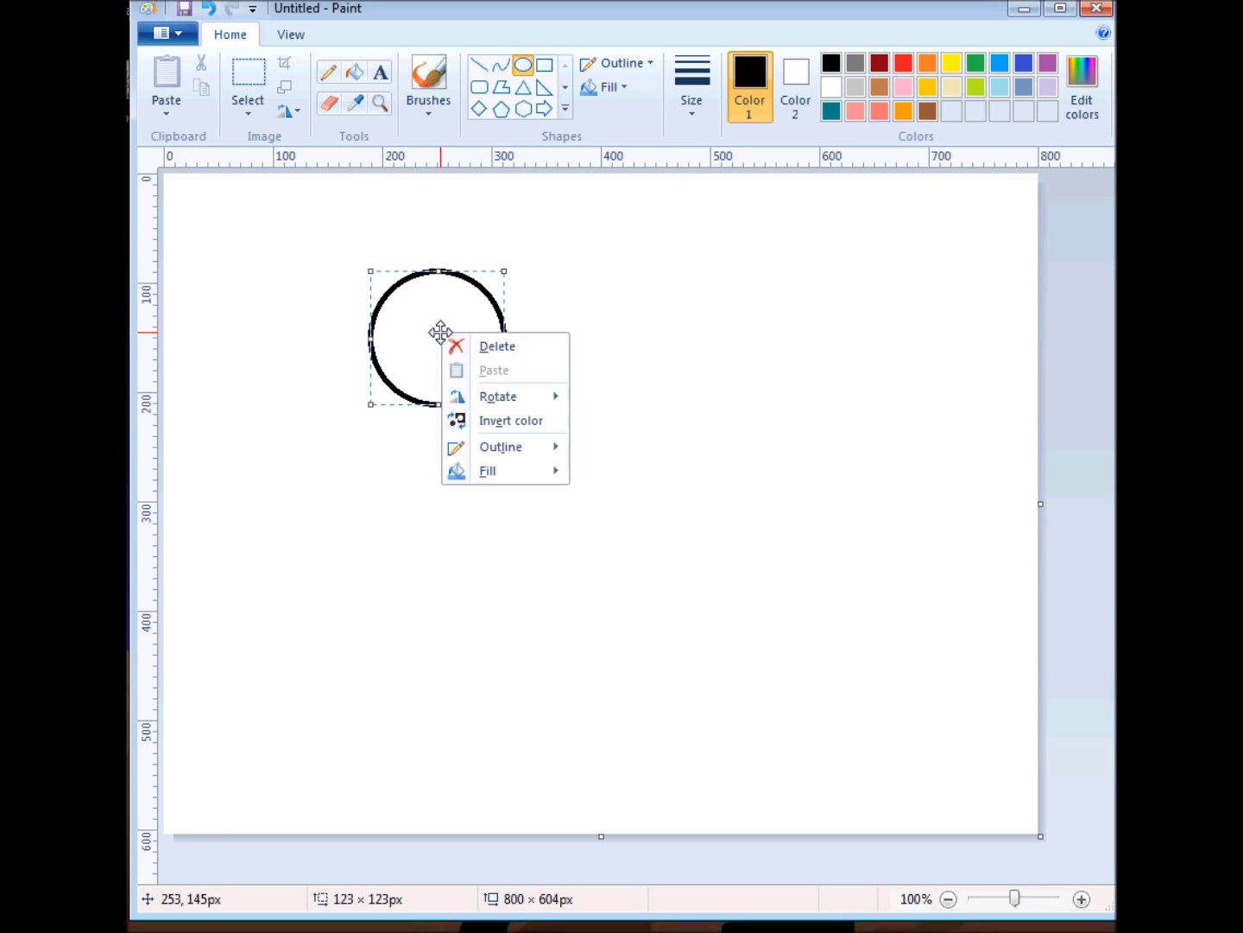
mouse_move(649, 385)
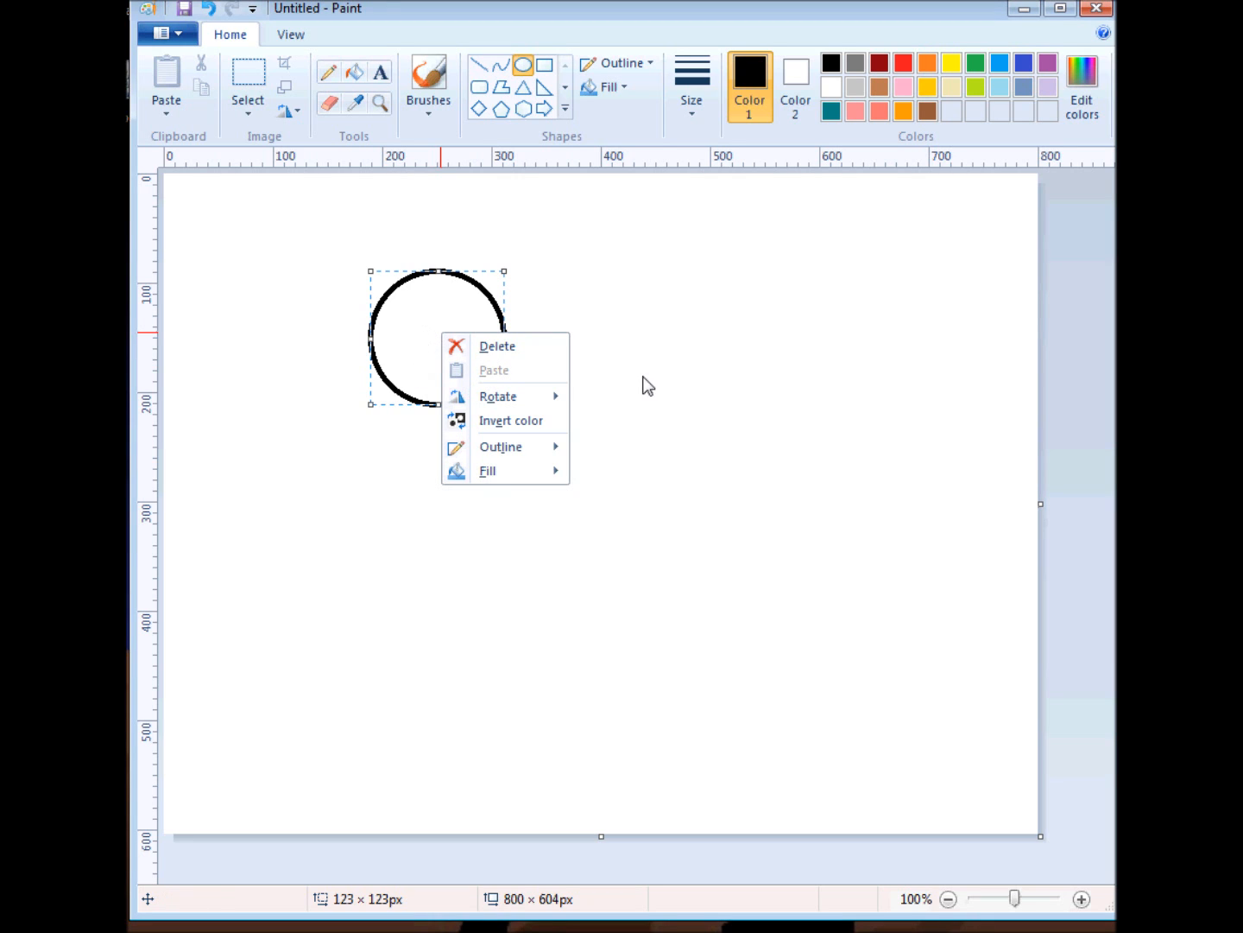
click(615, 342)
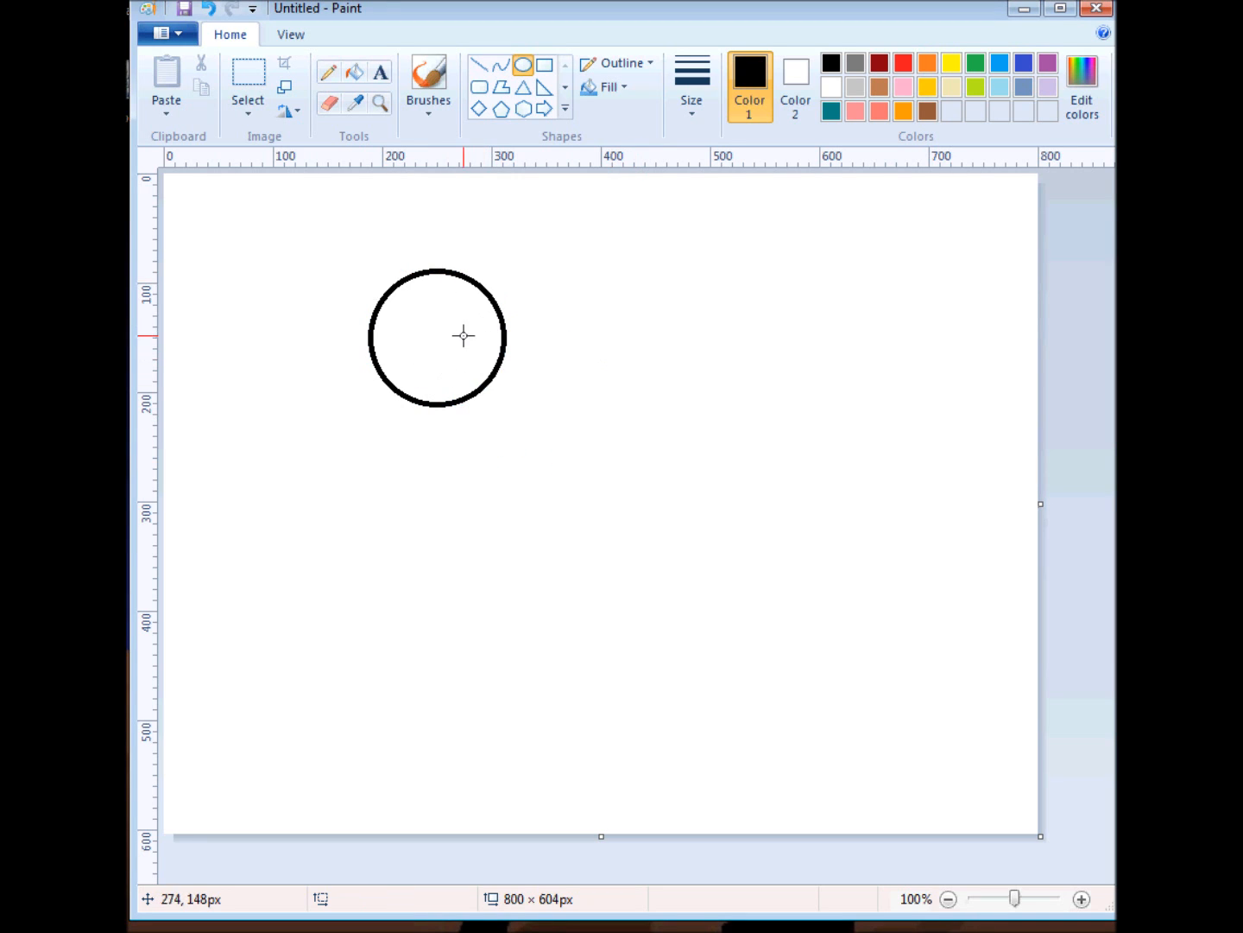
Step: Box-select the black circle and copy it to the clipboard
click(248, 83)
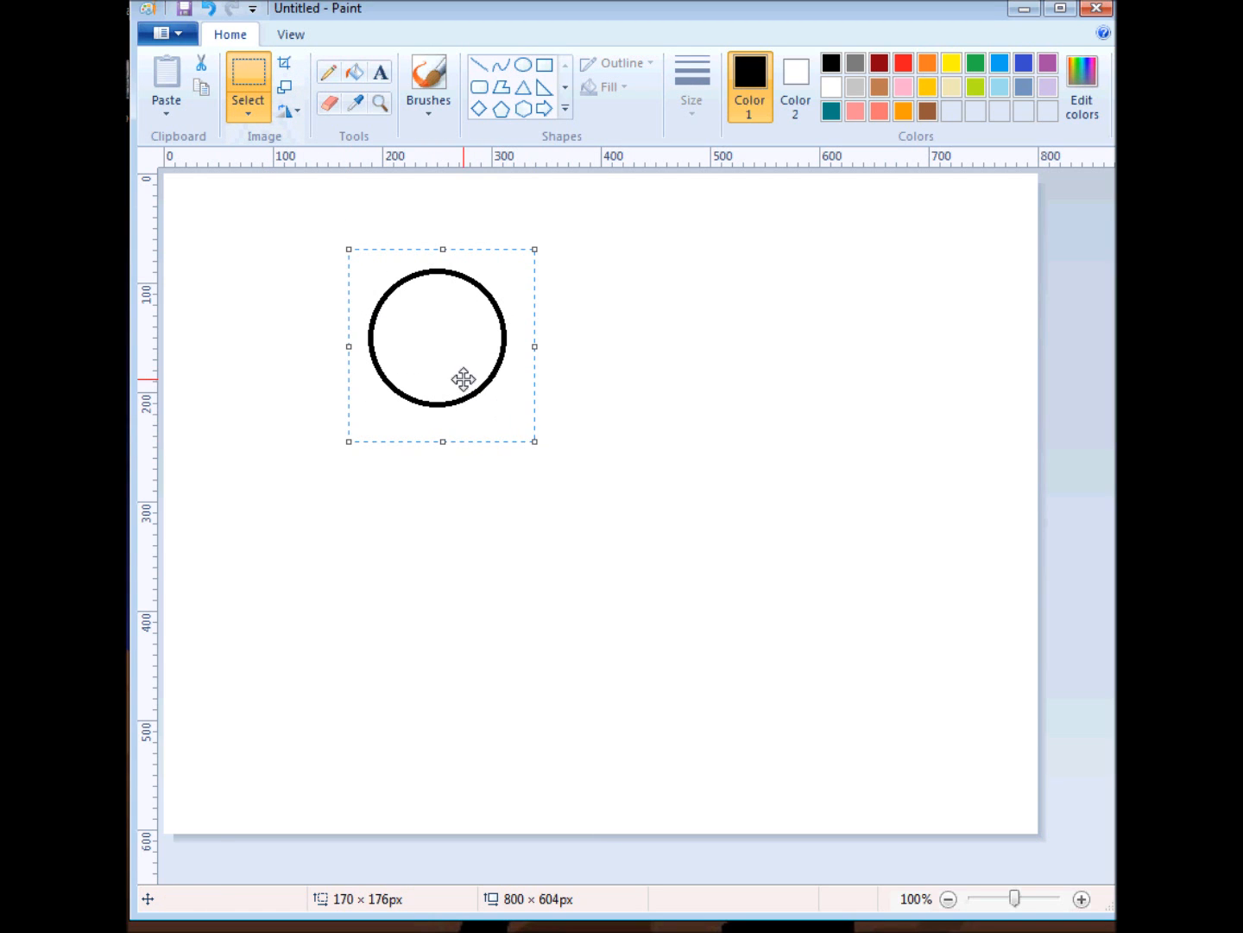
right_click(463, 380)
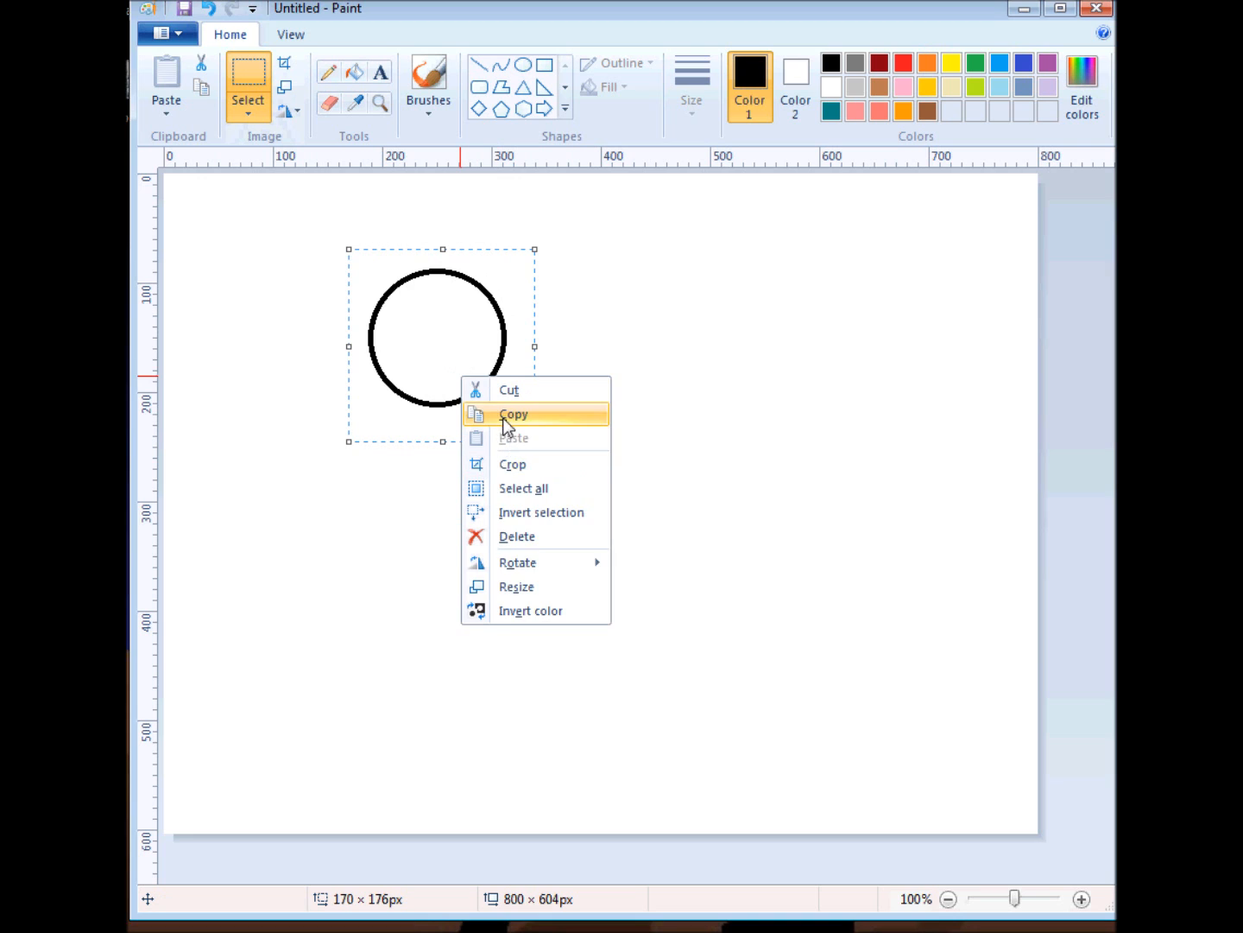
click(513, 415)
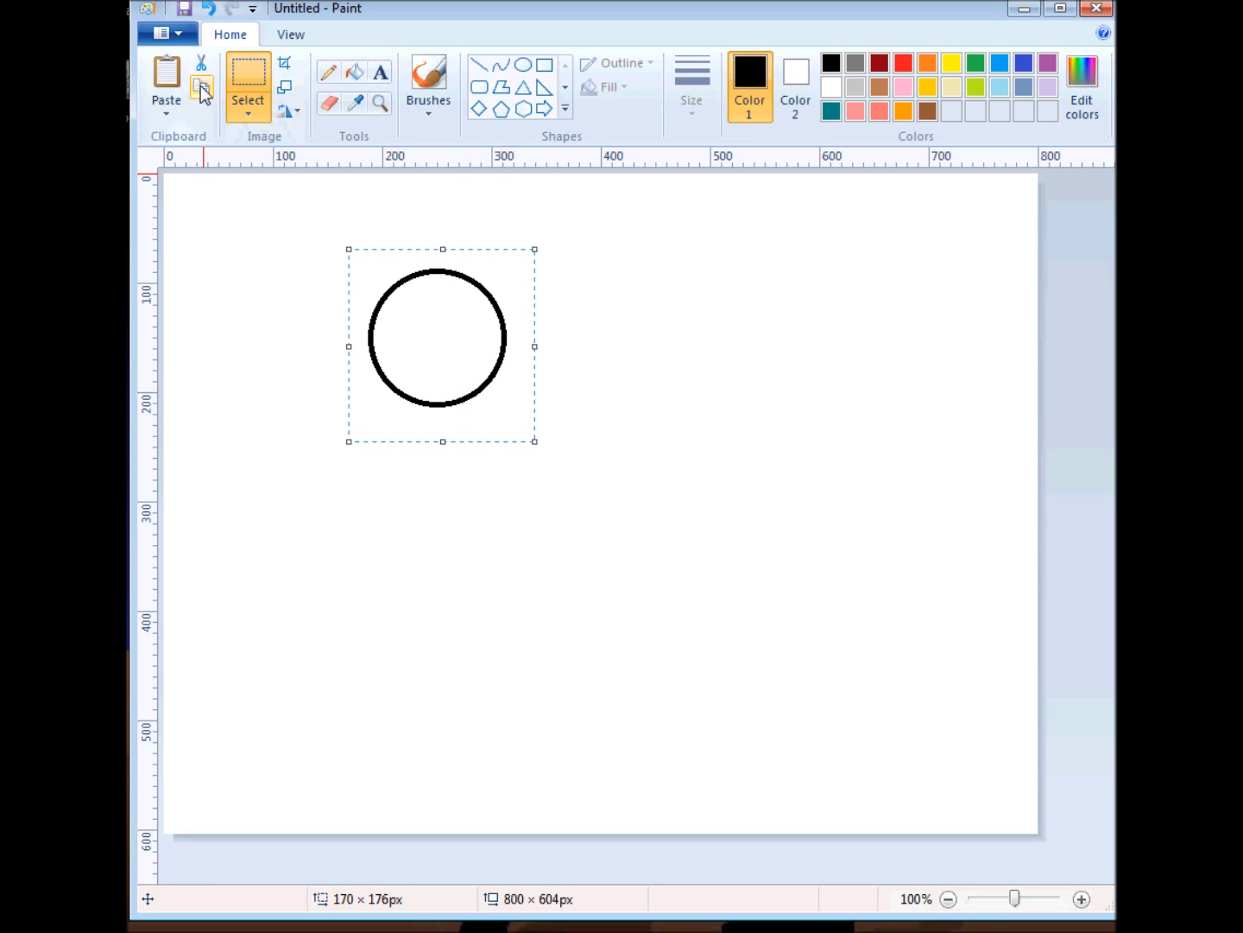
mouse_move(200, 90)
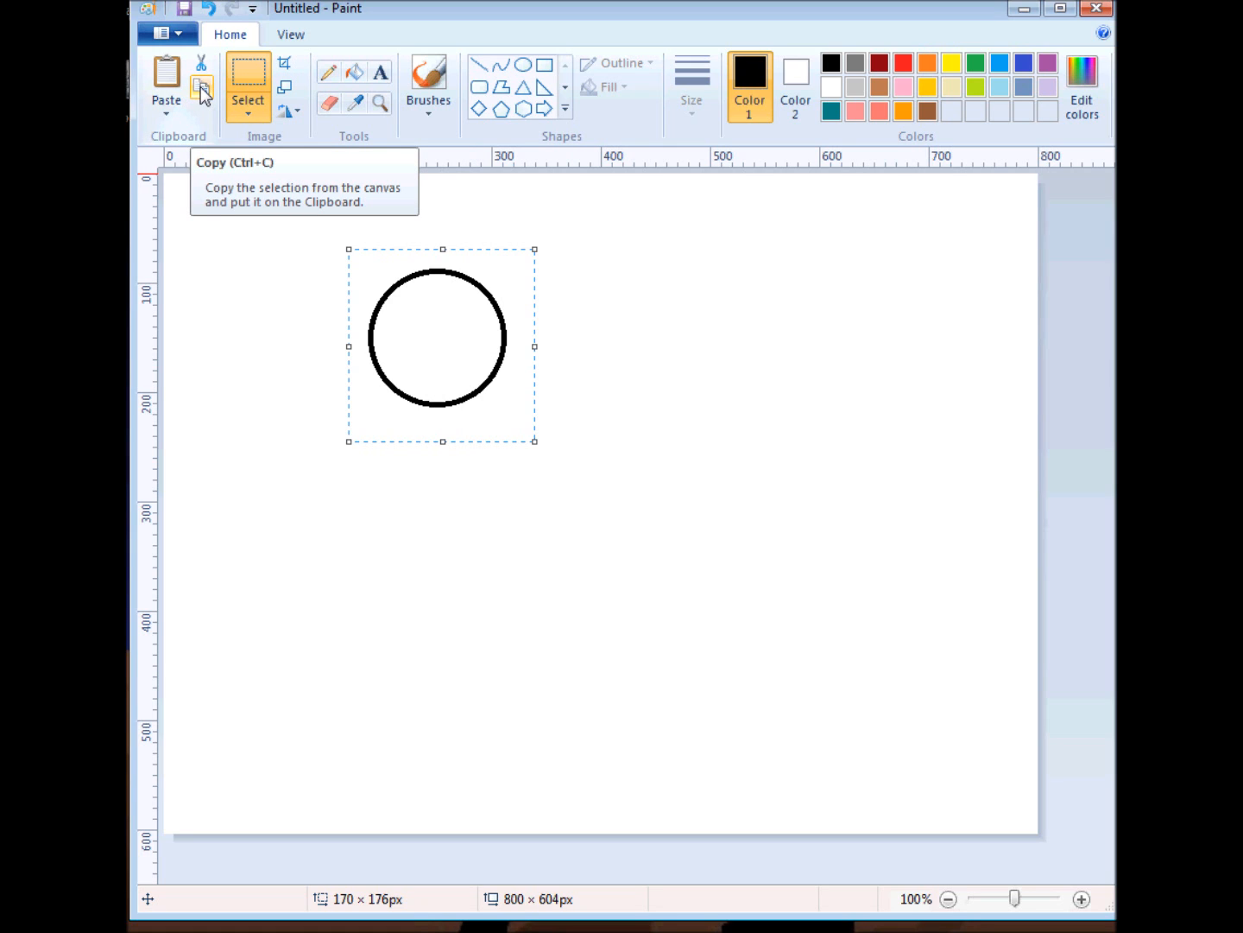
mouse_move(166, 73)
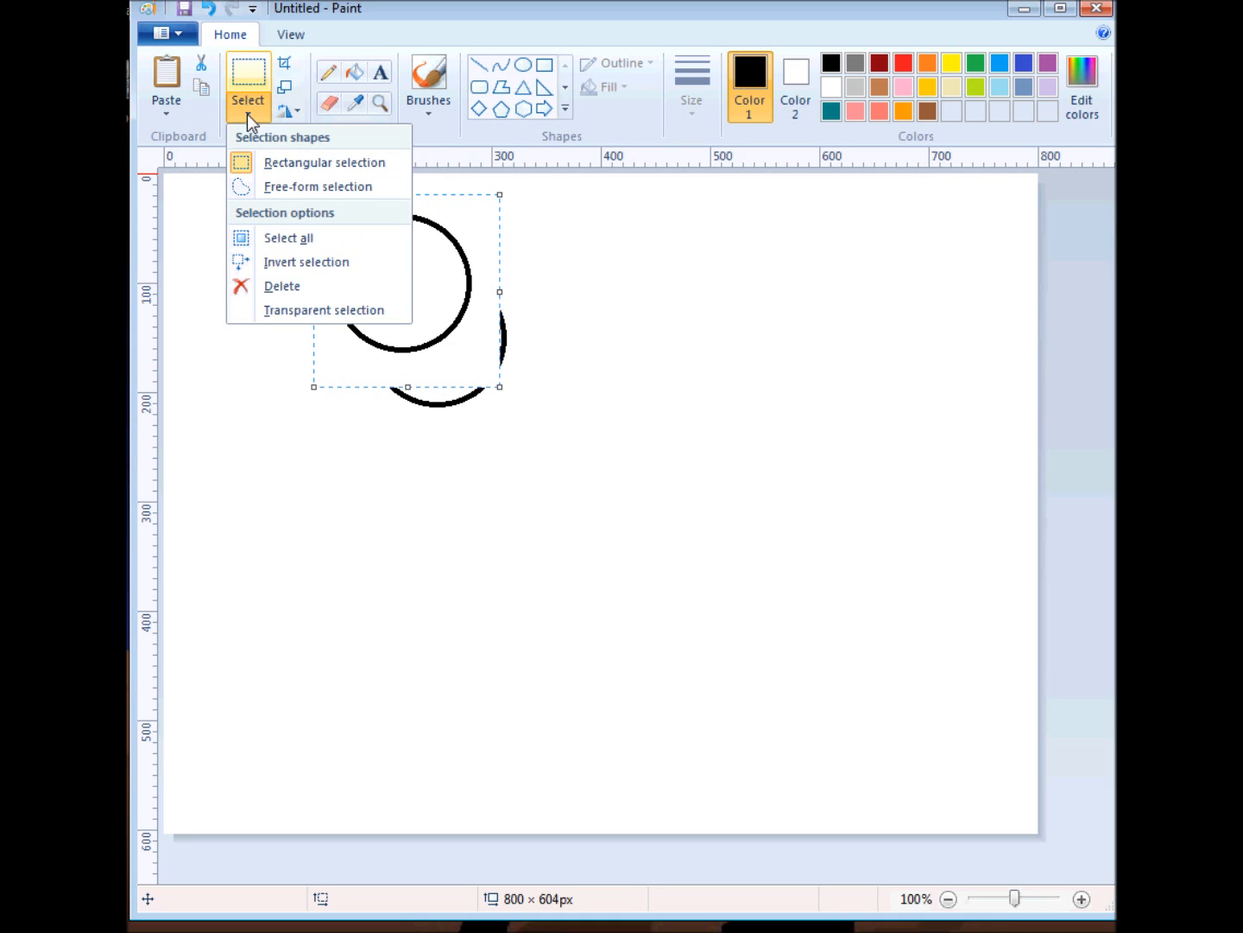
mouse_move(325, 309)
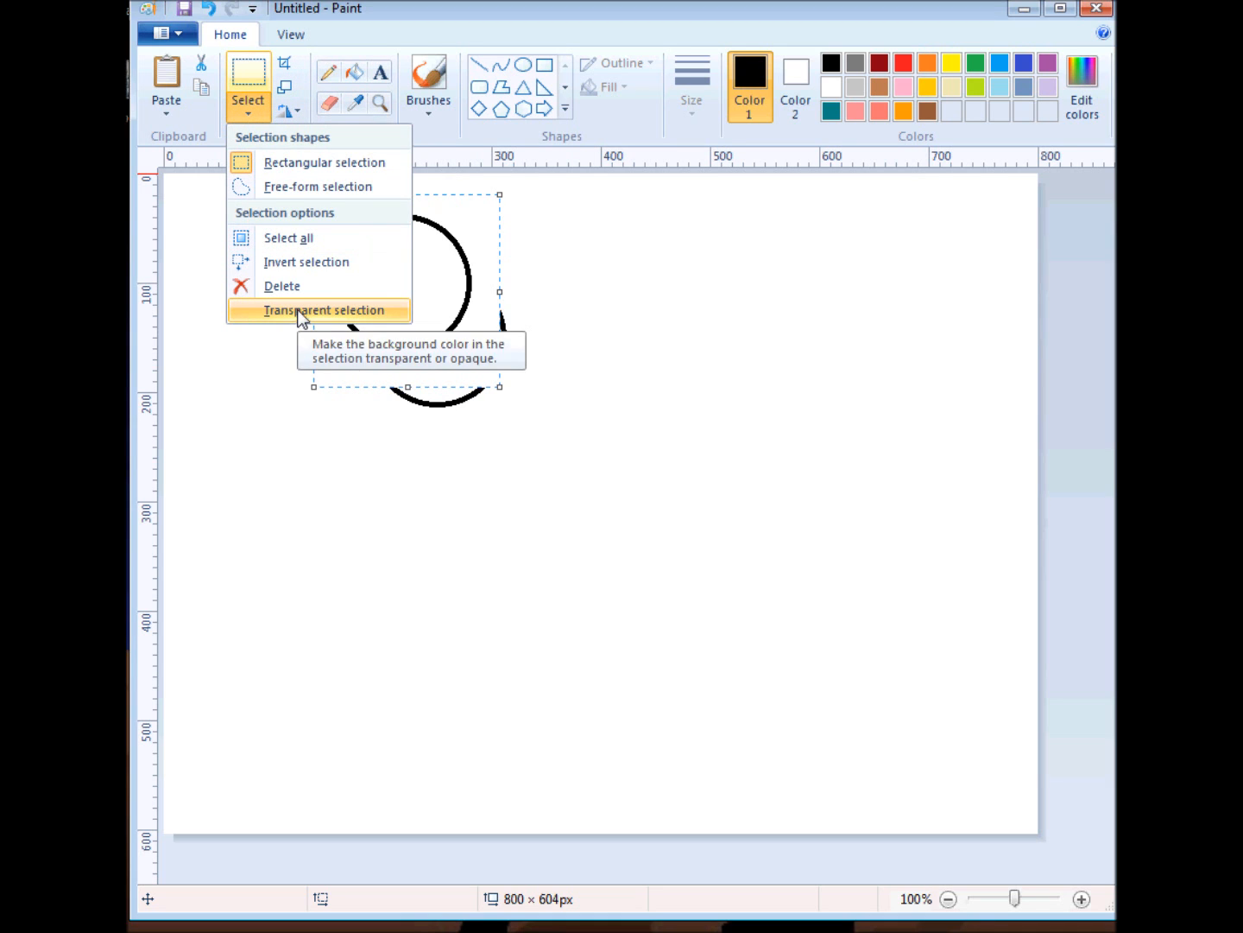
Step: Make selections transparent and paste overlapping circle copies around the shared centre
click(325, 311)
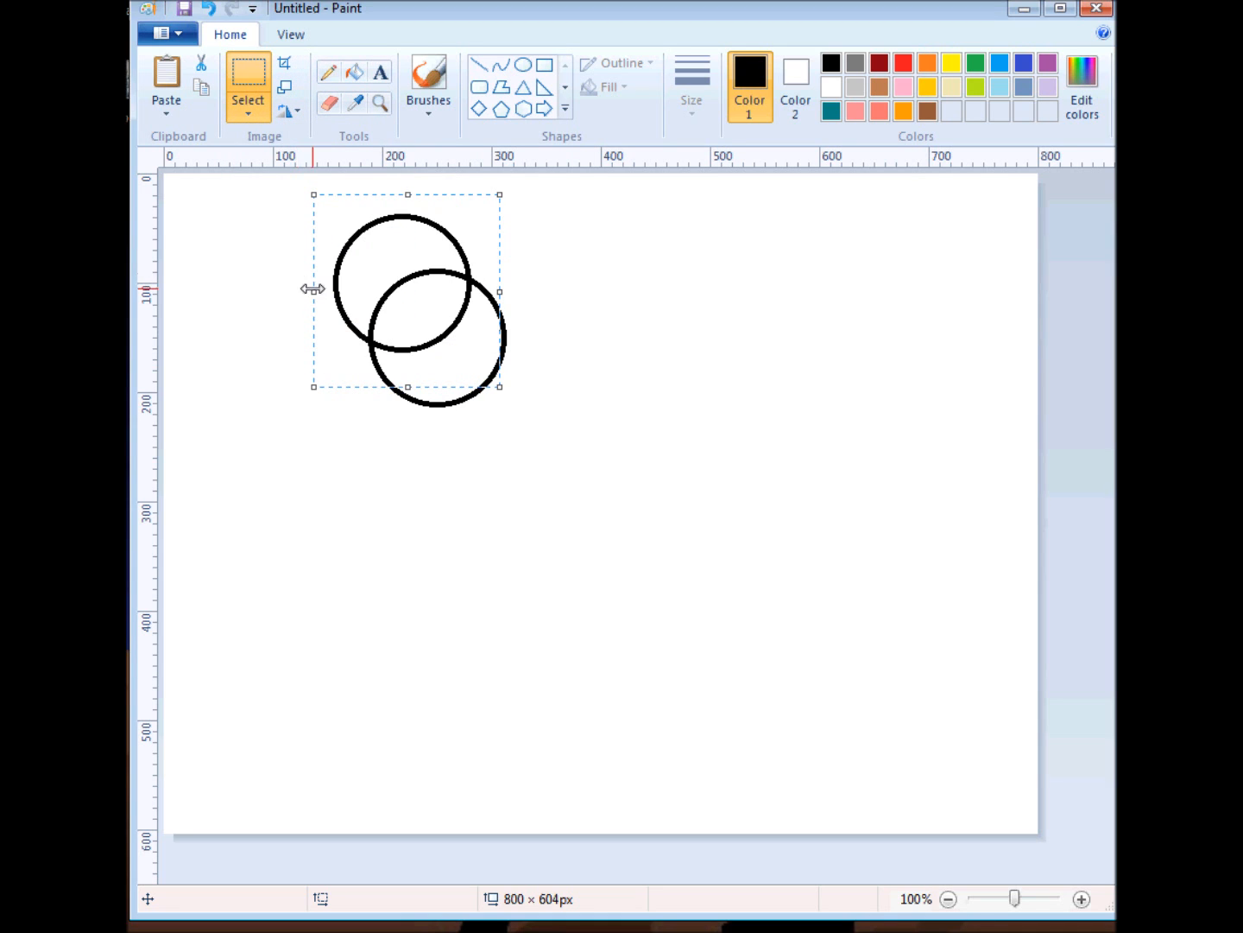
mouse_move(794, 83)
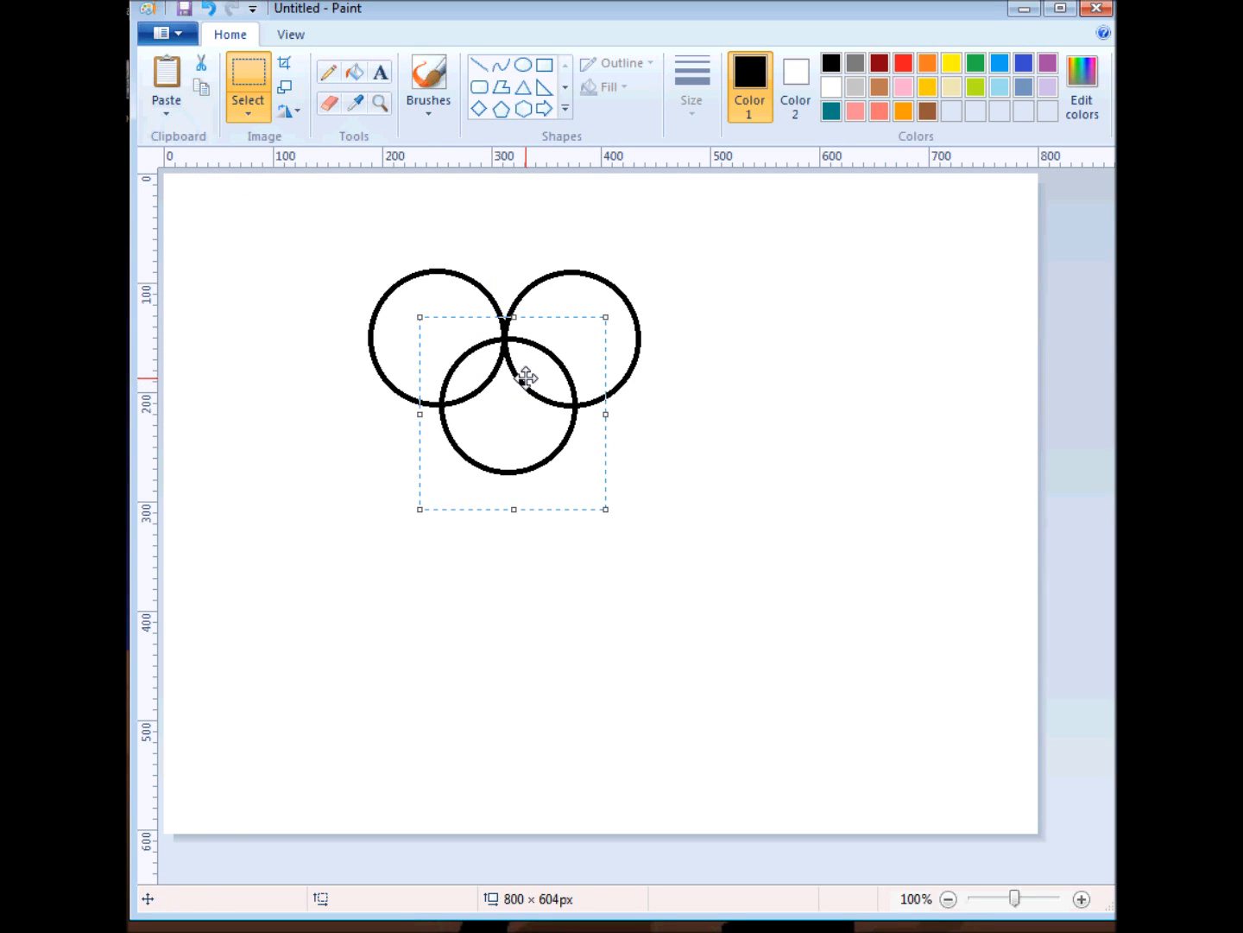
click(165, 83)
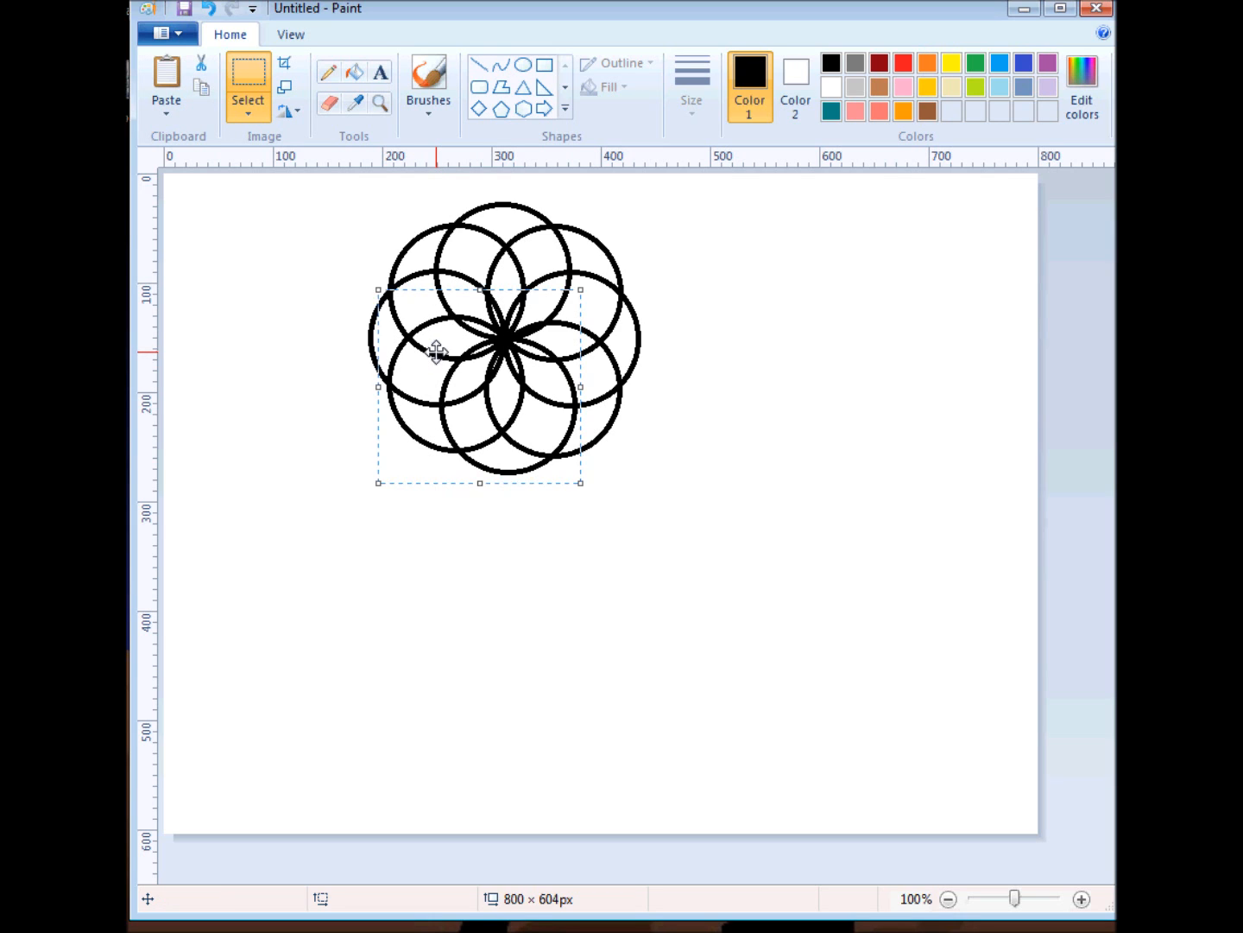
mouse_move(579, 364)
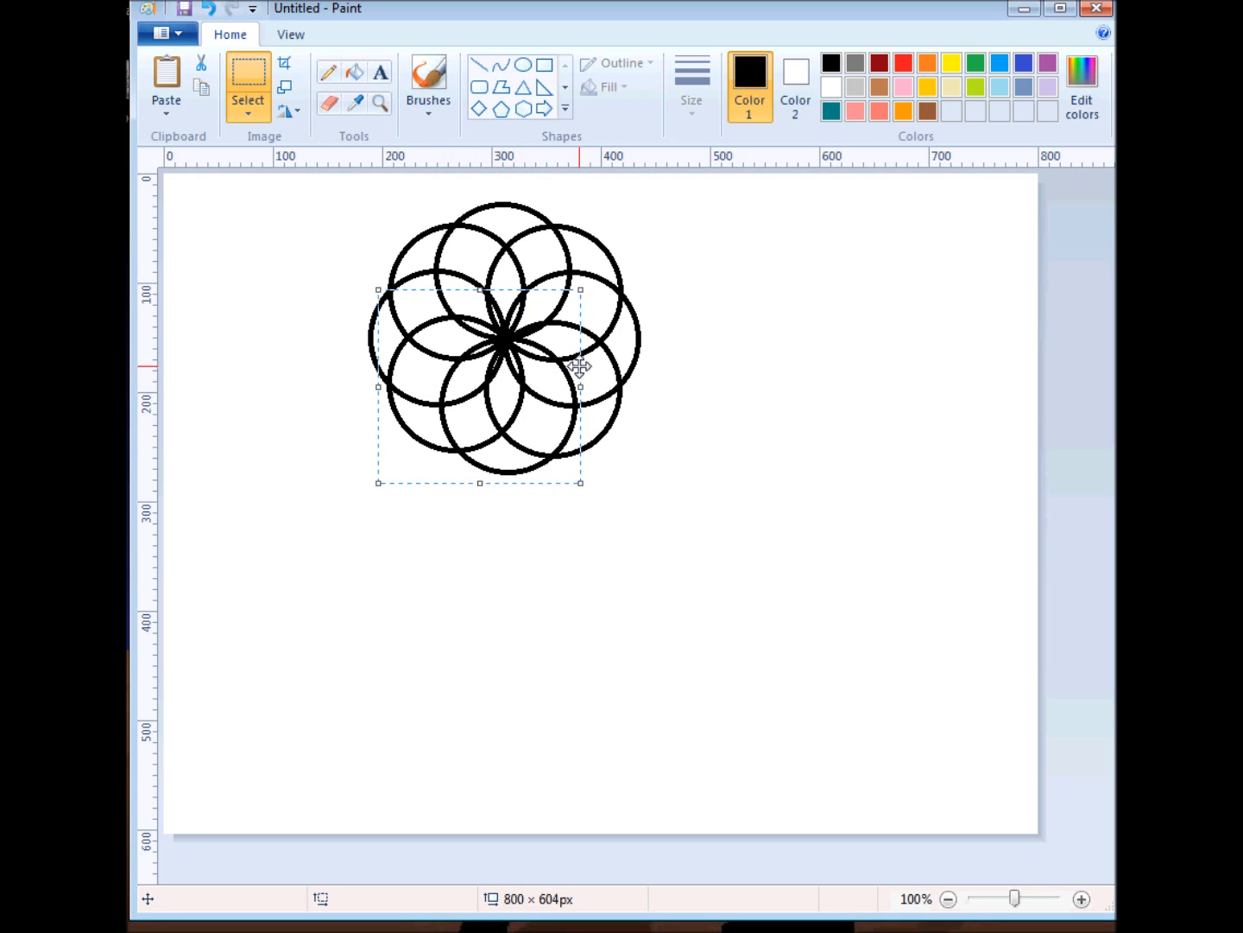
Step: Place the last rosette circle, pick a custom dark purple and fill a central petal with it
click(799, 390)
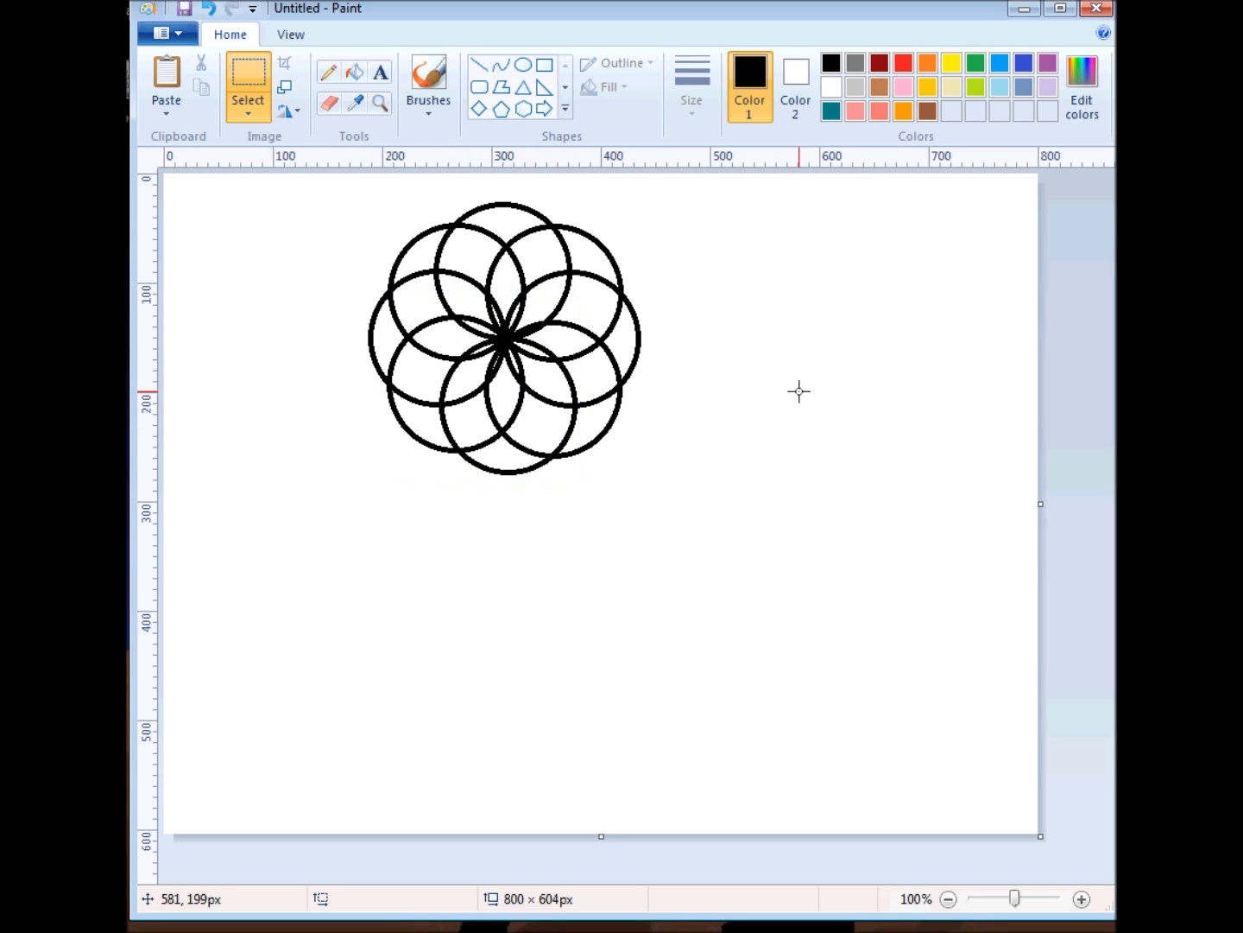
mouse_move(960, 148)
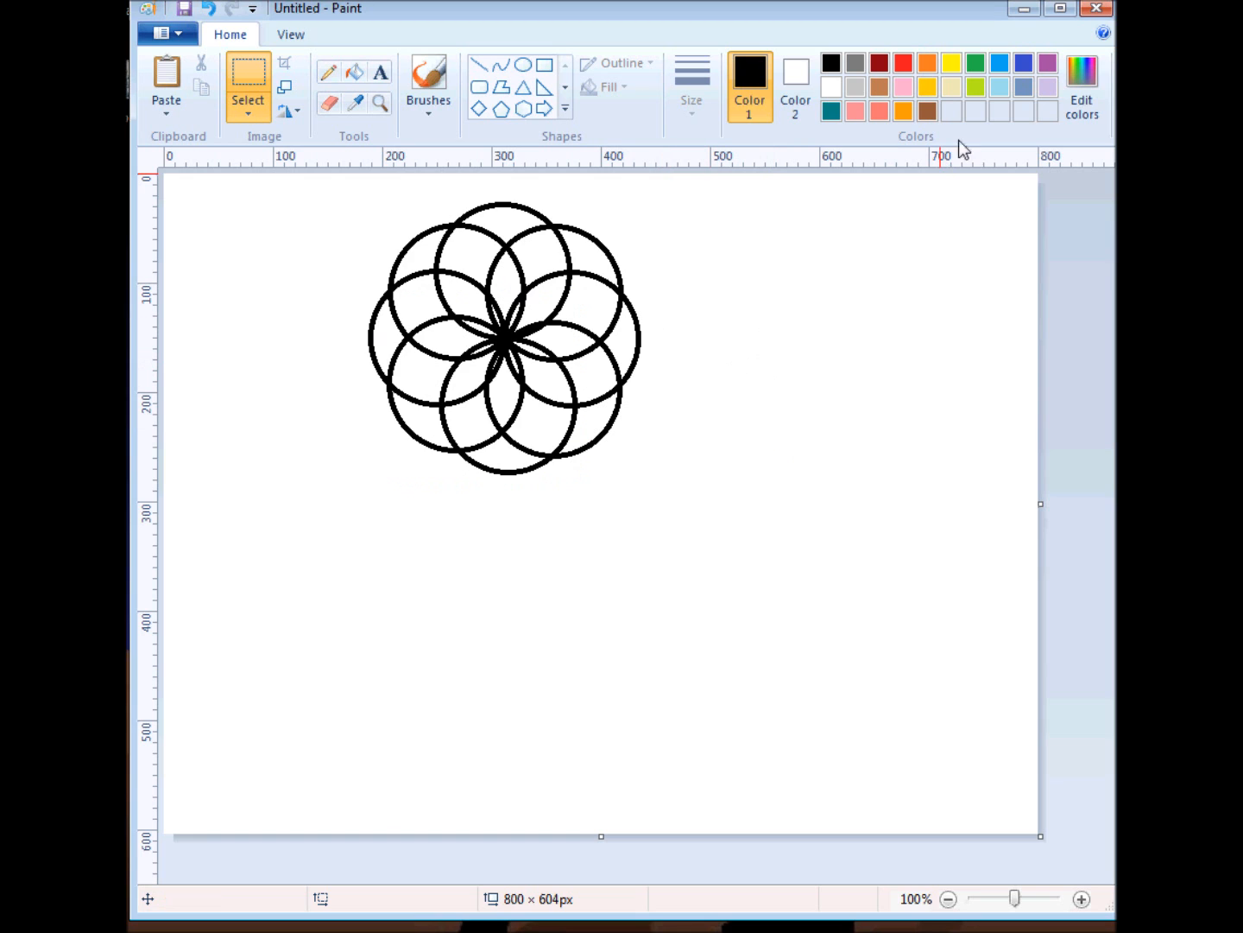
click(1081, 86)
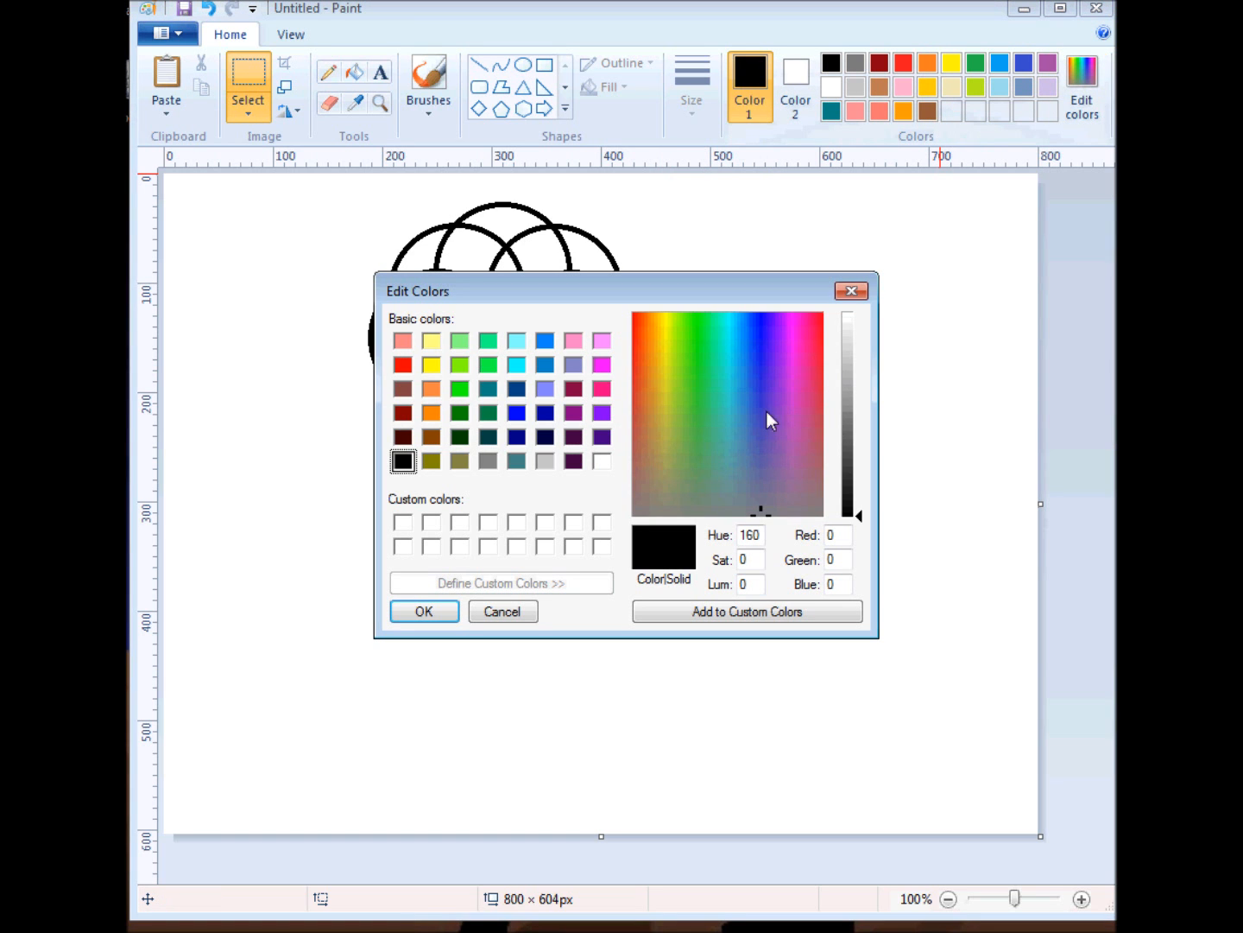
click(732, 348)
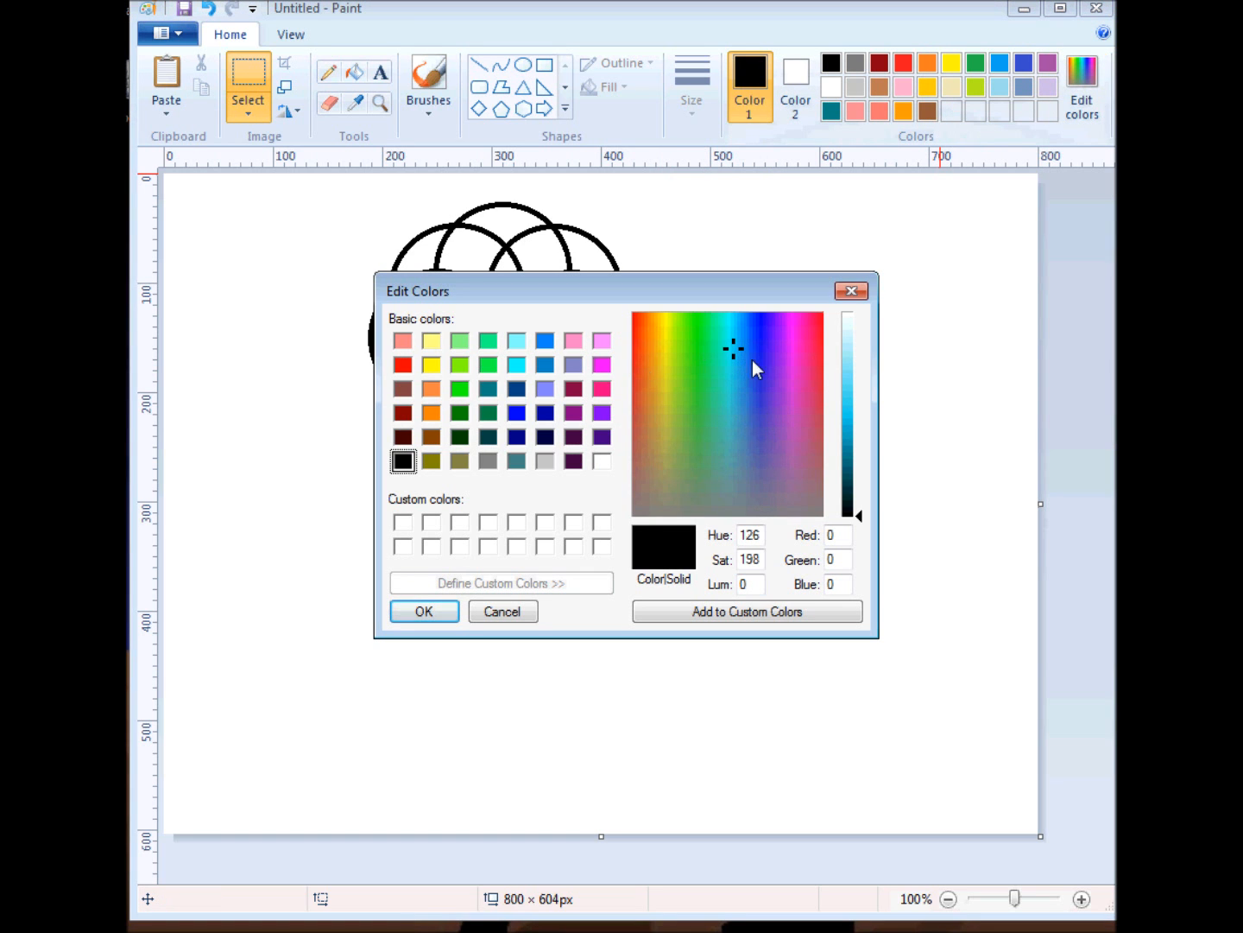
click(784, 327)
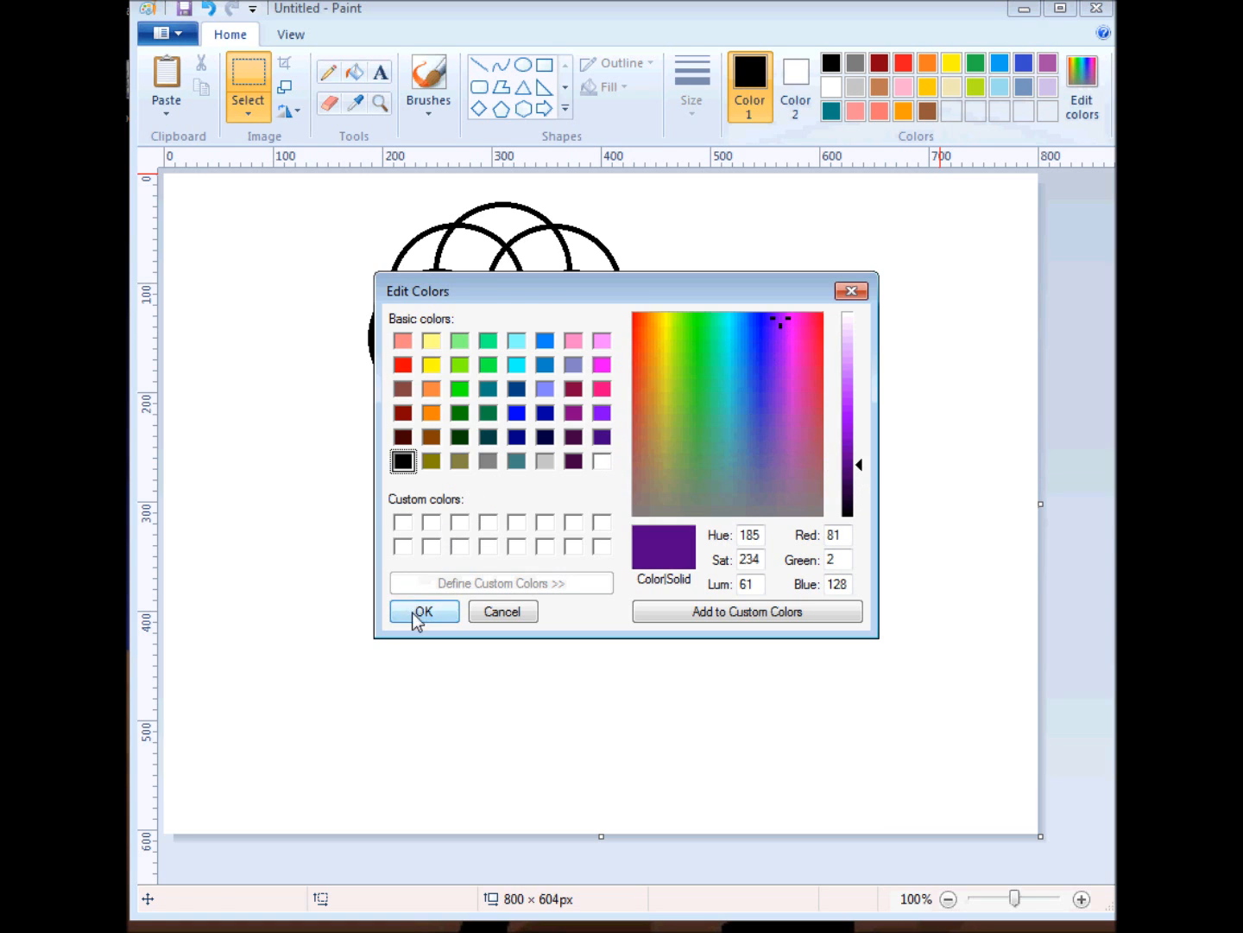
click(423, 611)
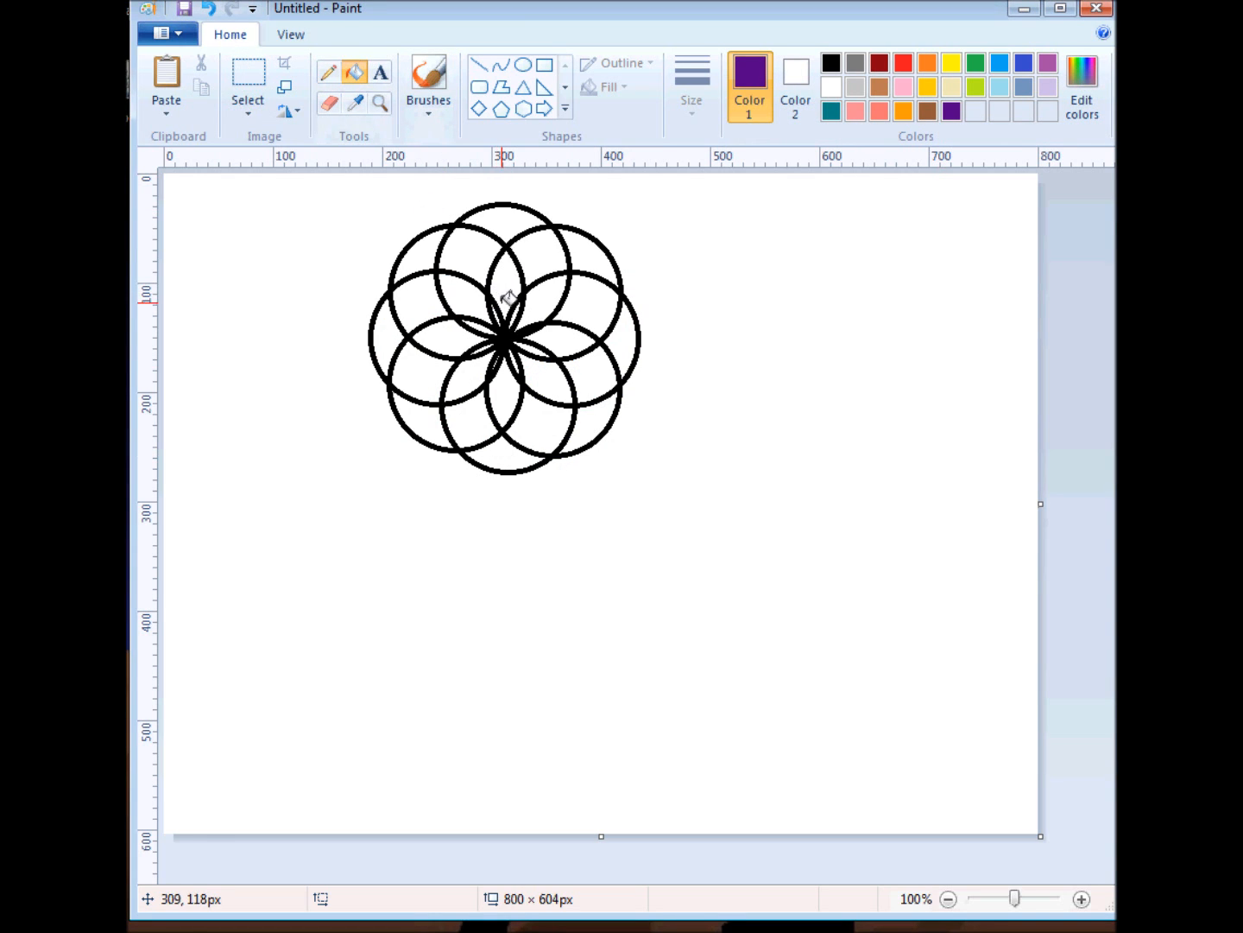
mouse_move(508, 307)
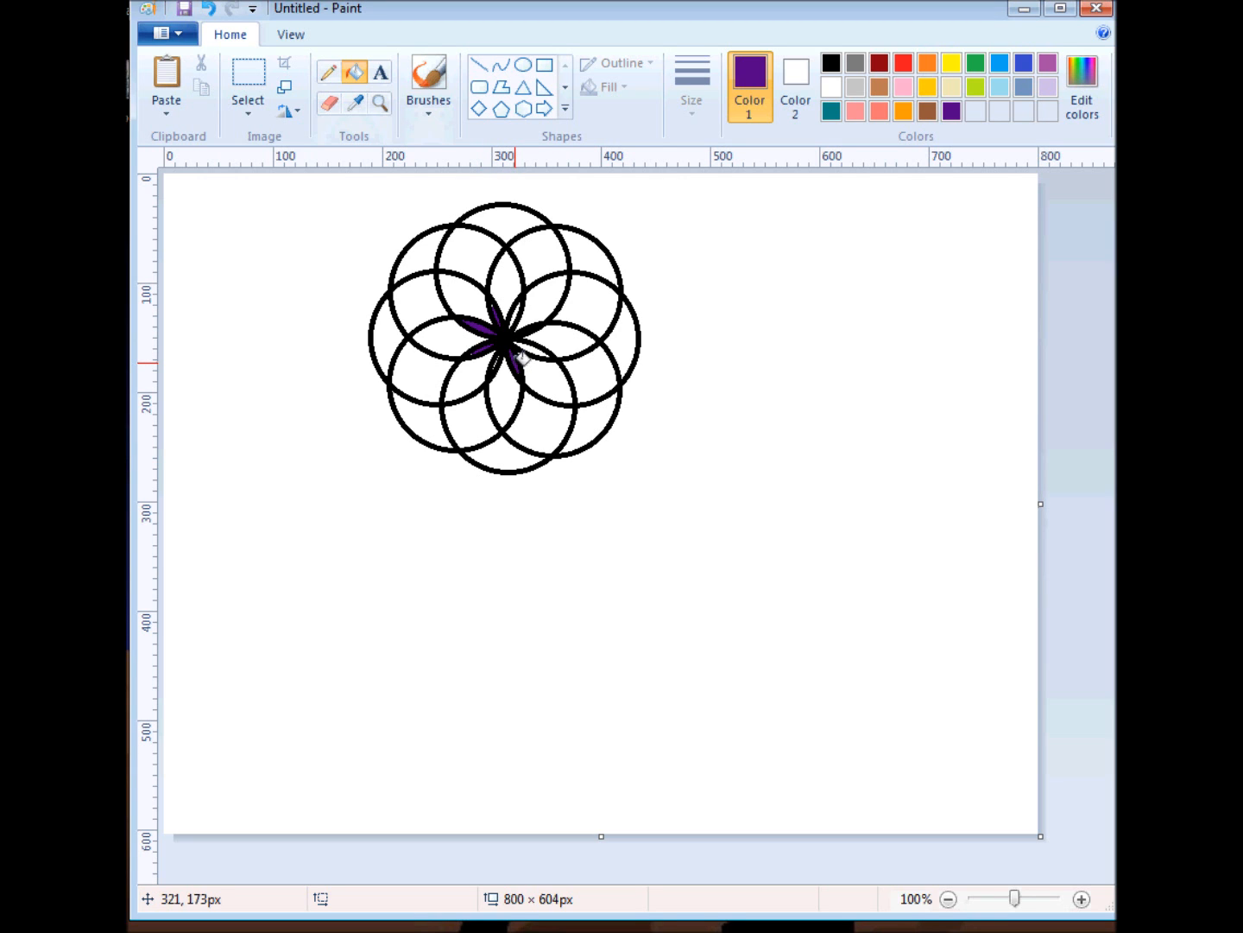
mouse_move(1012, 923)
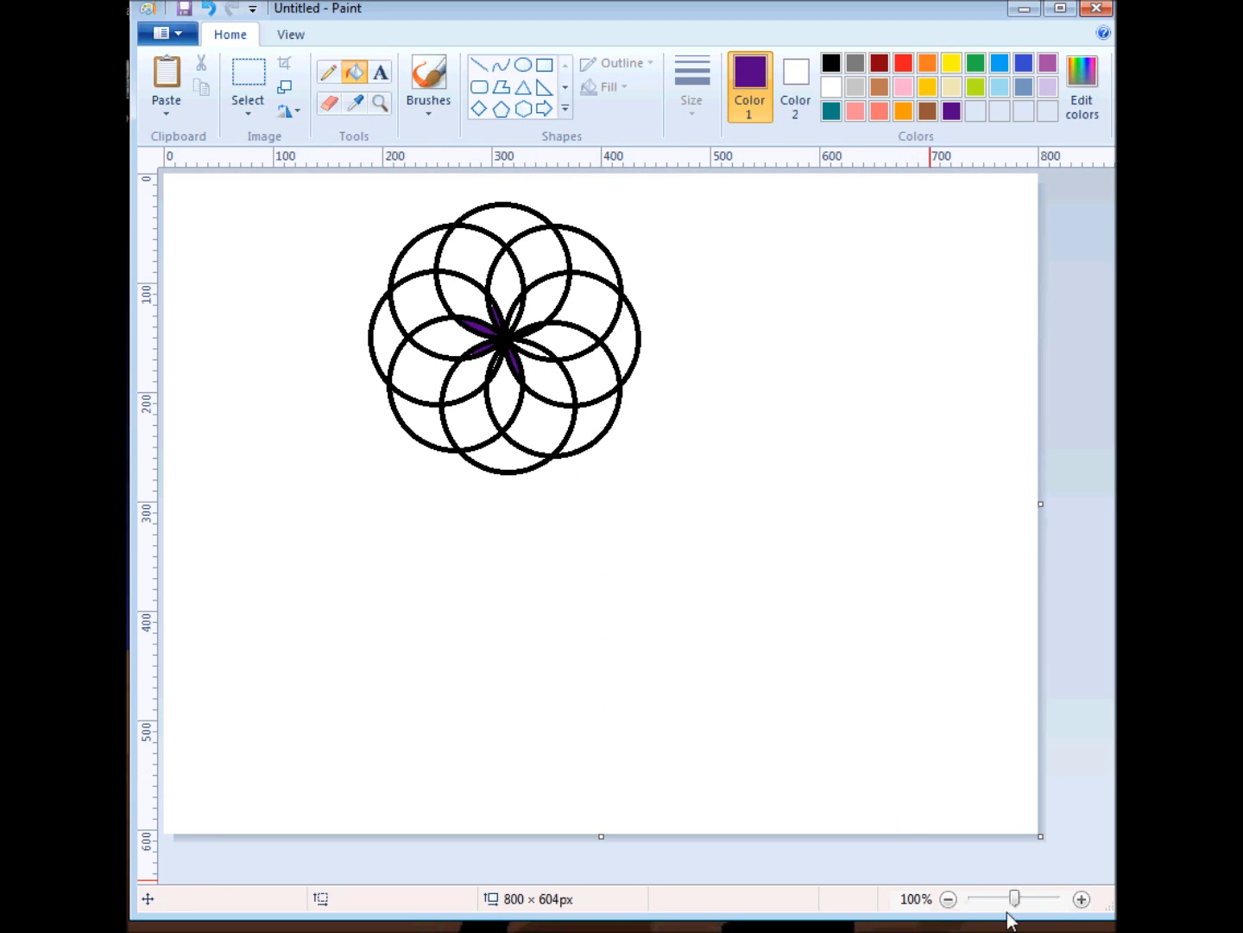
Step: Zoom in on the rosette centre and fill an inner petal with purple
click(1081, 898)
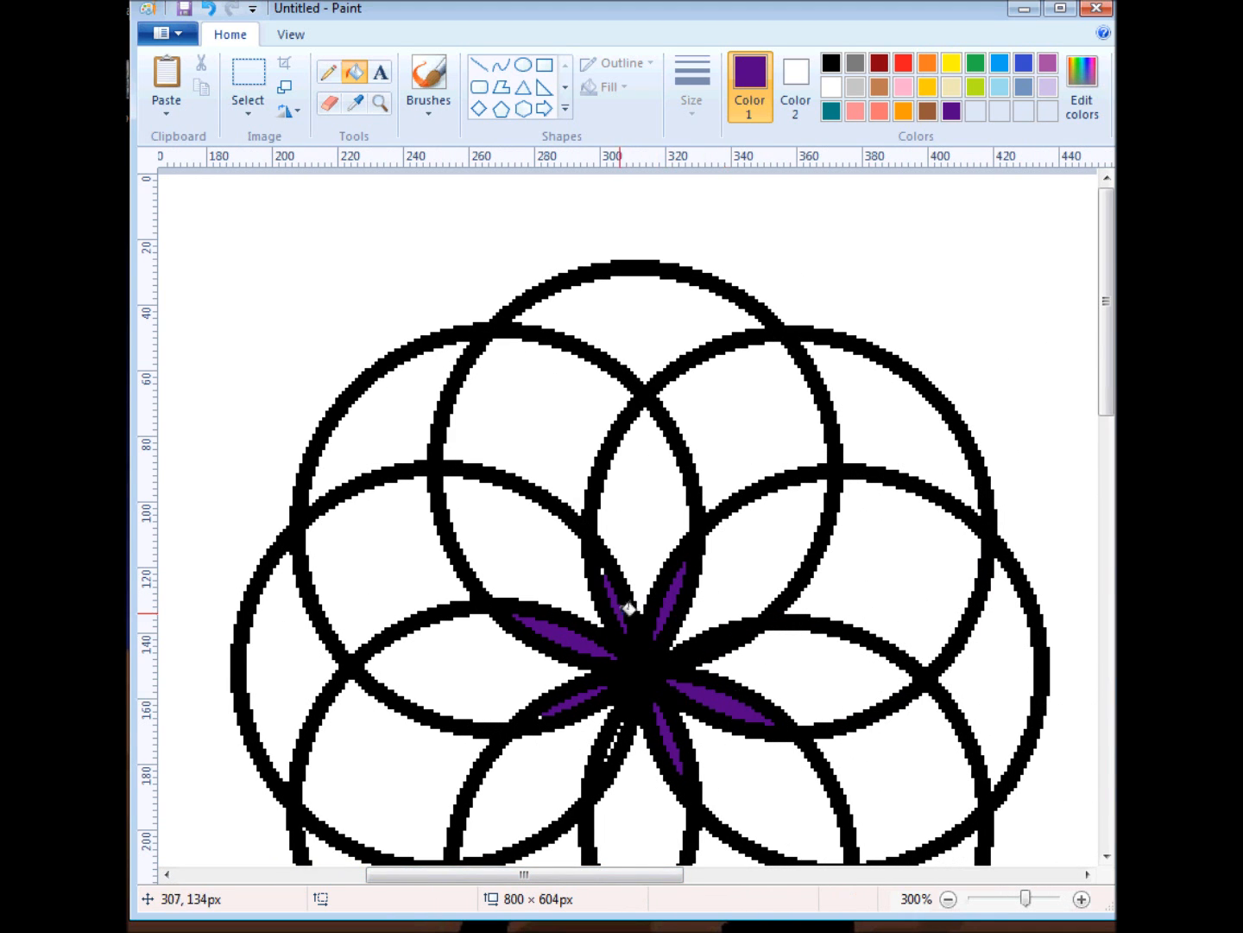
click(550, 639)
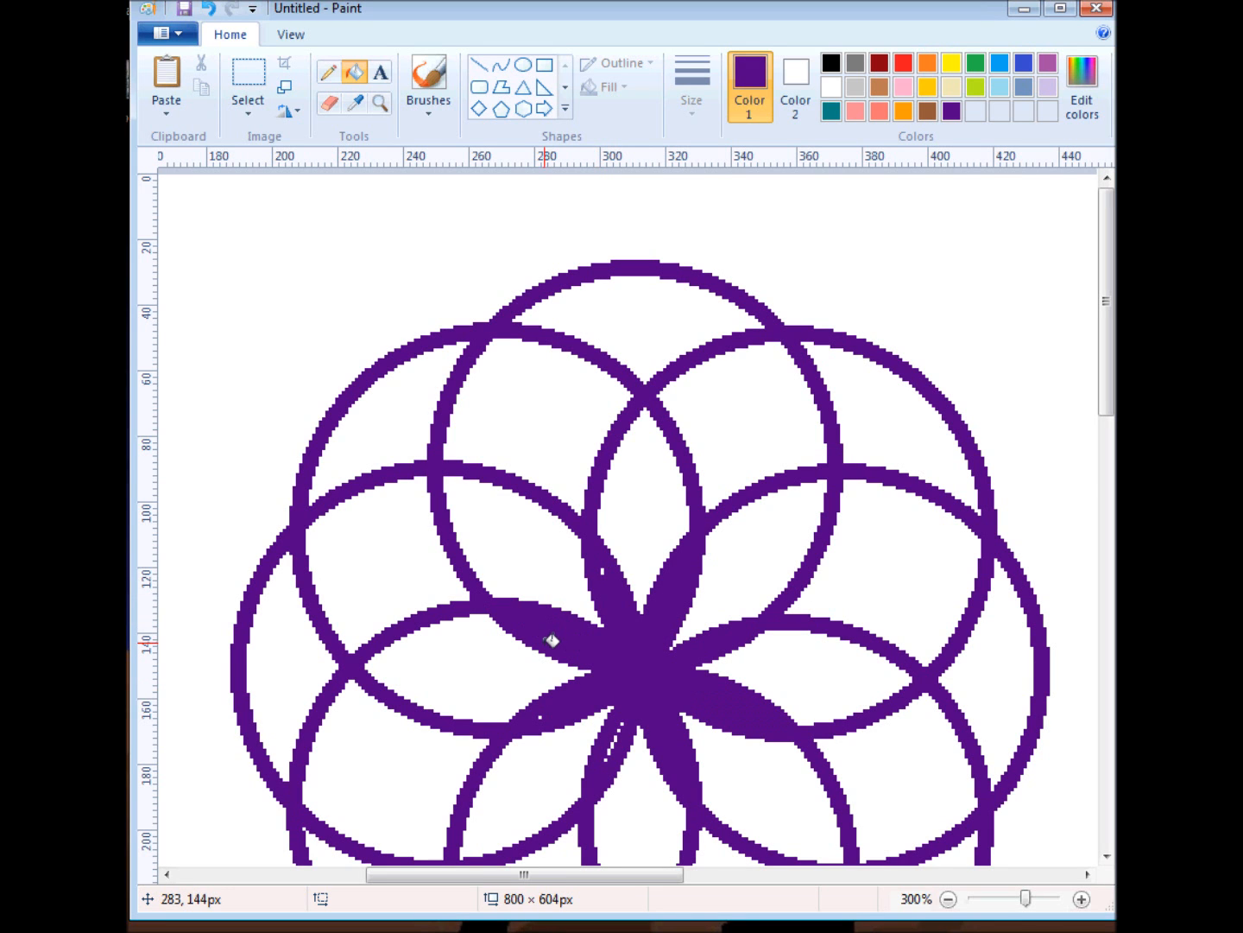
mouse_move(561, 646)
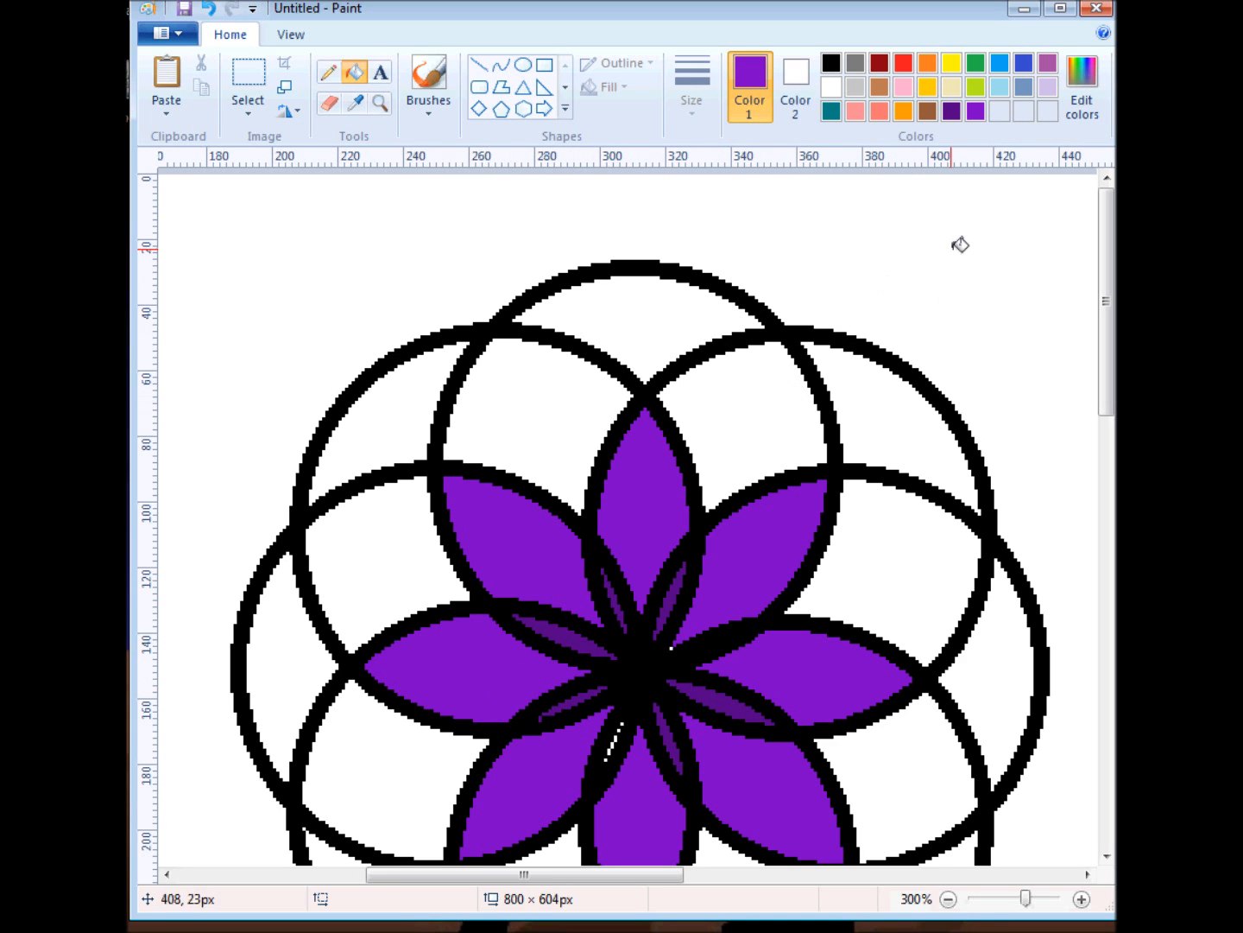
Step: Choose a brighter custom purple for the second petal ring and zoom back out to the whole canvas
click(1081, 83)
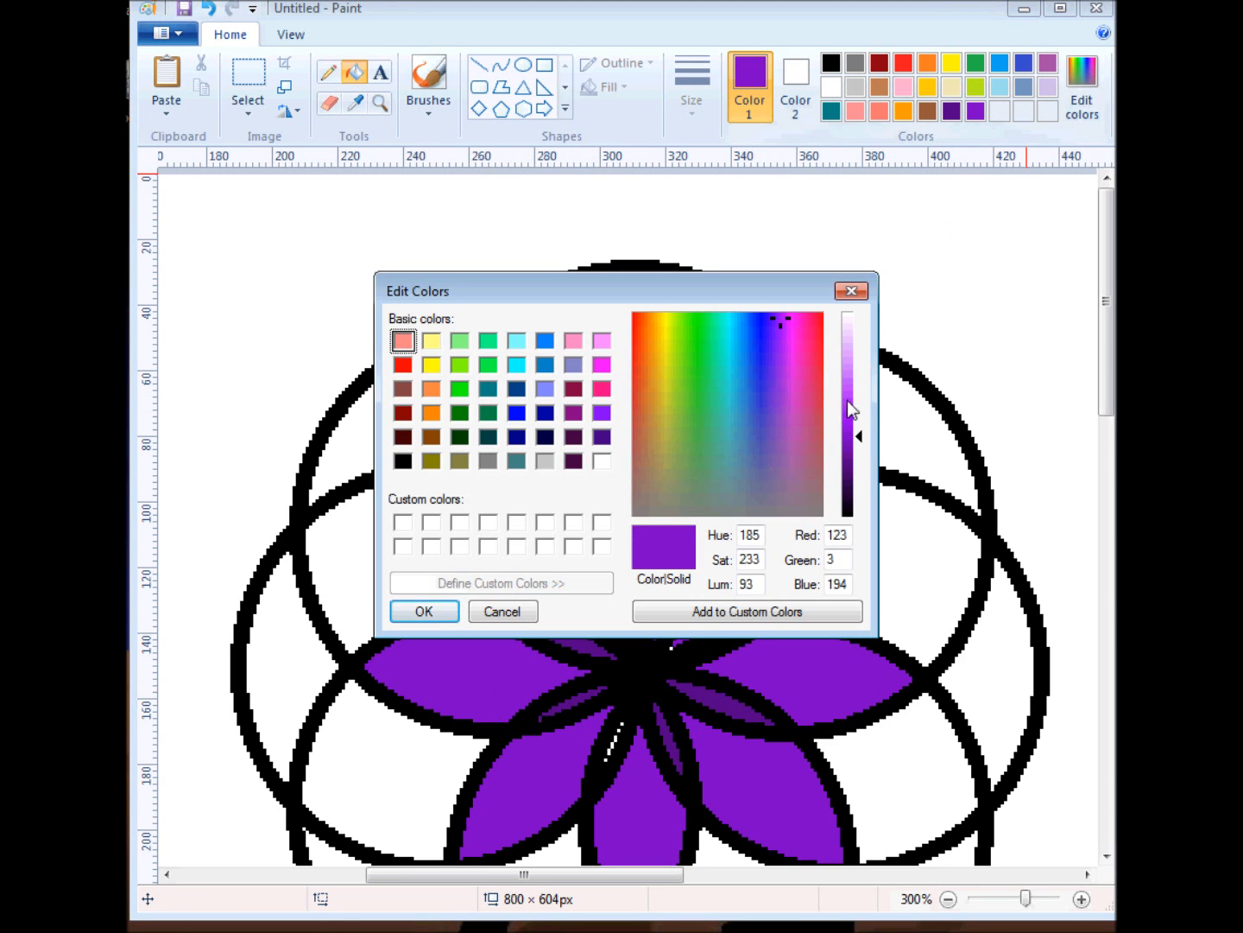
click(425, 612)
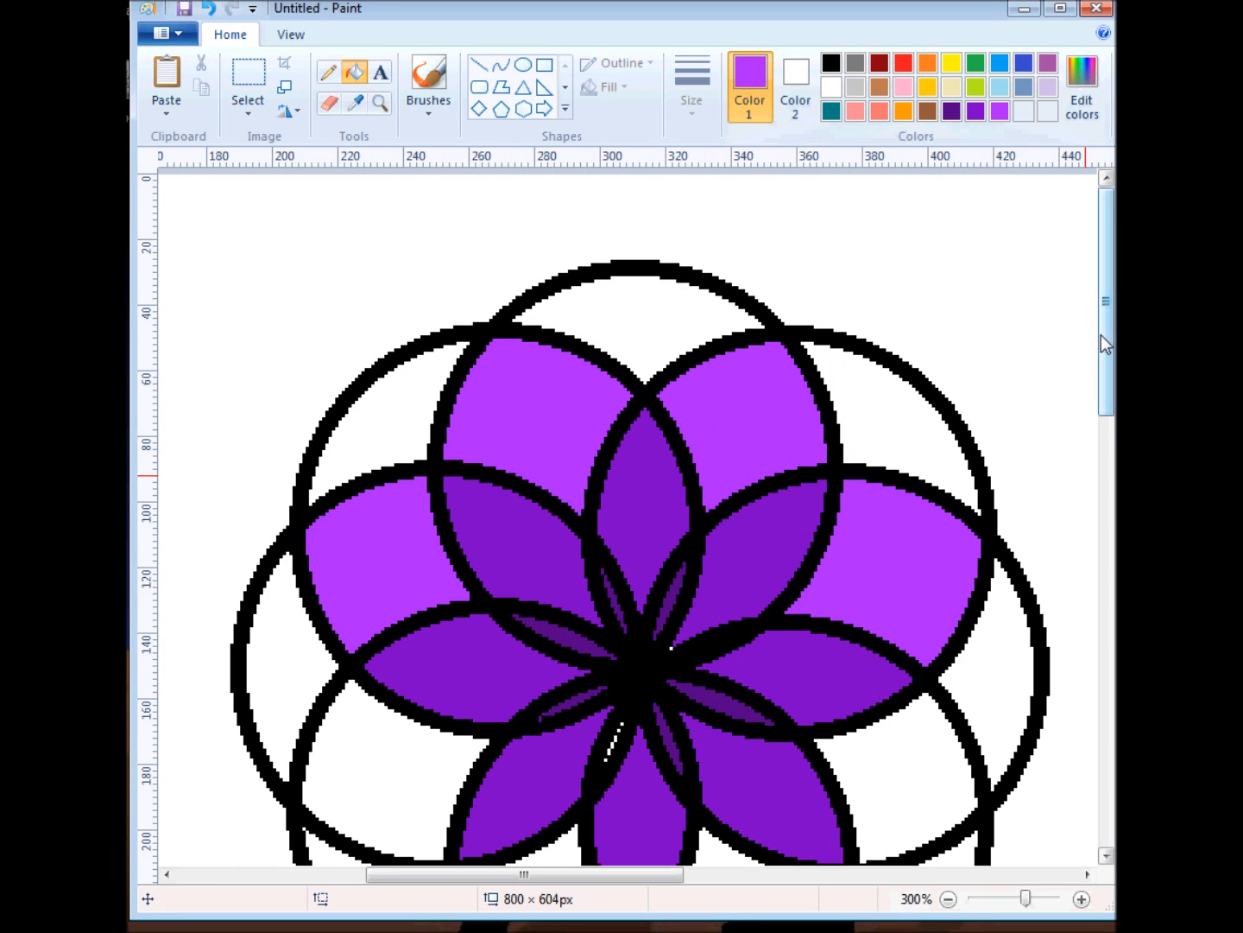
scroll(down, 3)
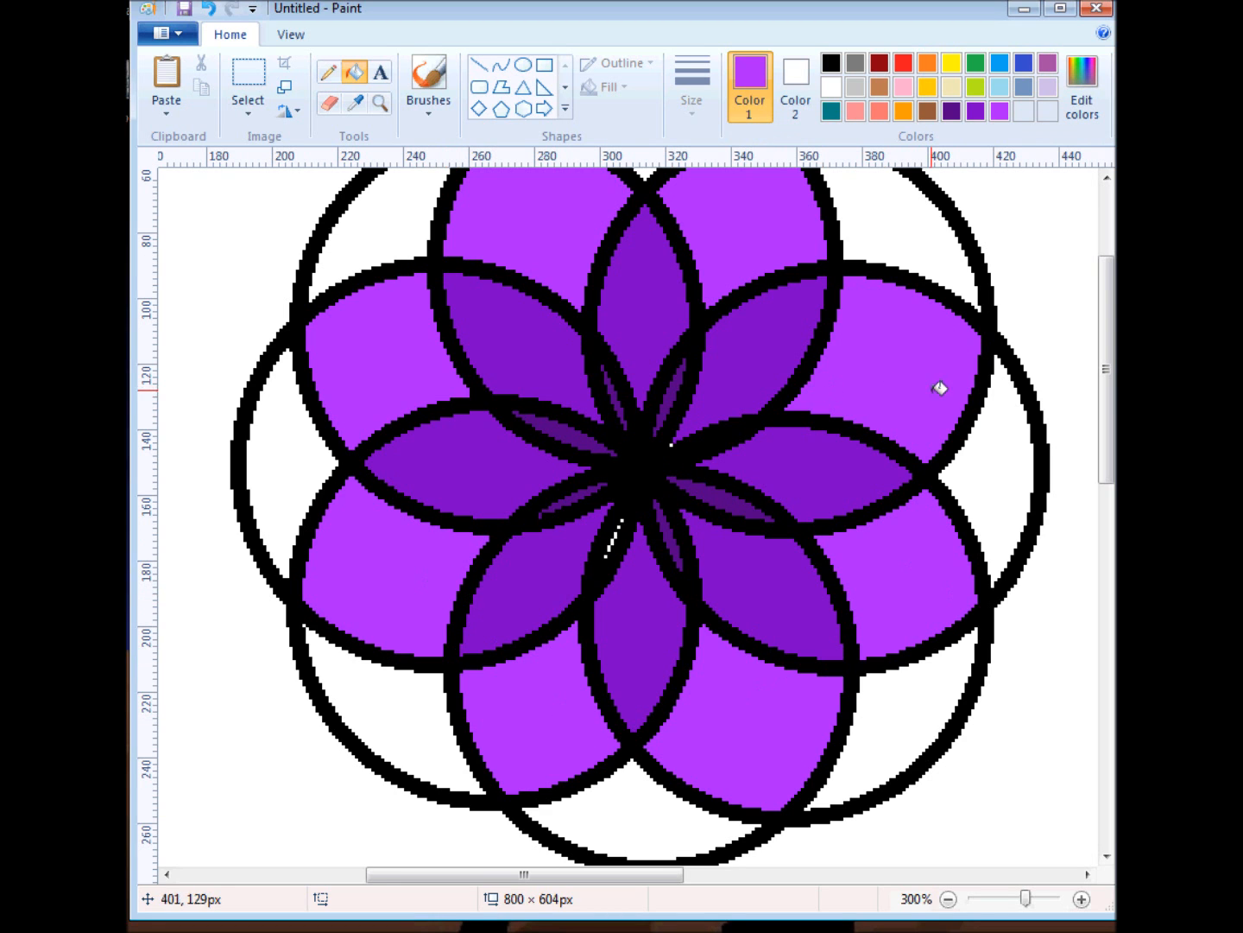
click(947, 898)
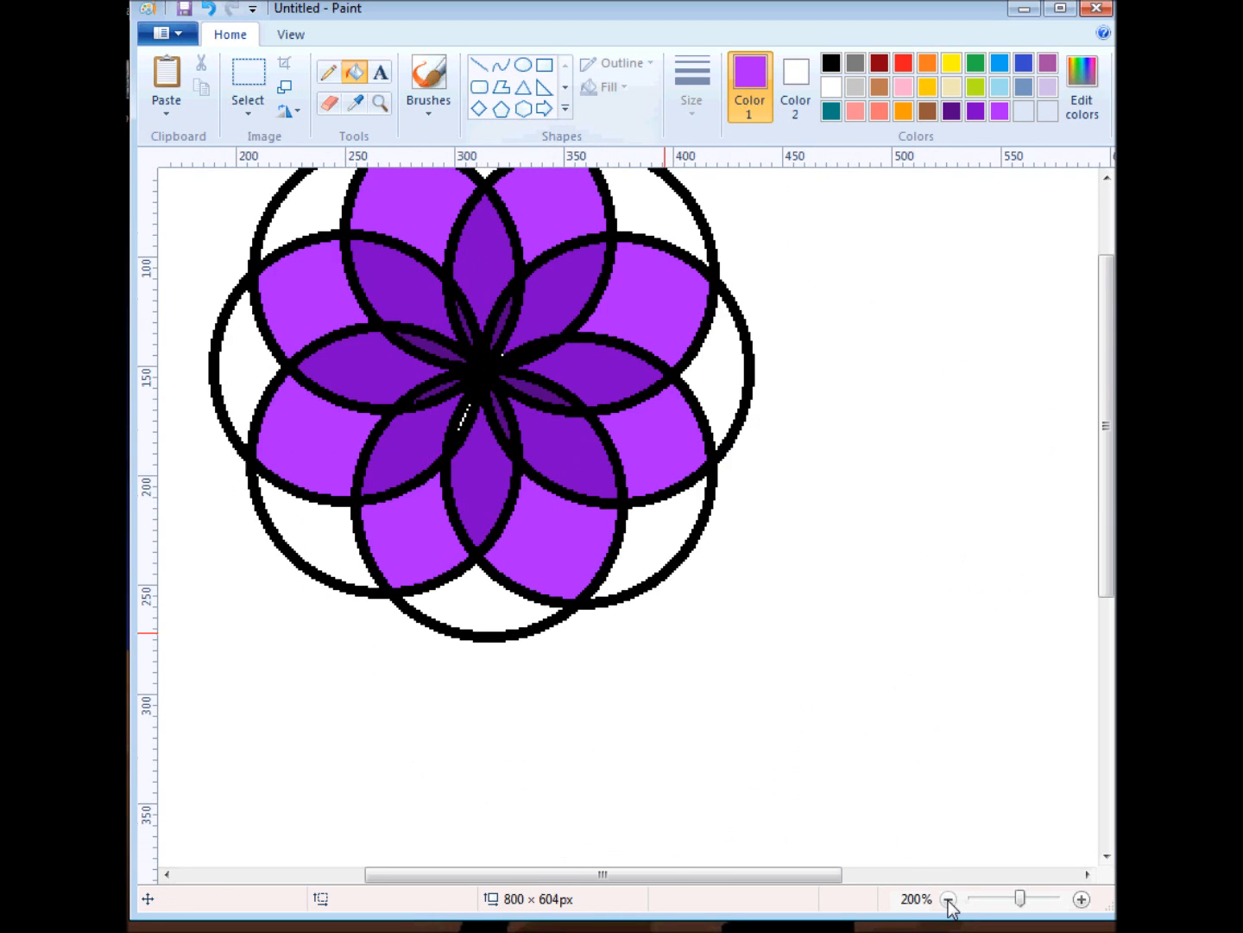
click(948, 898)
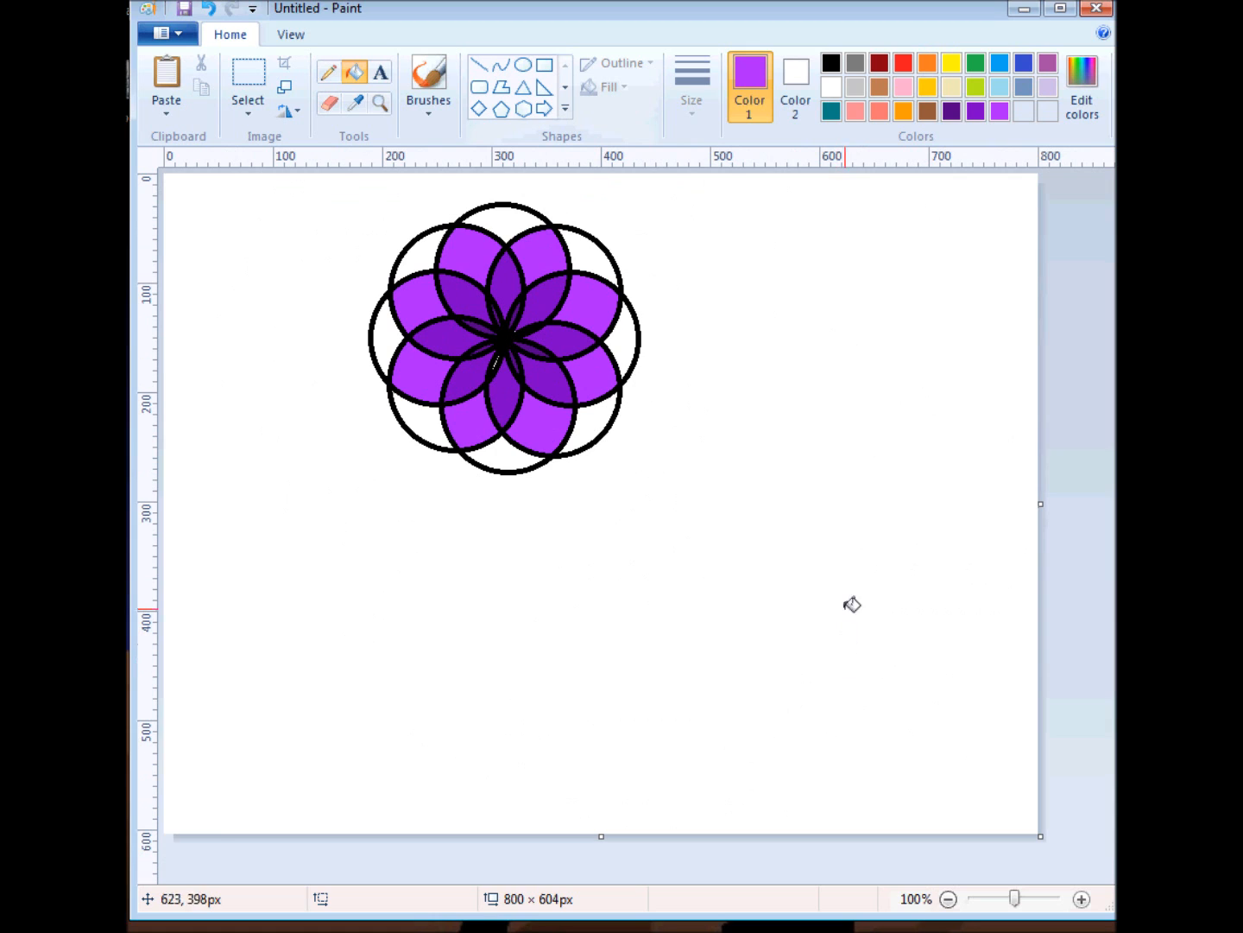
mouse_move(712, 452)
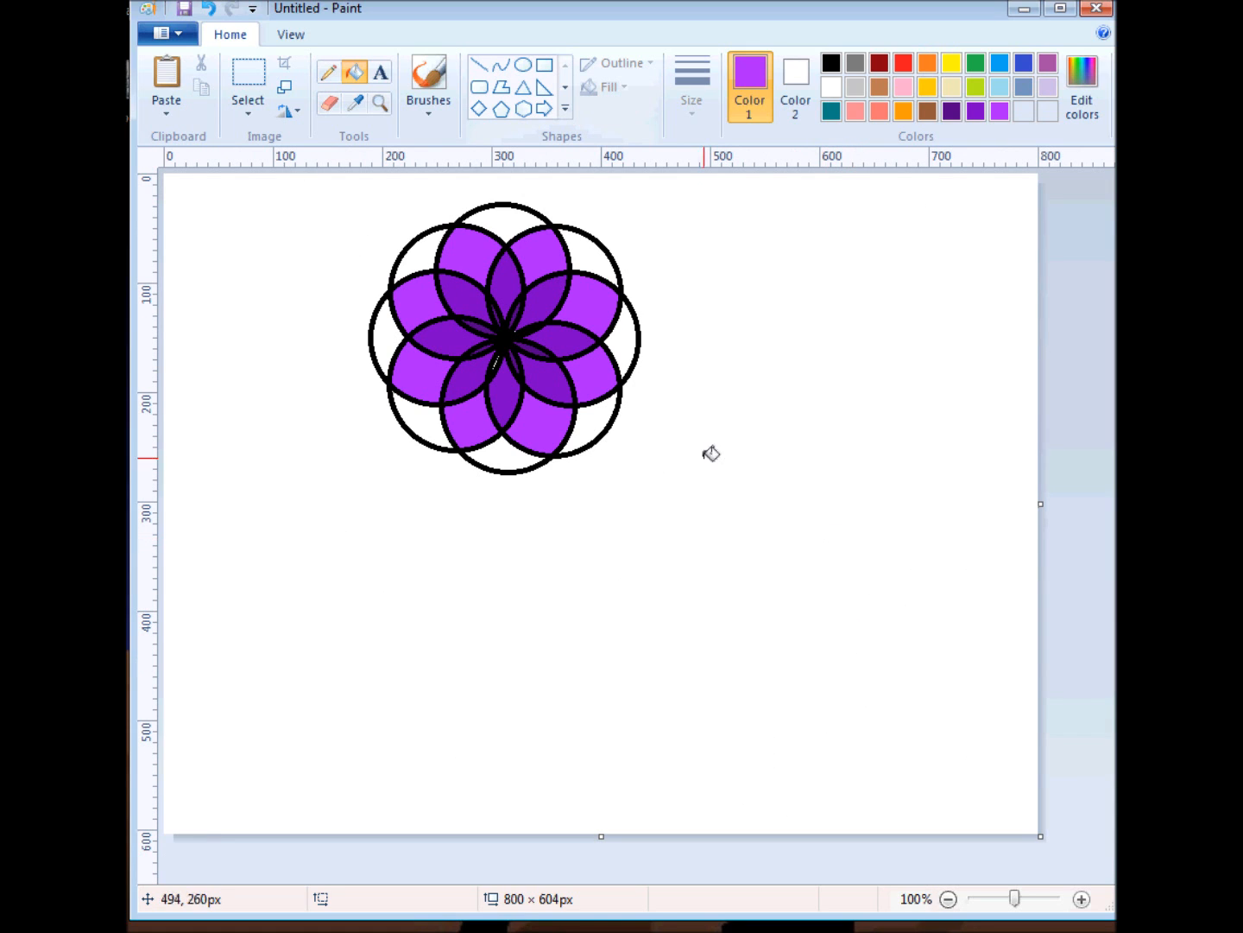
mouse_move(473, 294)
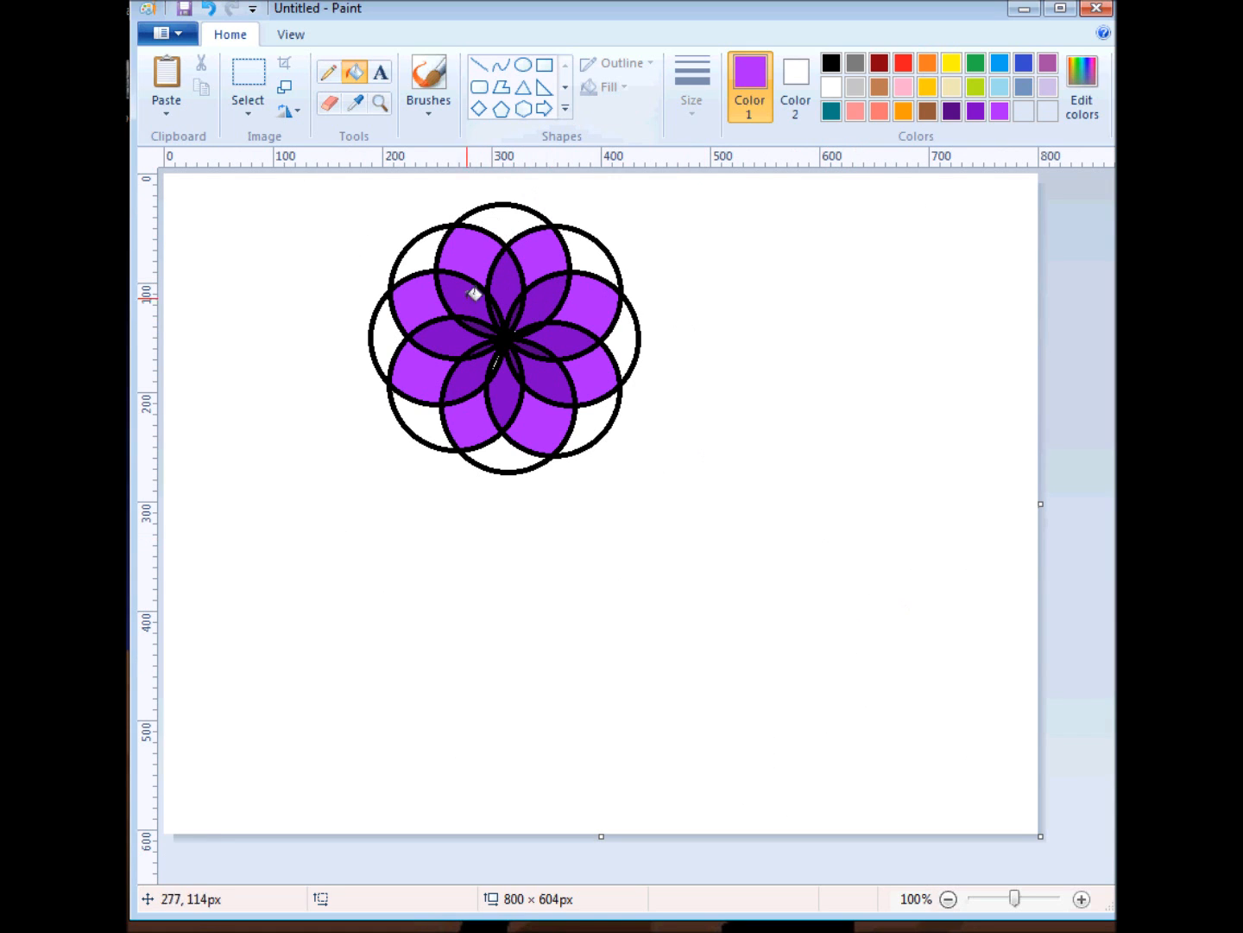
mouse_move(774, 425)
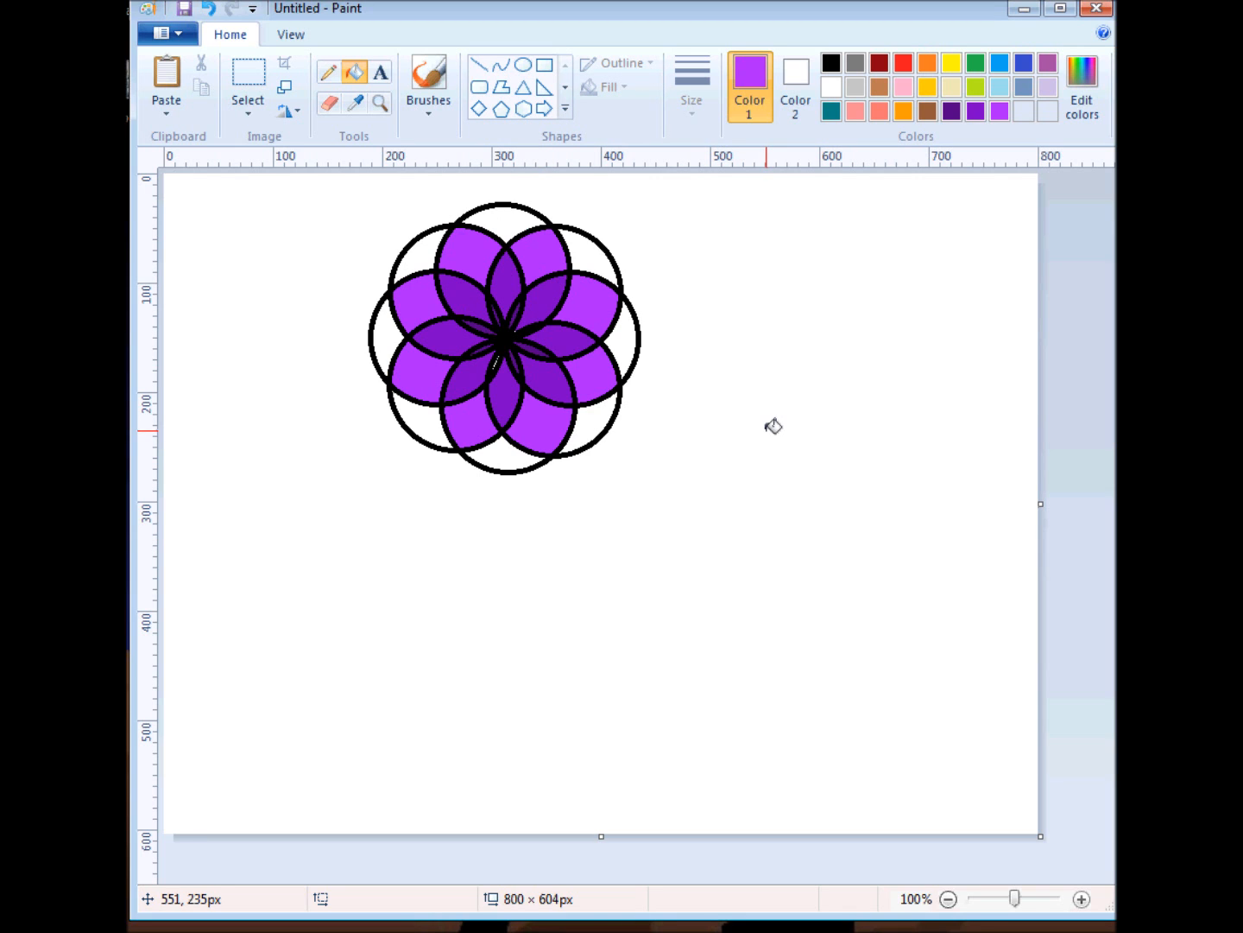
mouse_move(1002, 262)
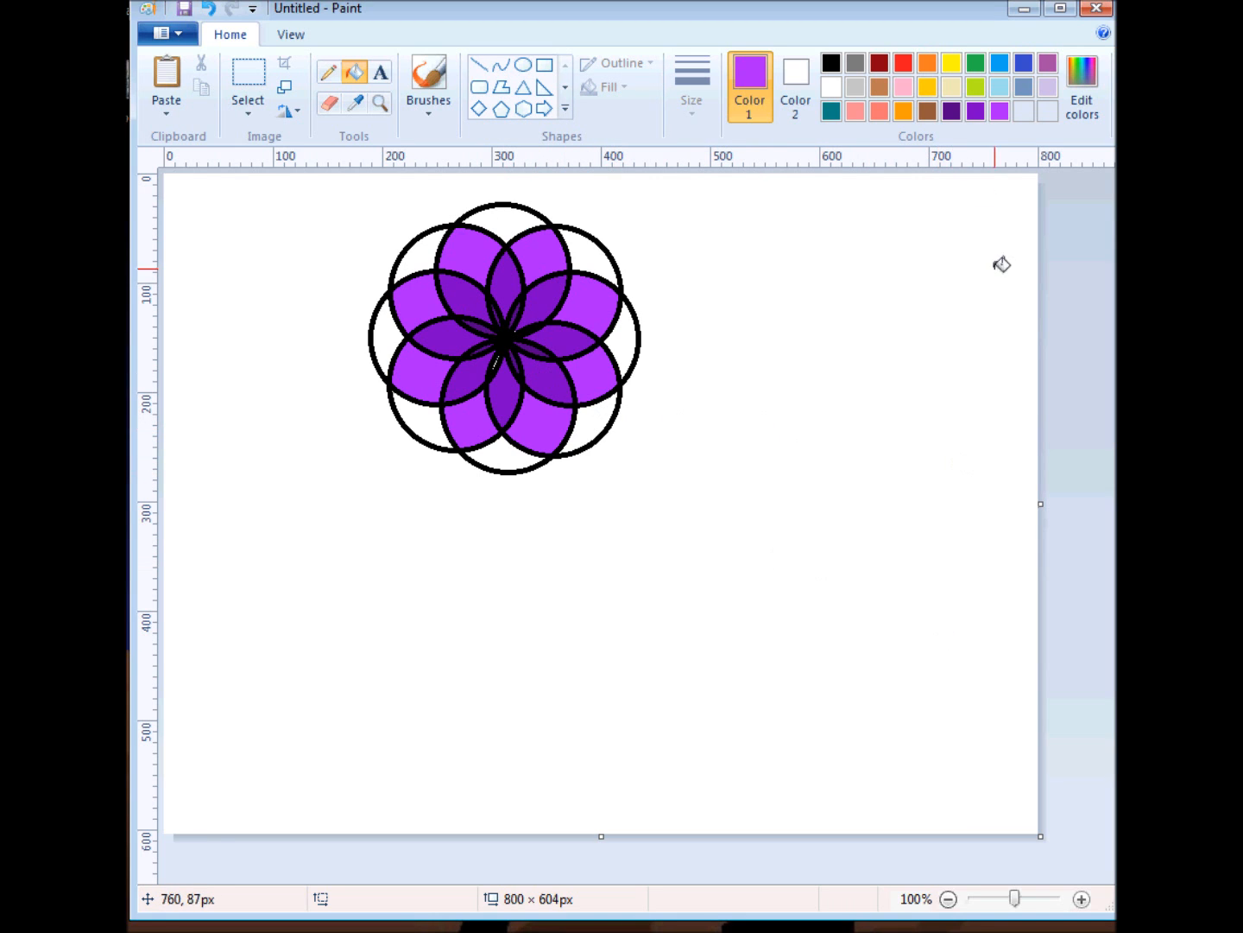
Step: Choose a pale lavender custom colour for the rosette's outermost lobes
click(1081, 83)
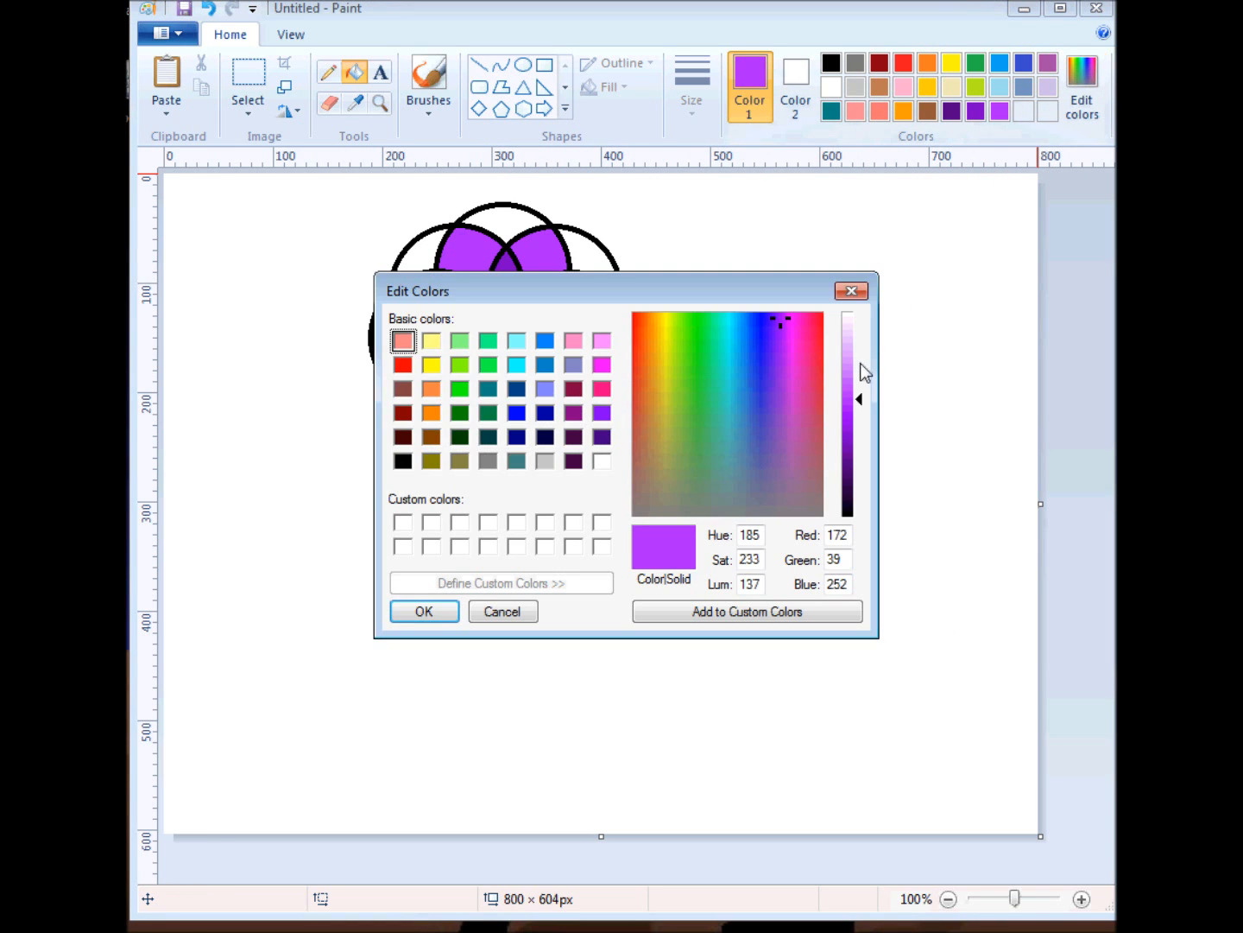
click(425, 611)
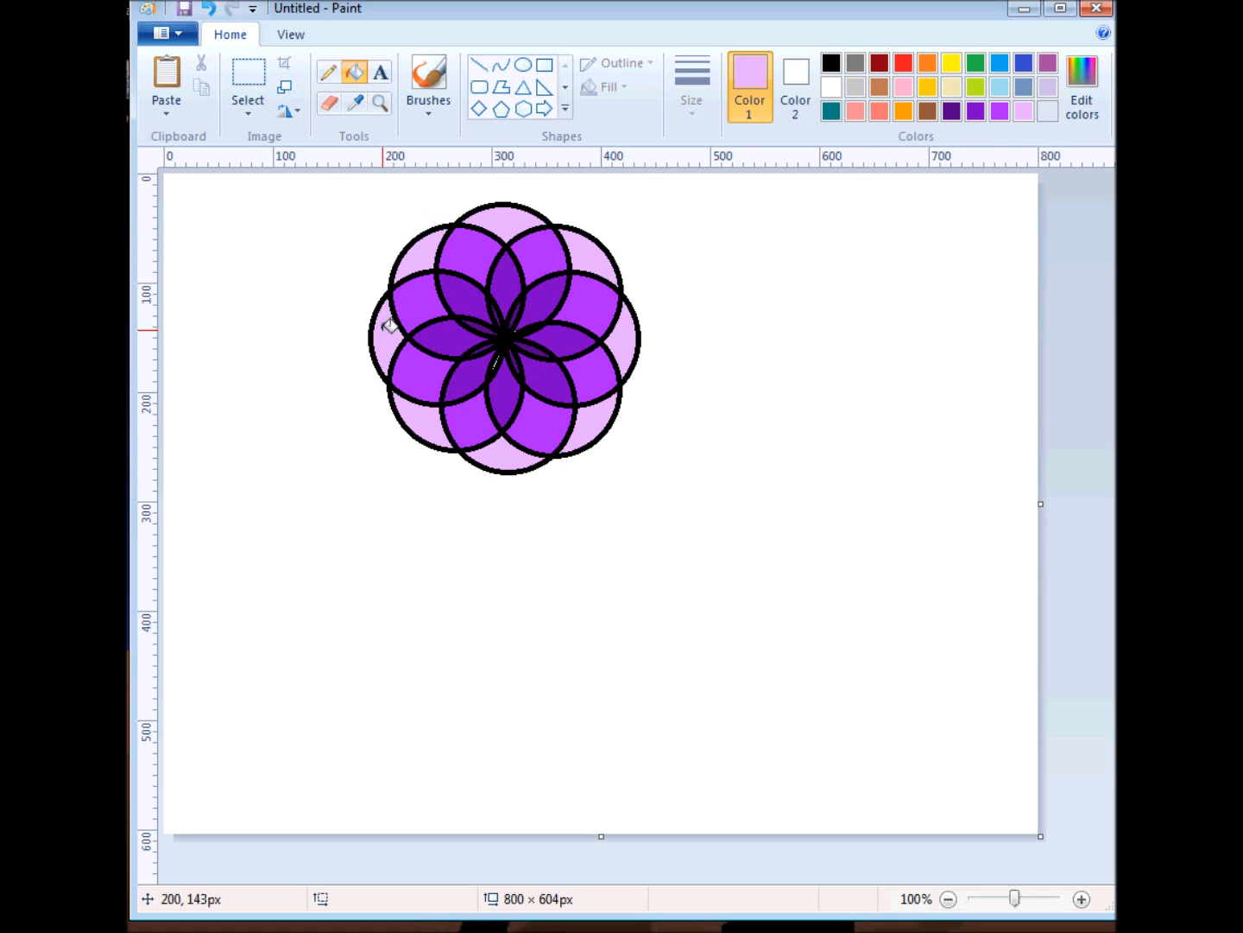
mouse_move(514, 377)
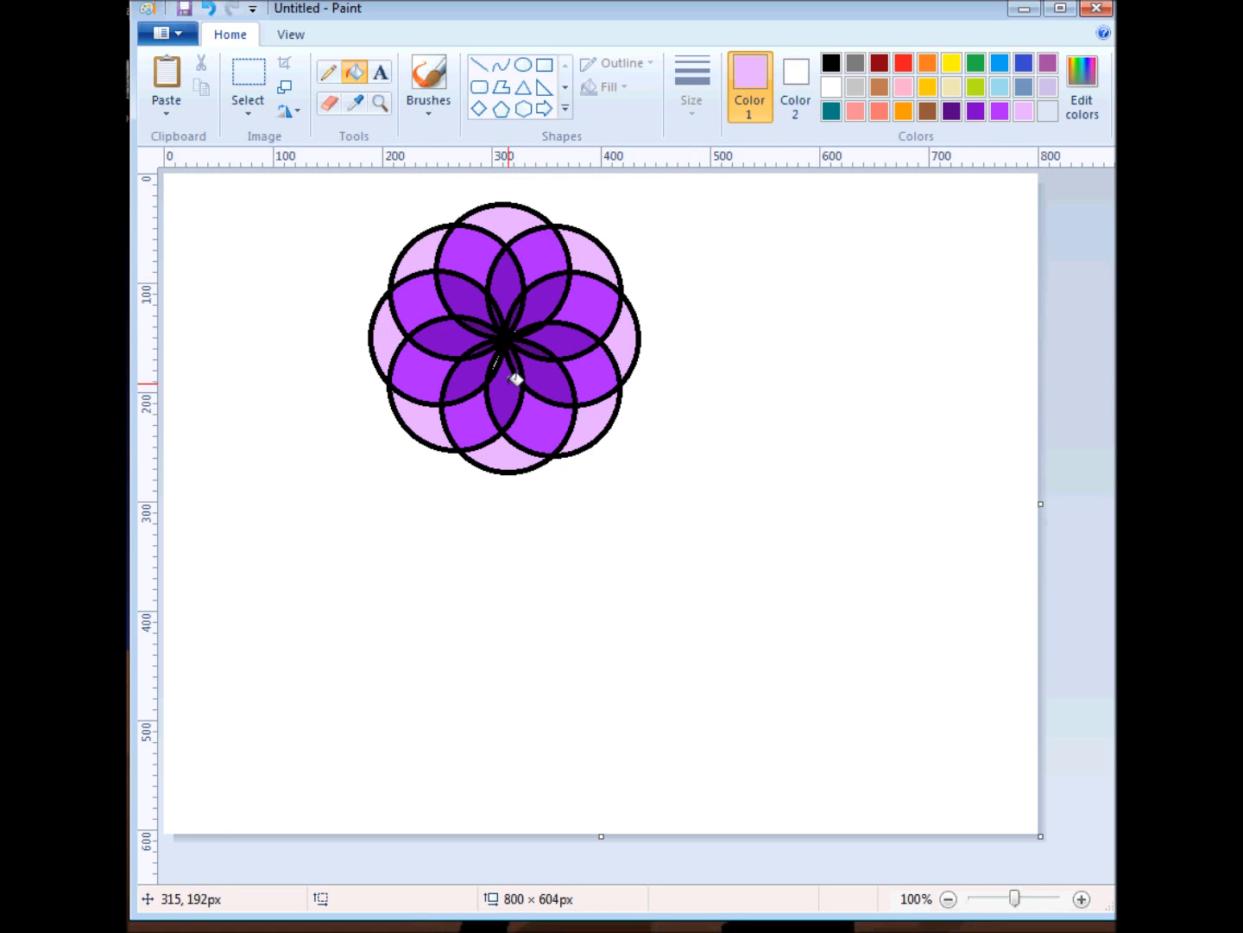
mouse_move(419, 214)
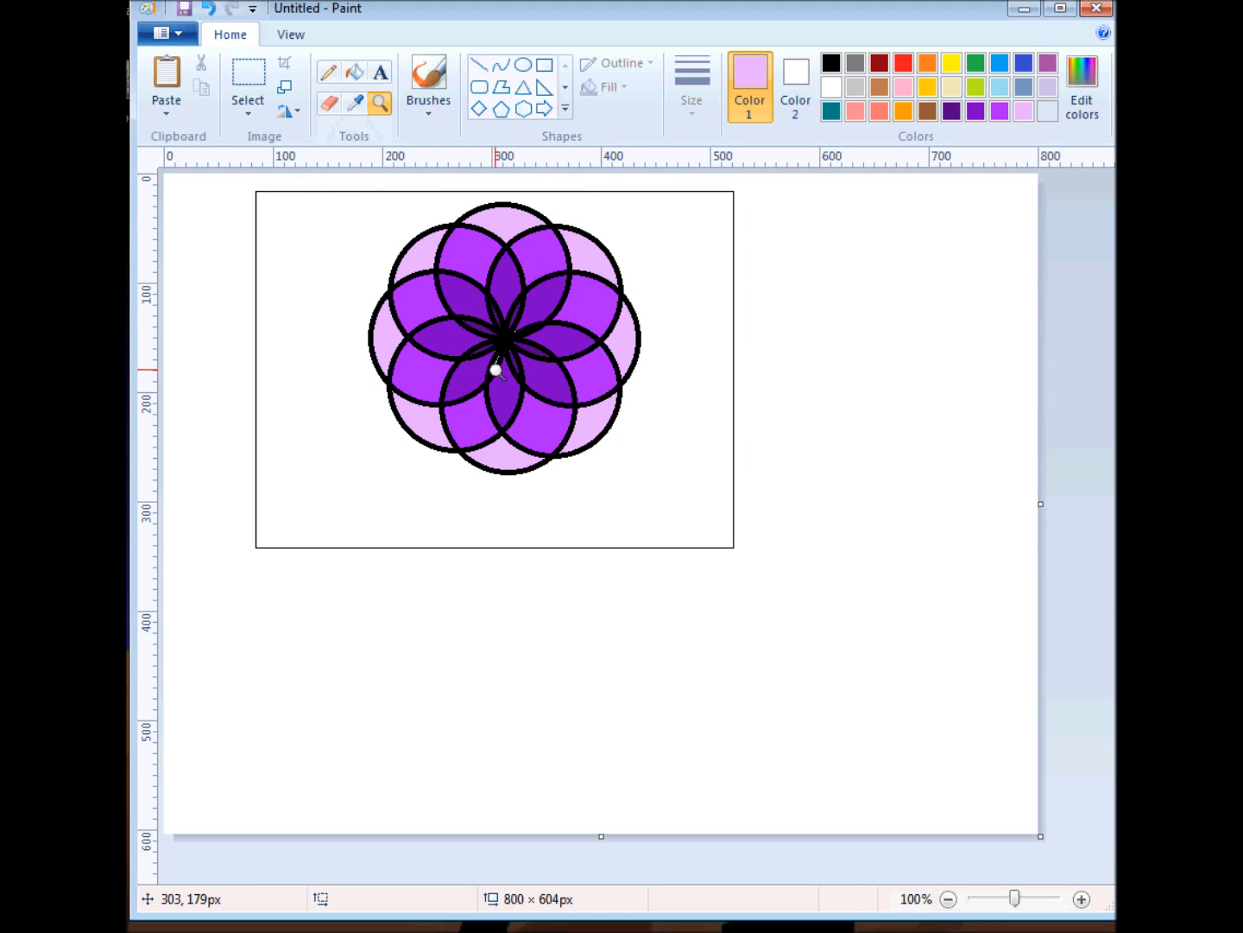
Step: Zoom to 800% on the rosette centre and pick dark purple to touch up white specks
click(1081, 898)
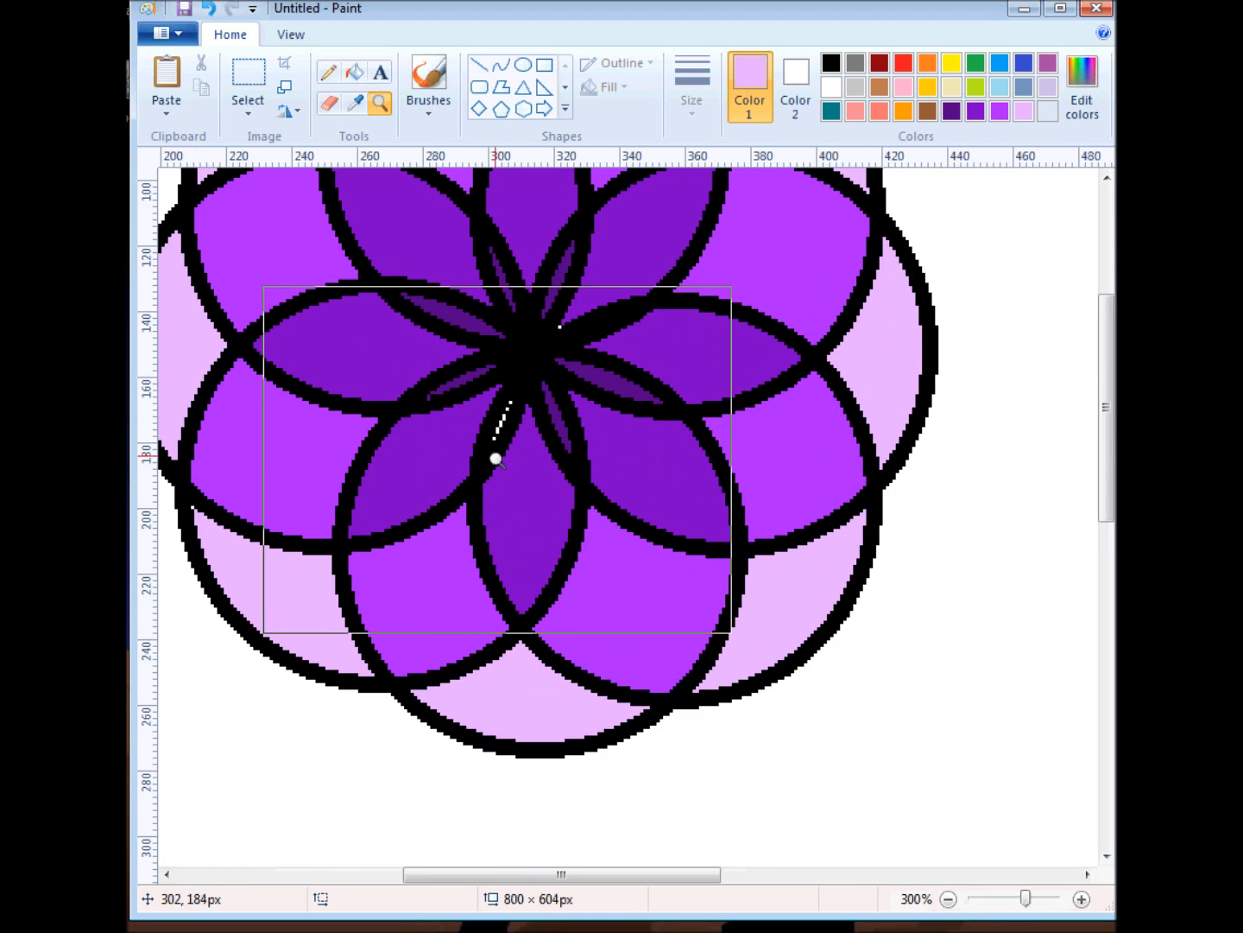
click(1081, 899)
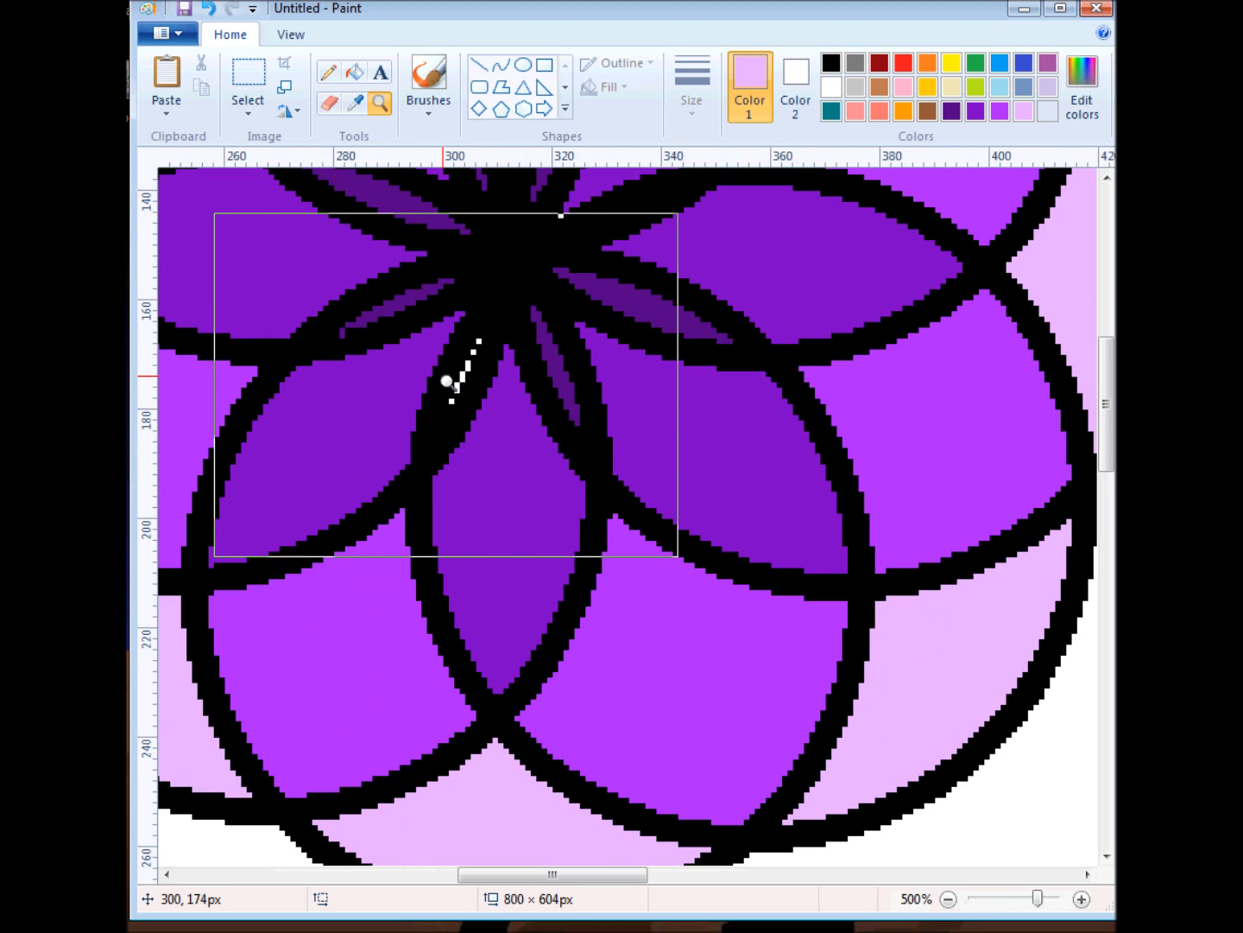
click(1081, 898)
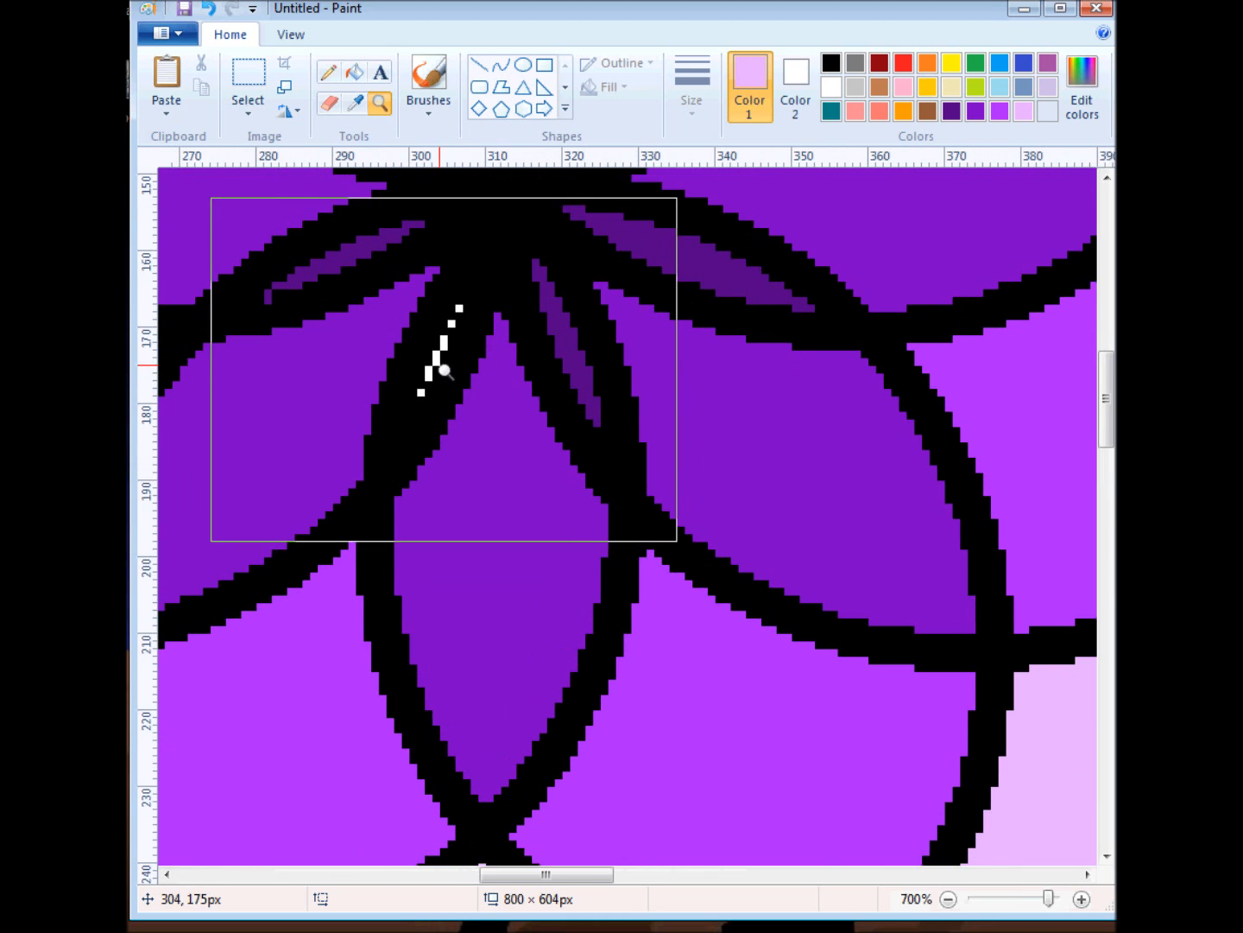
click(1081, 898)
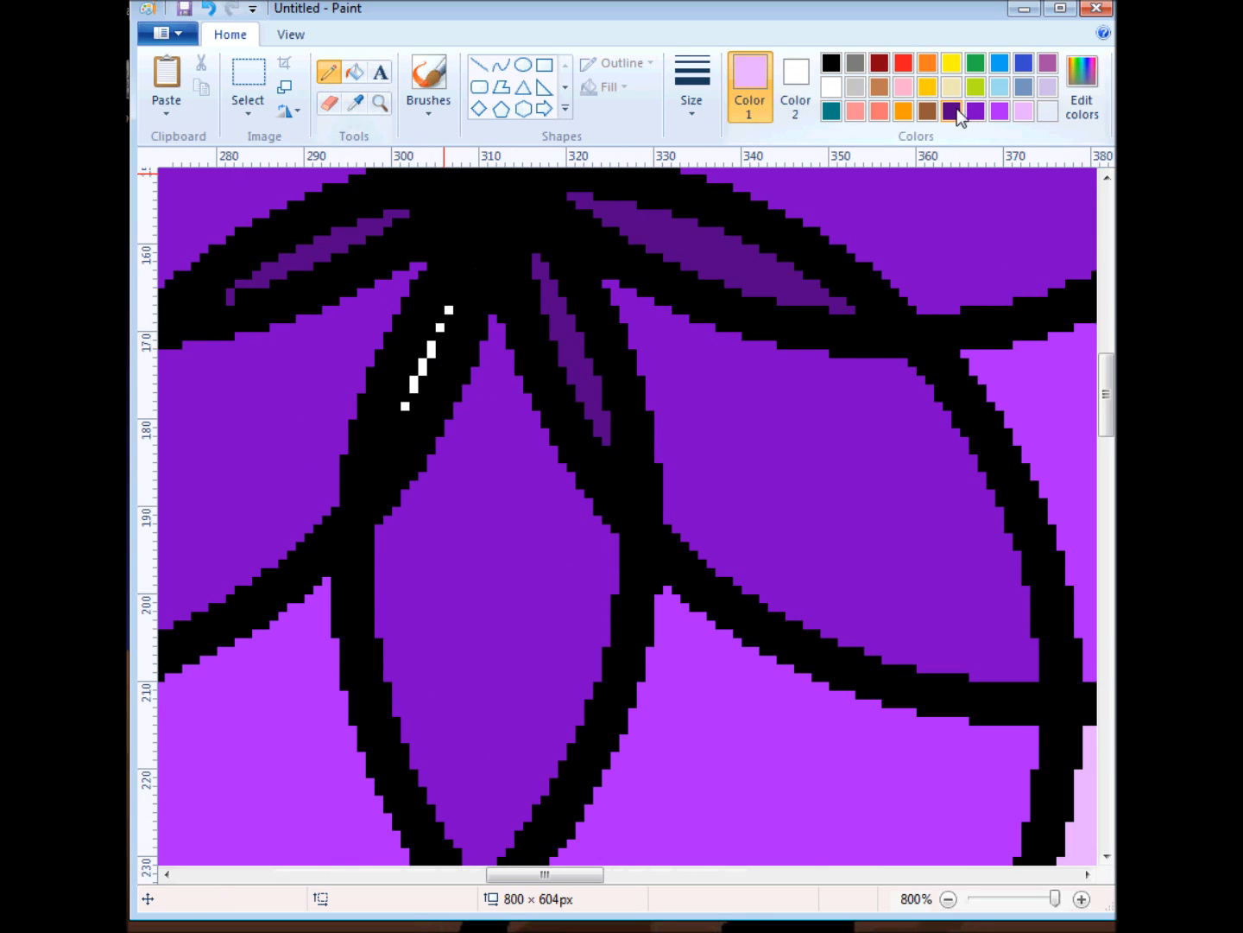
click(950, 110)
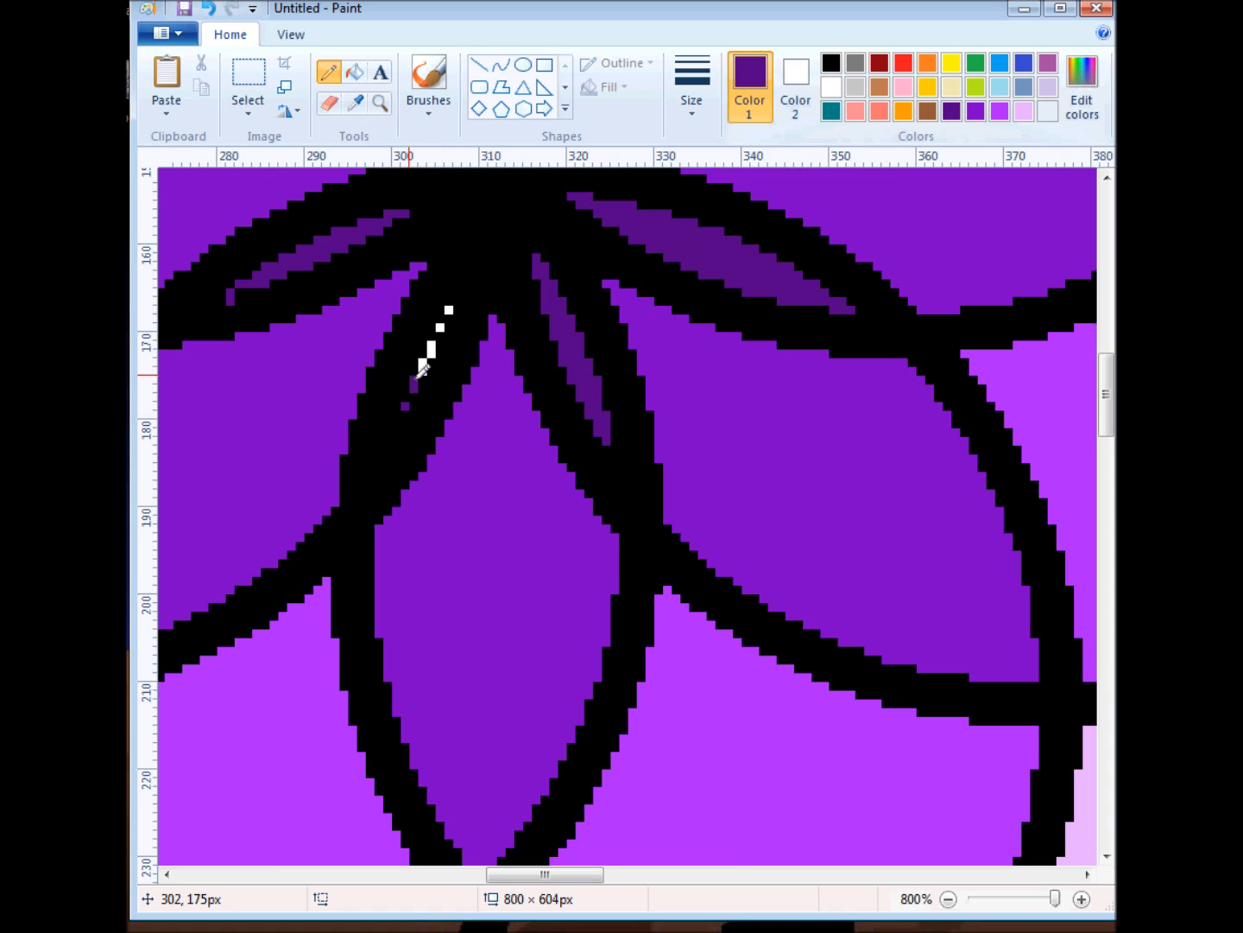
mouse_move(440, 349)
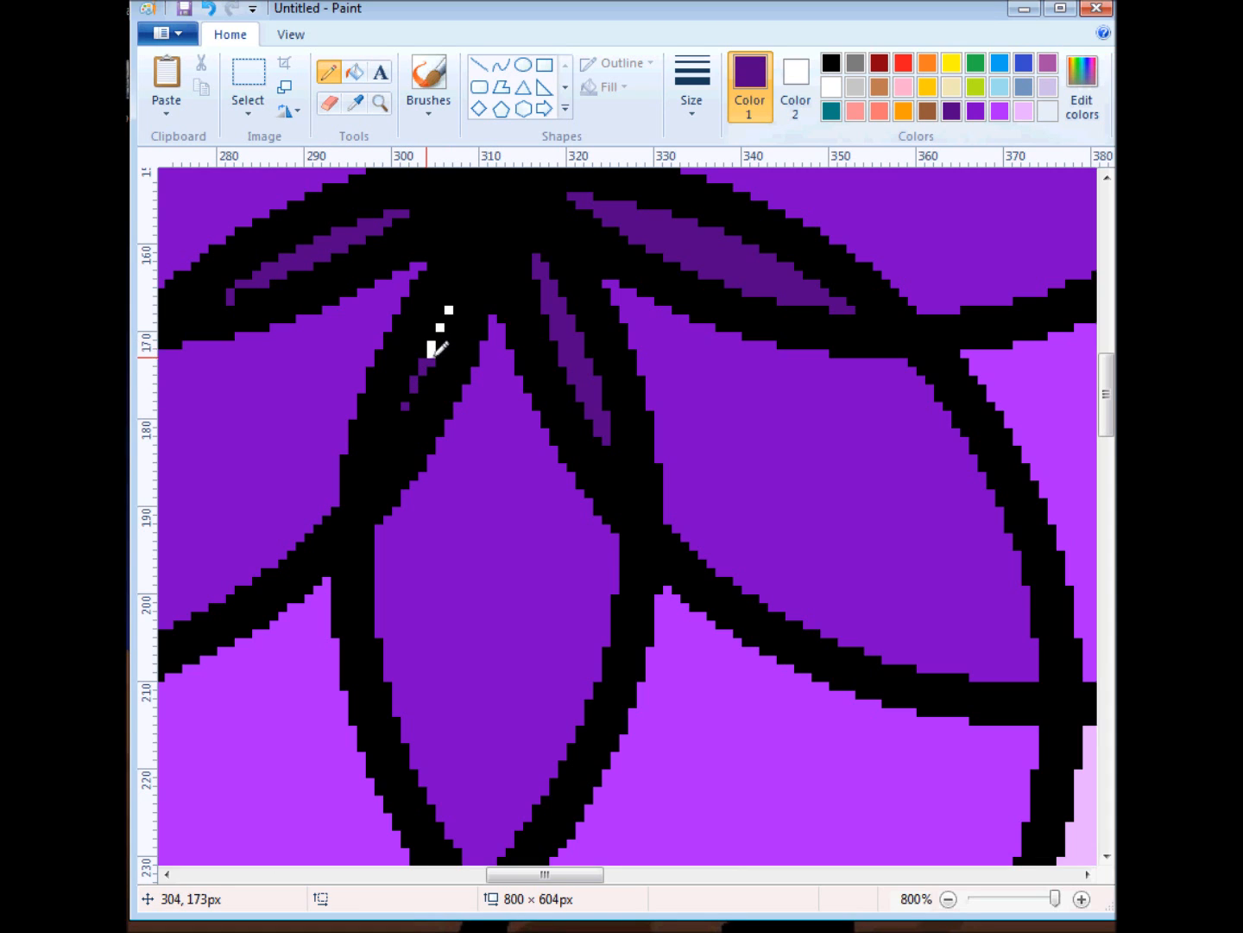
Step: Set the secondary colour and zoom back out to view the whole canvas
click(831, 62)
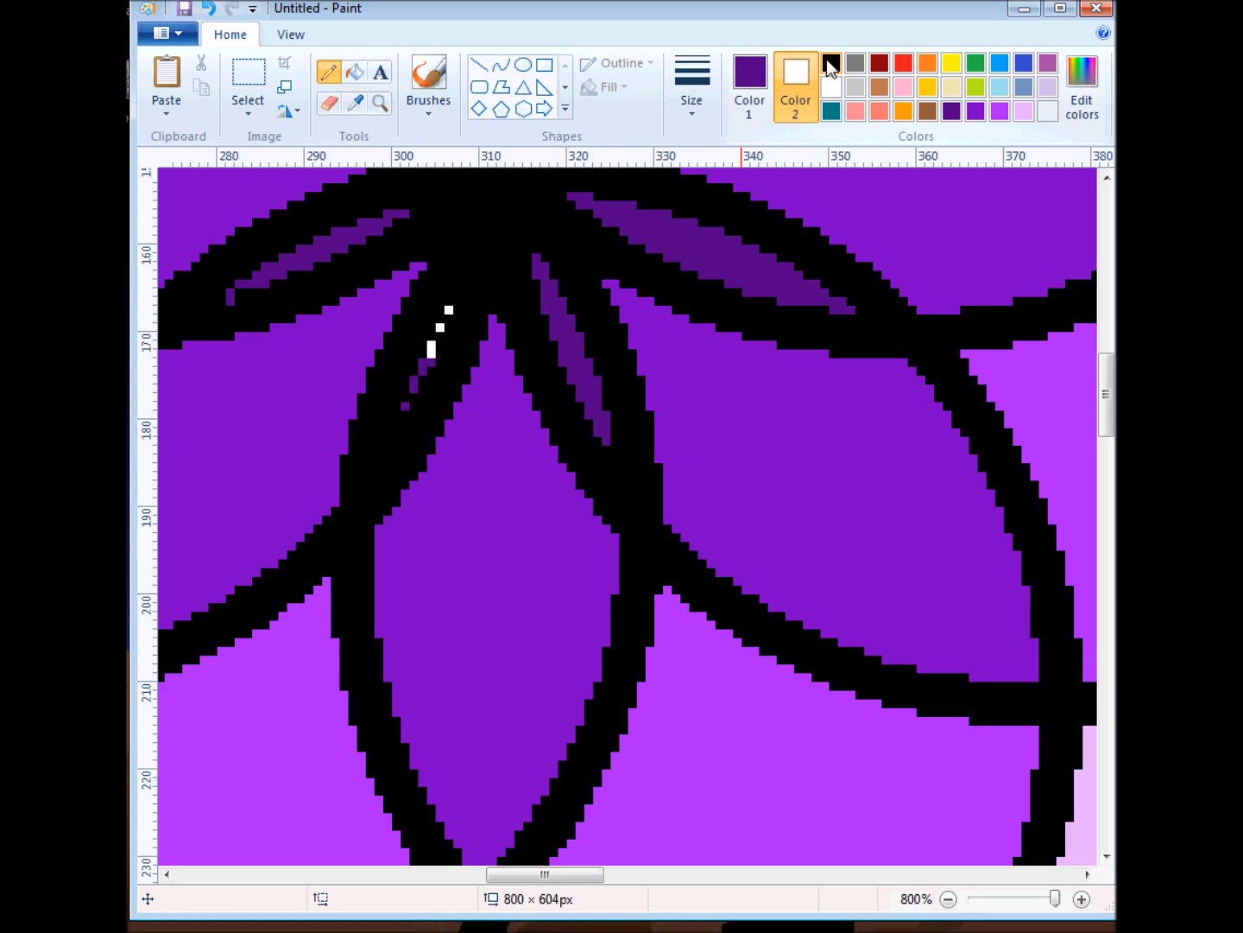
click(829, 63)
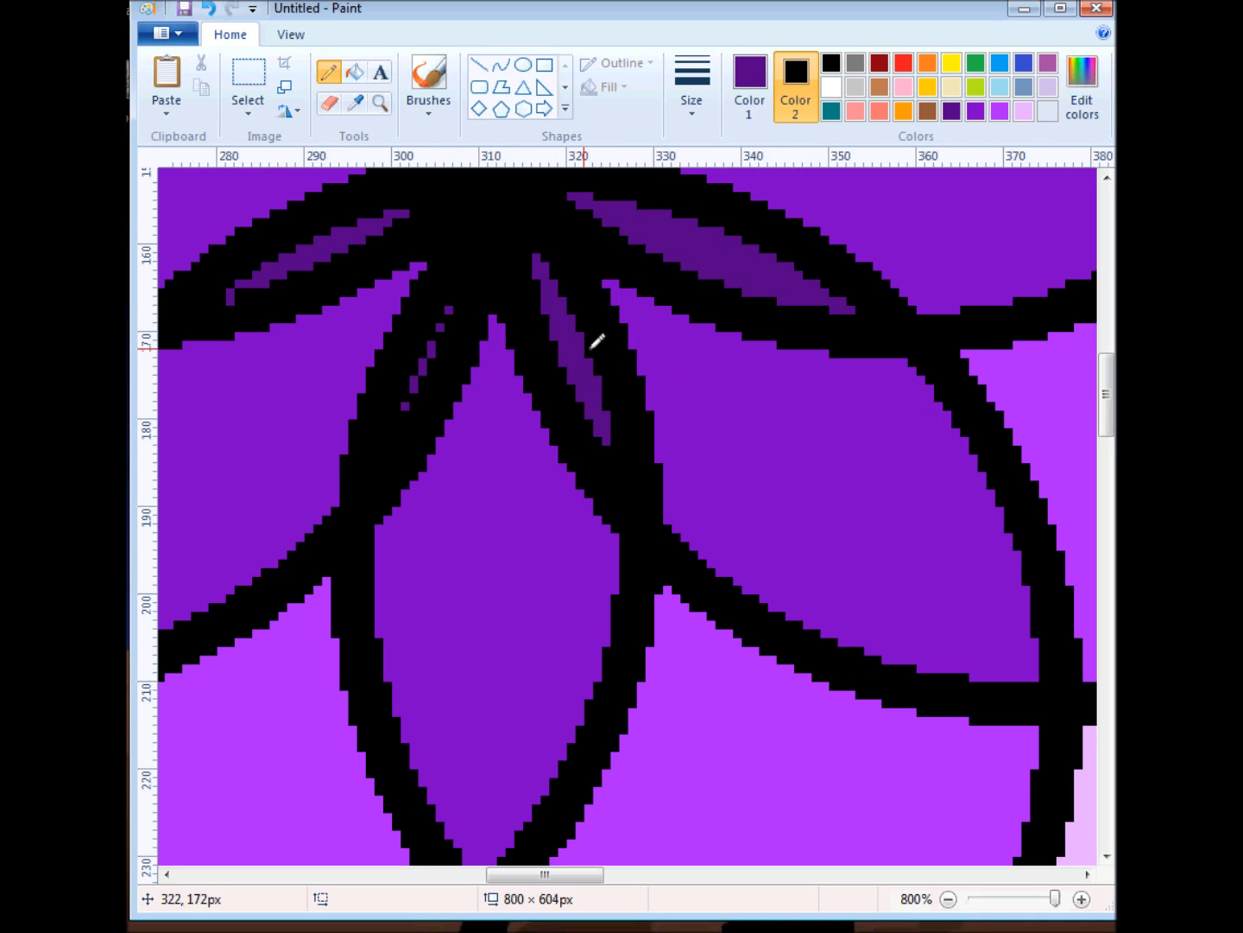
mouse_move(825, 192)
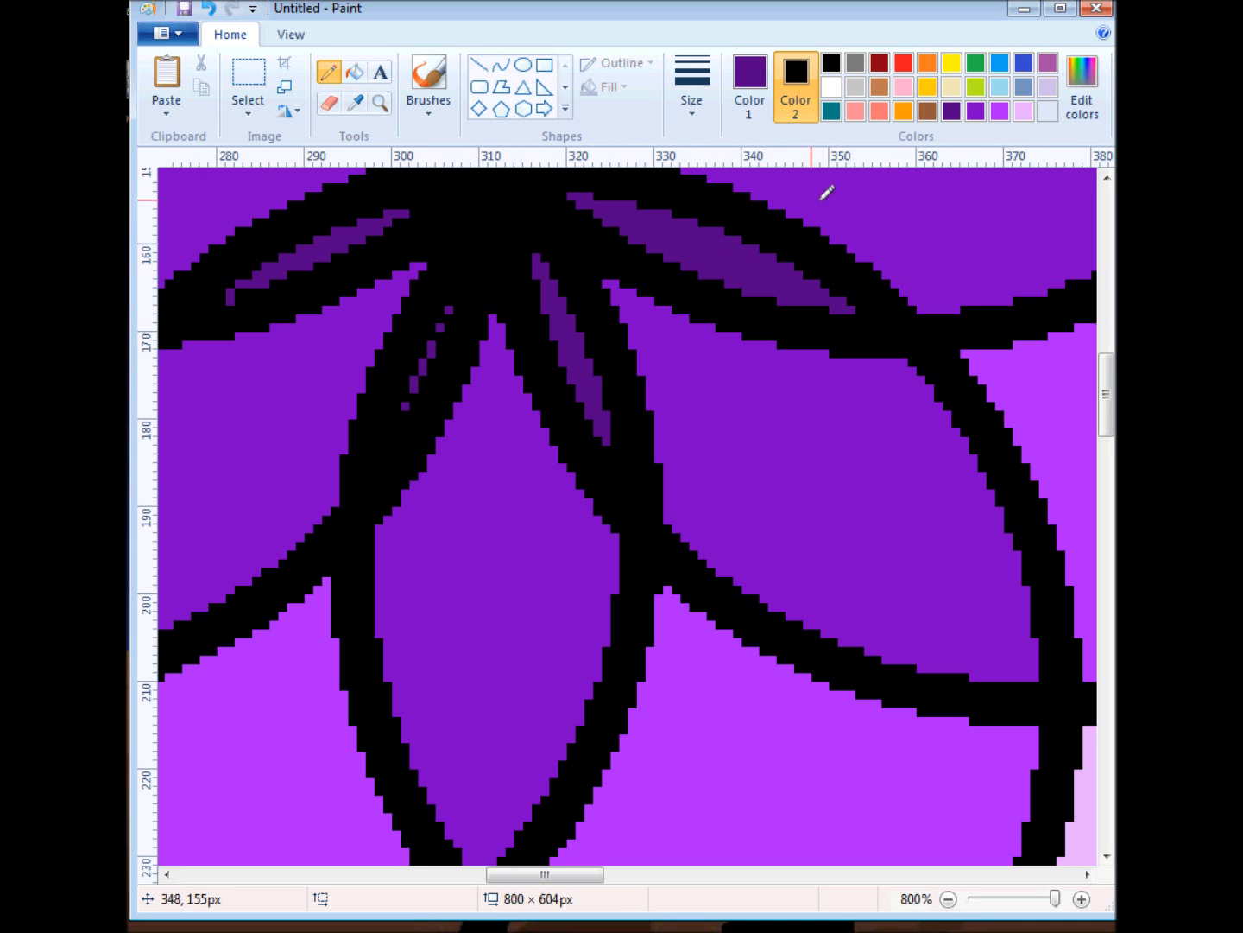
click(947, 898)
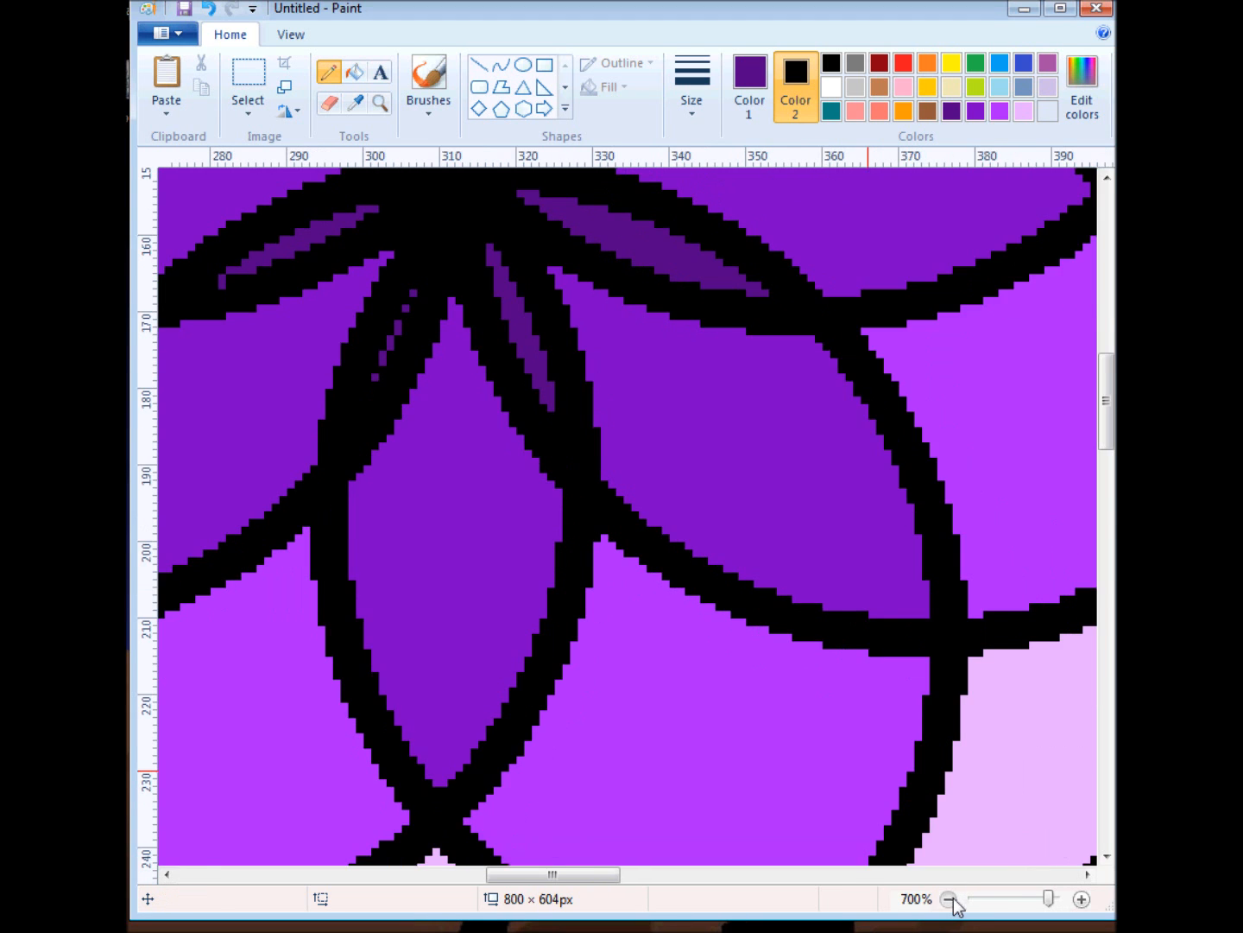
click(950, 898)
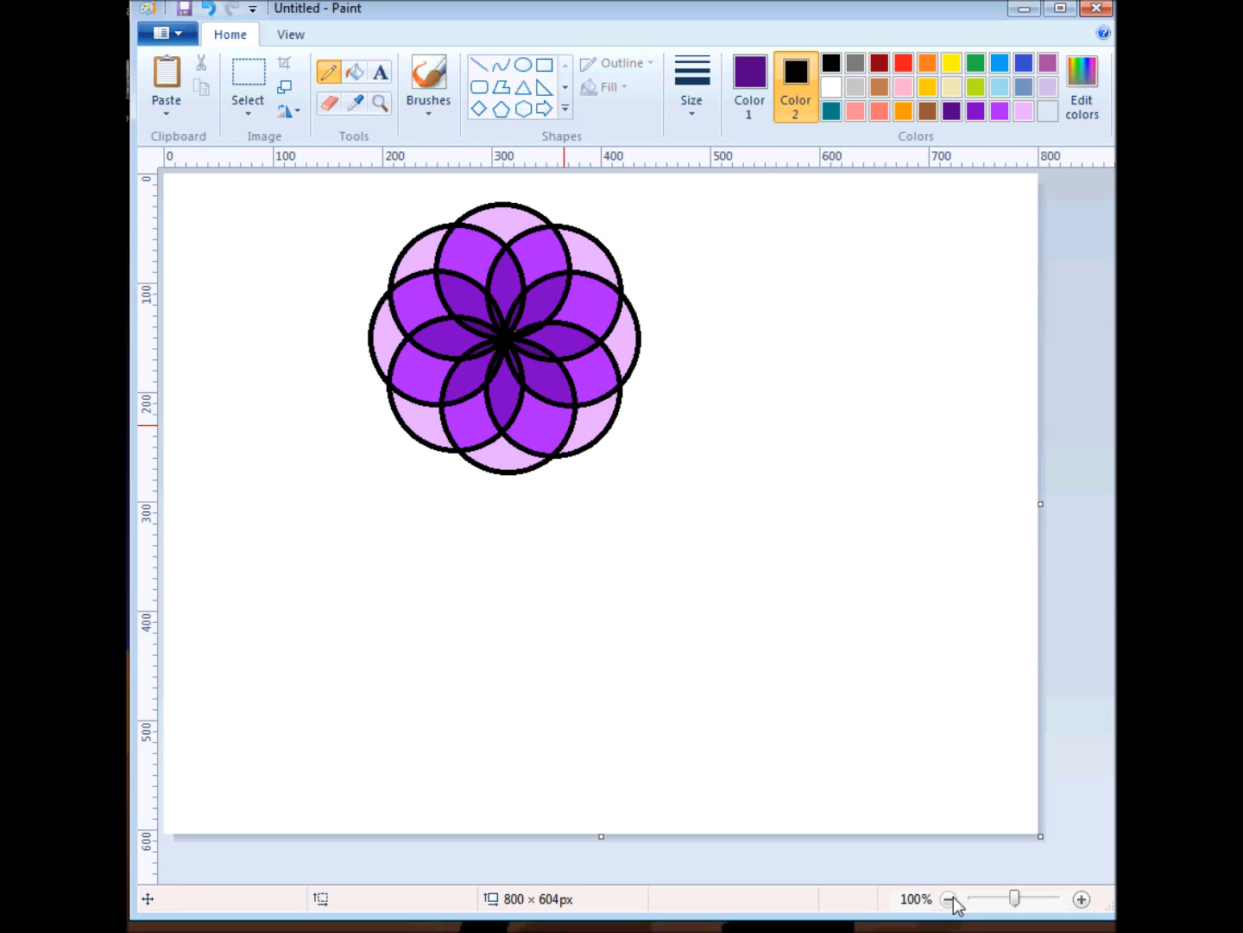
mouse_move(807, 656)
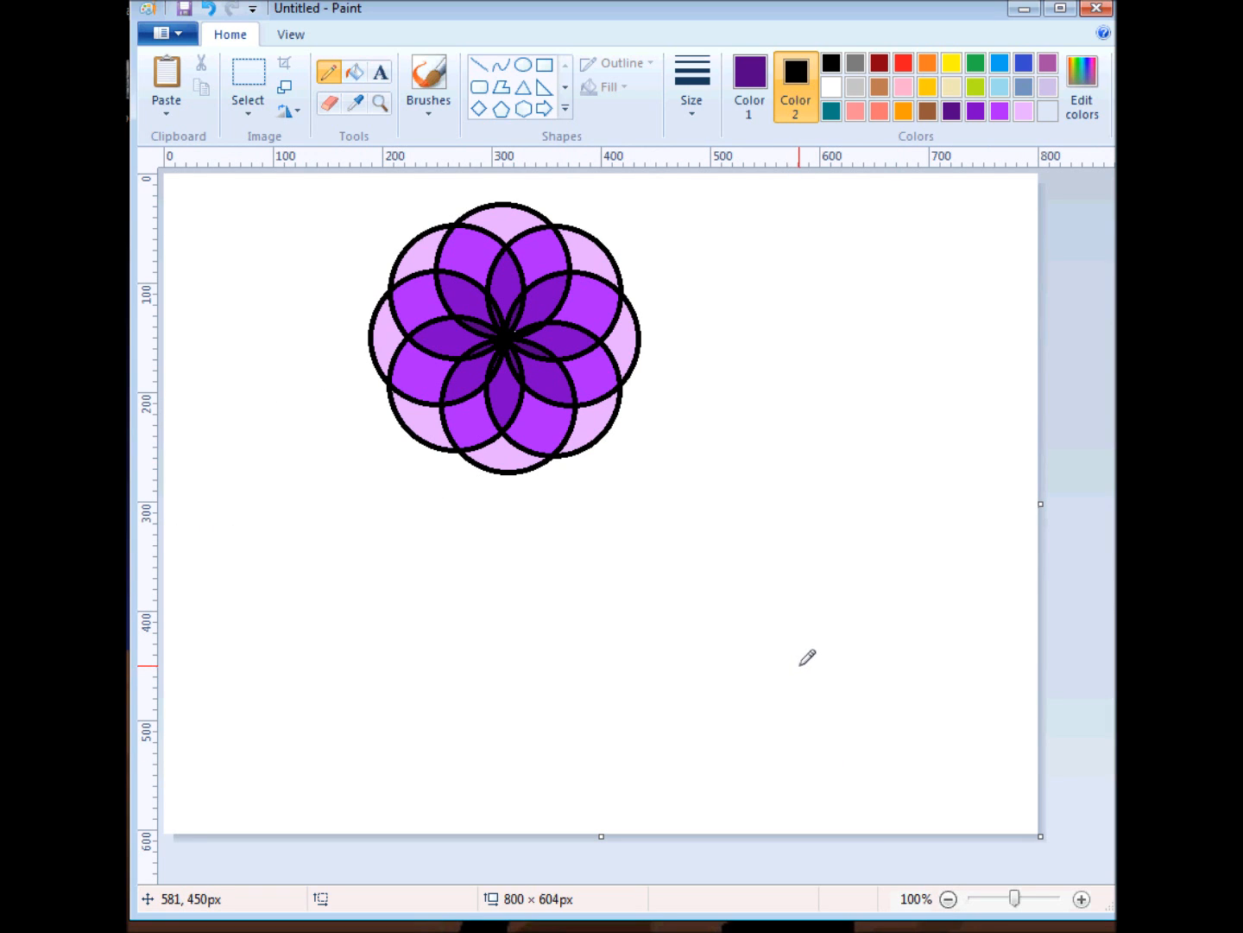
mouse_move(463, 297)
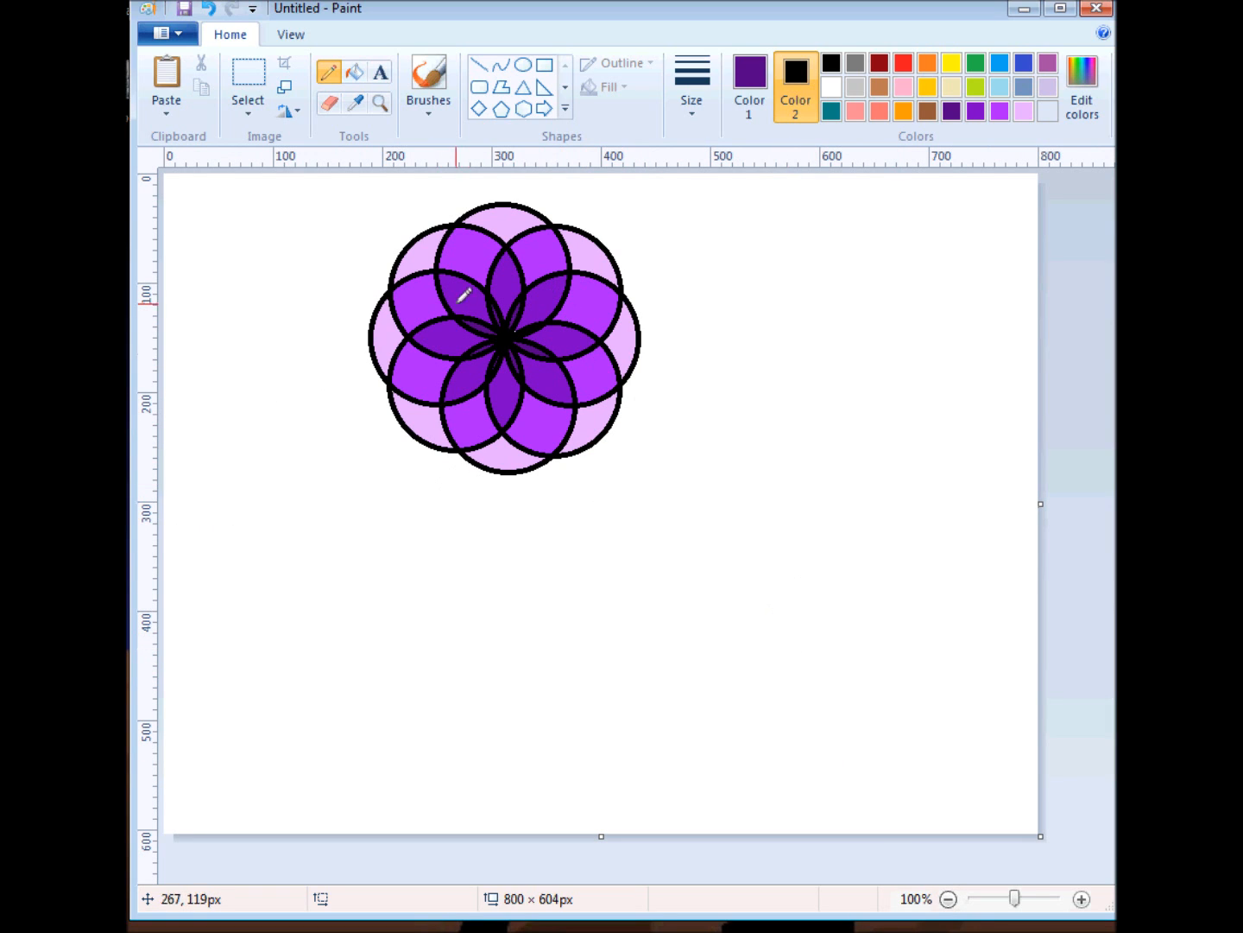
mouse_move(733, 580)
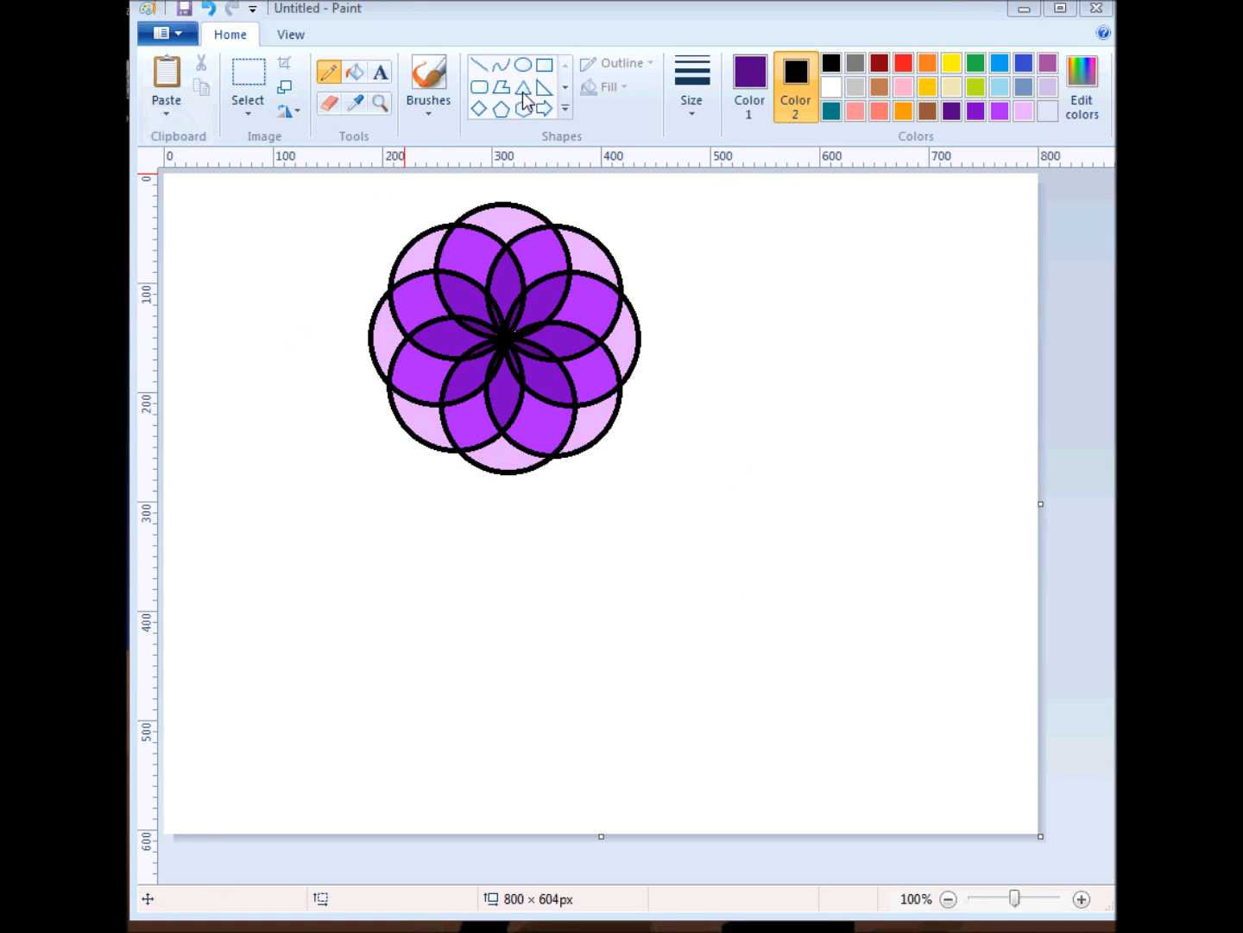
Step: Set up the Oval shape with an orange solid outline and yellow solid fill
click(521, 66)
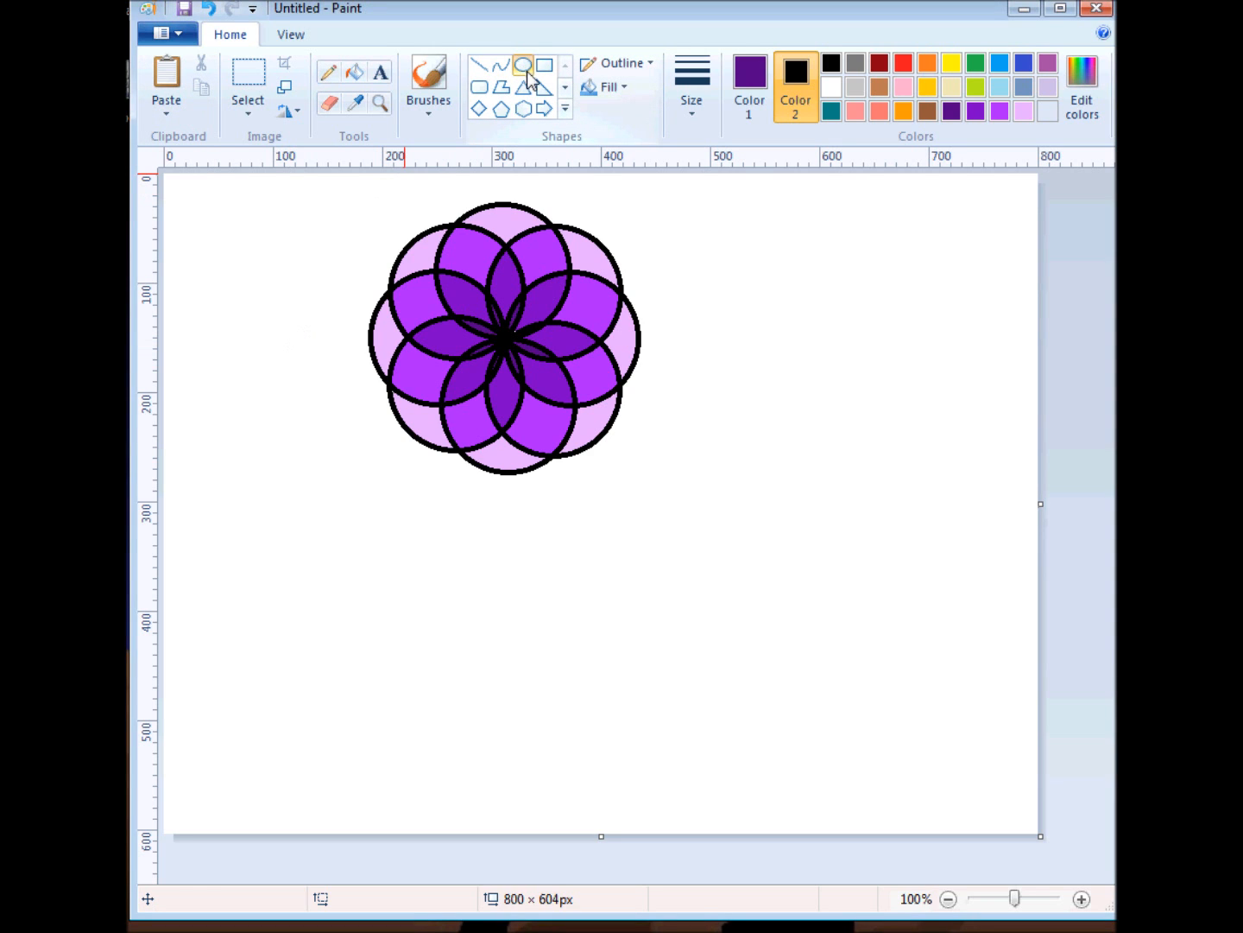
mouse_move(884, 155)
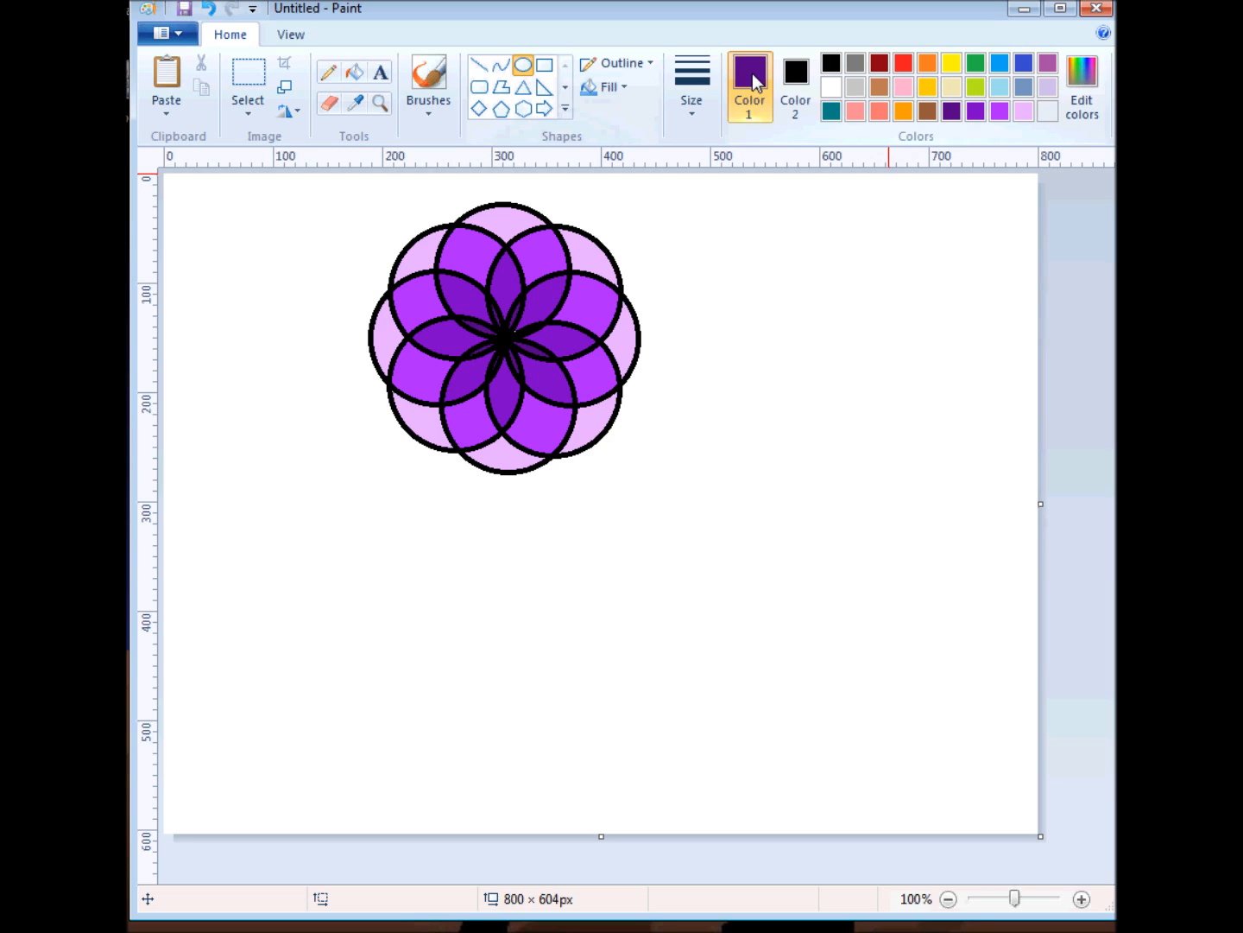
click(928, 62)
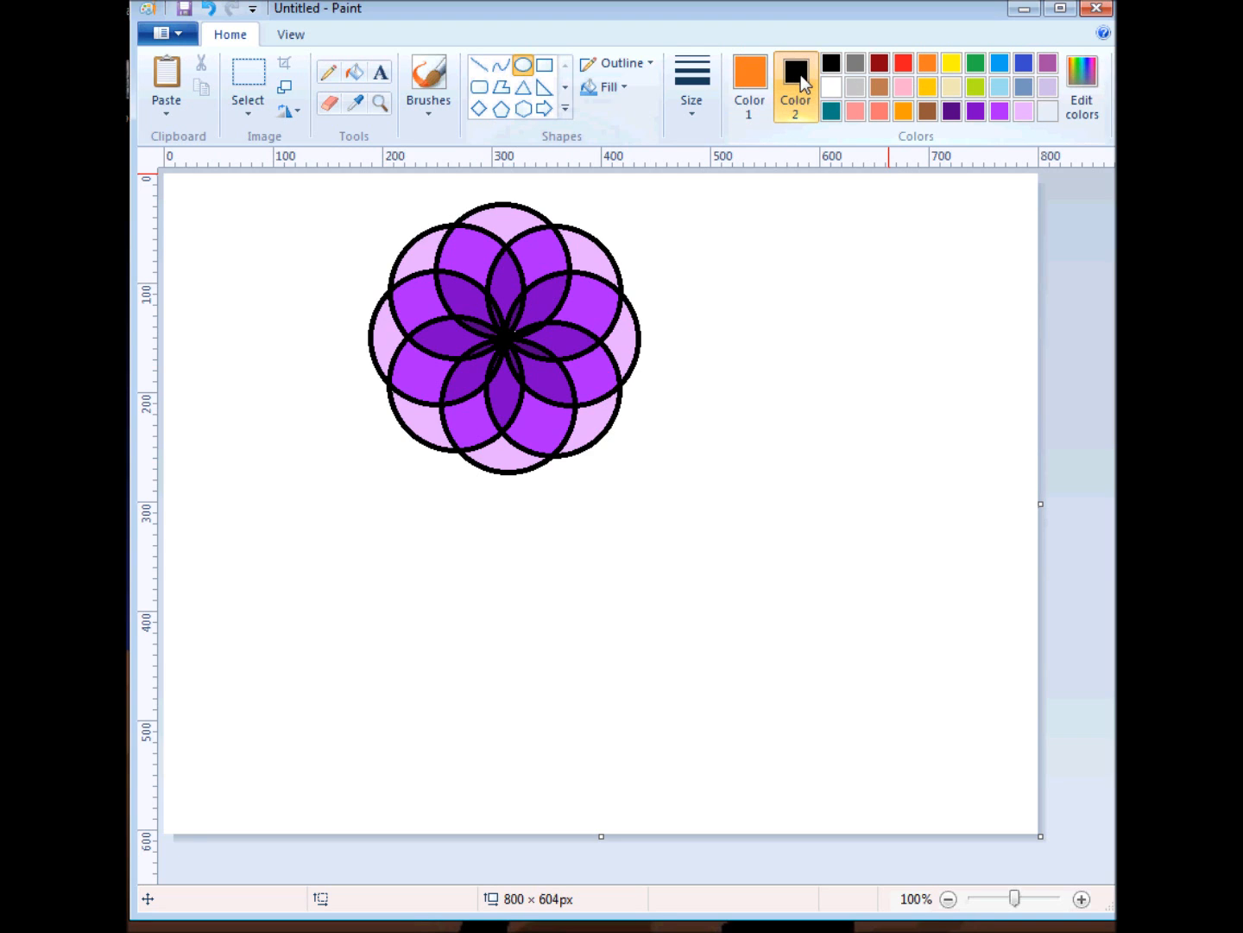
click(950, 62)
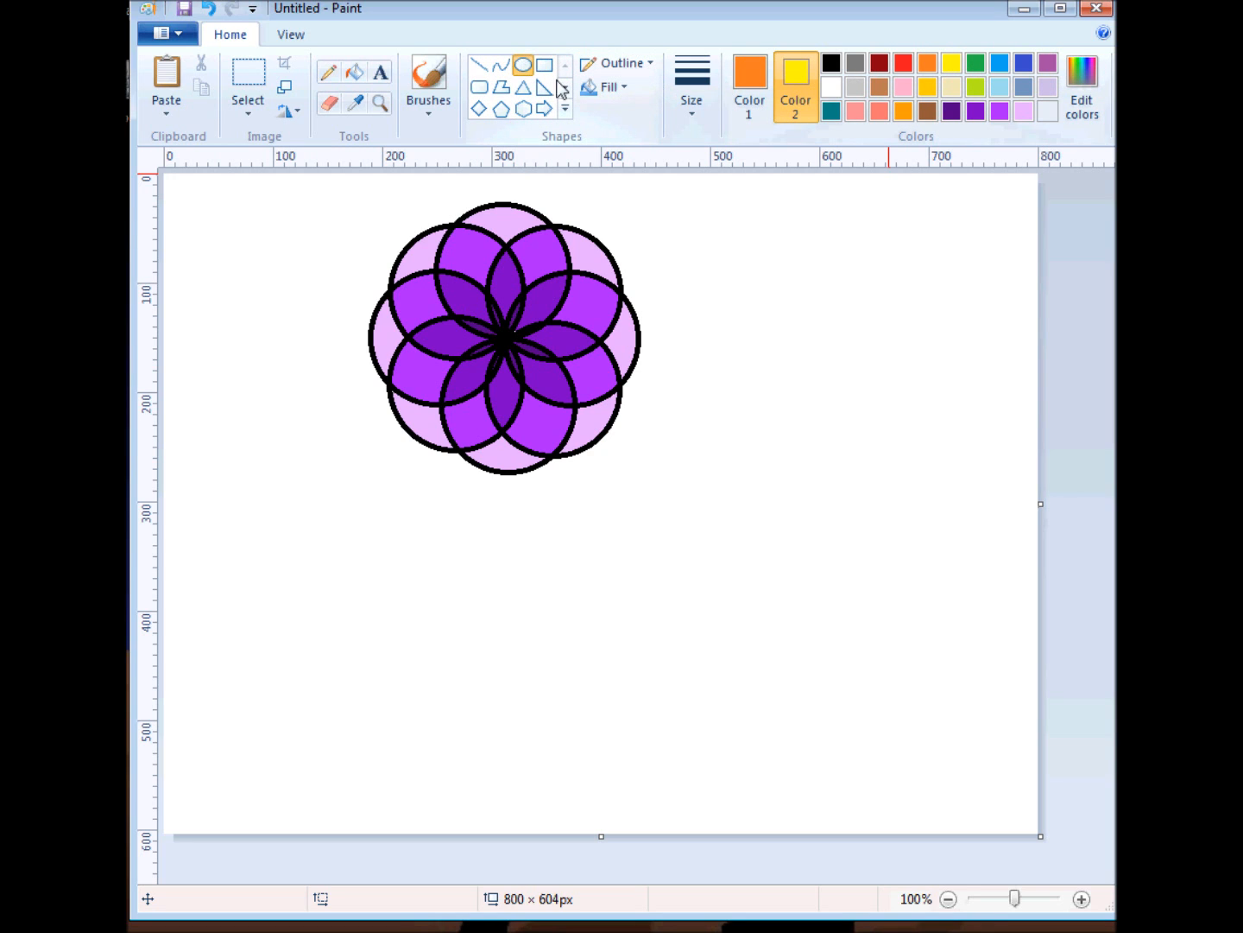
click(608, 86)
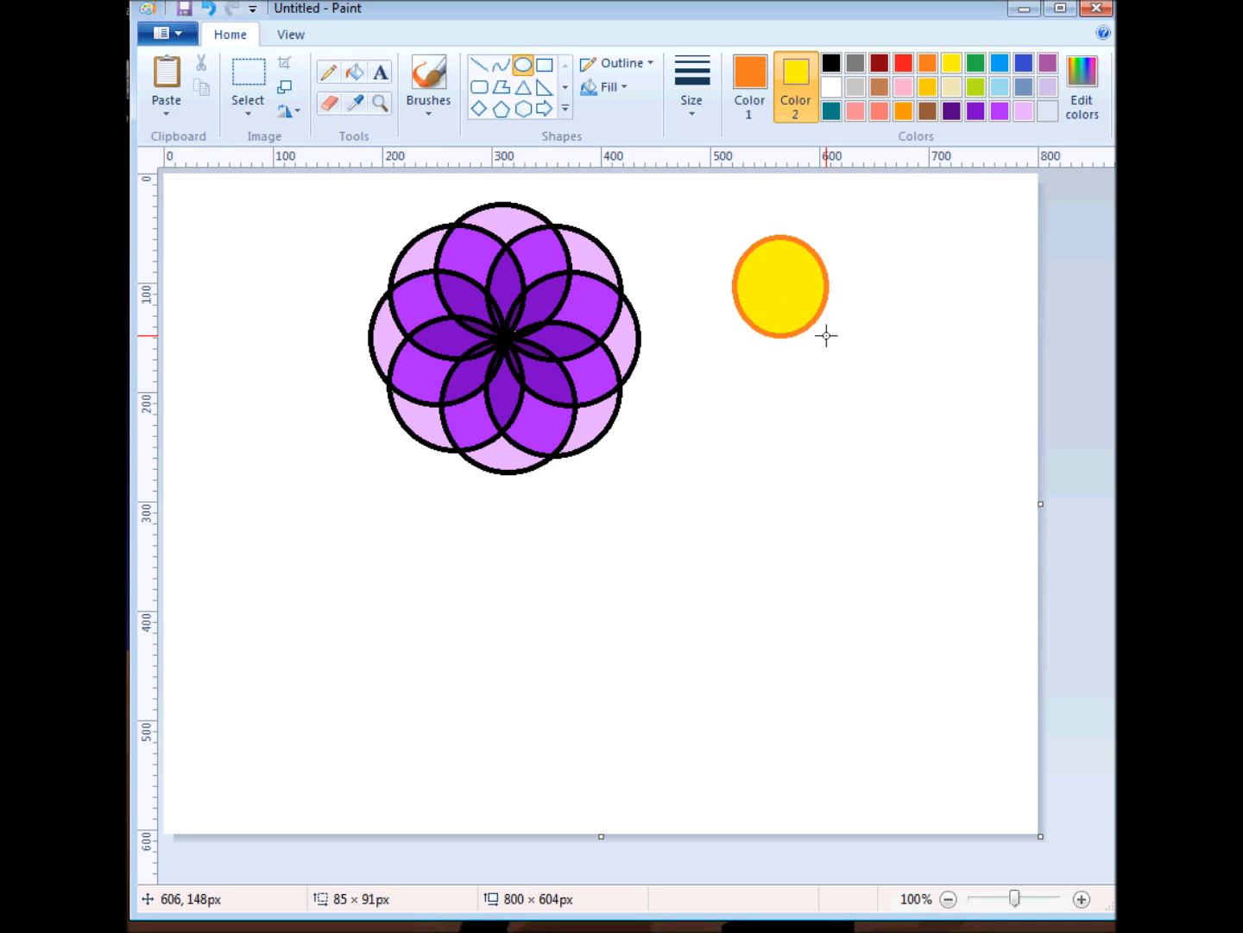
mouse_move(775, 256)
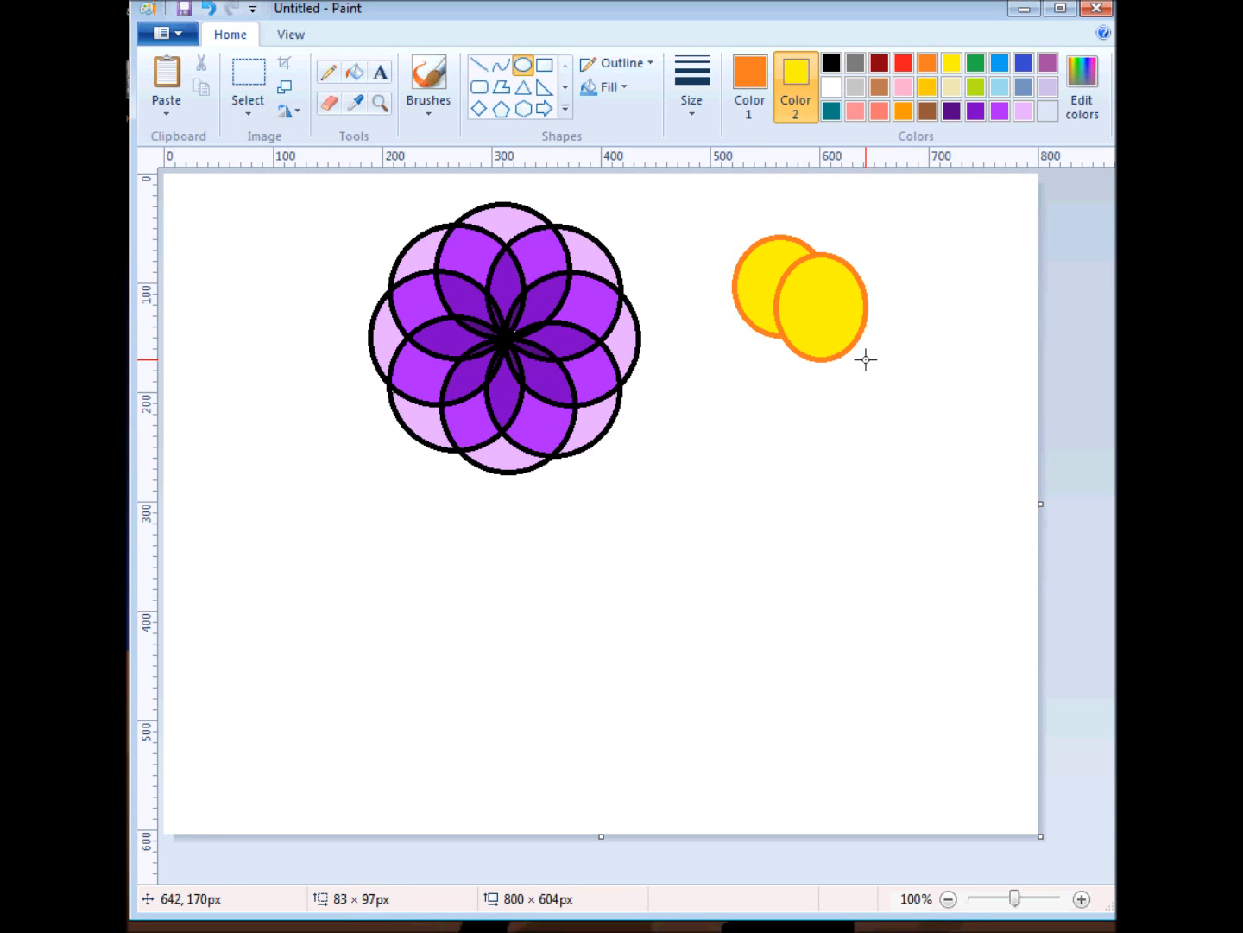
mouse_move(863, 358)
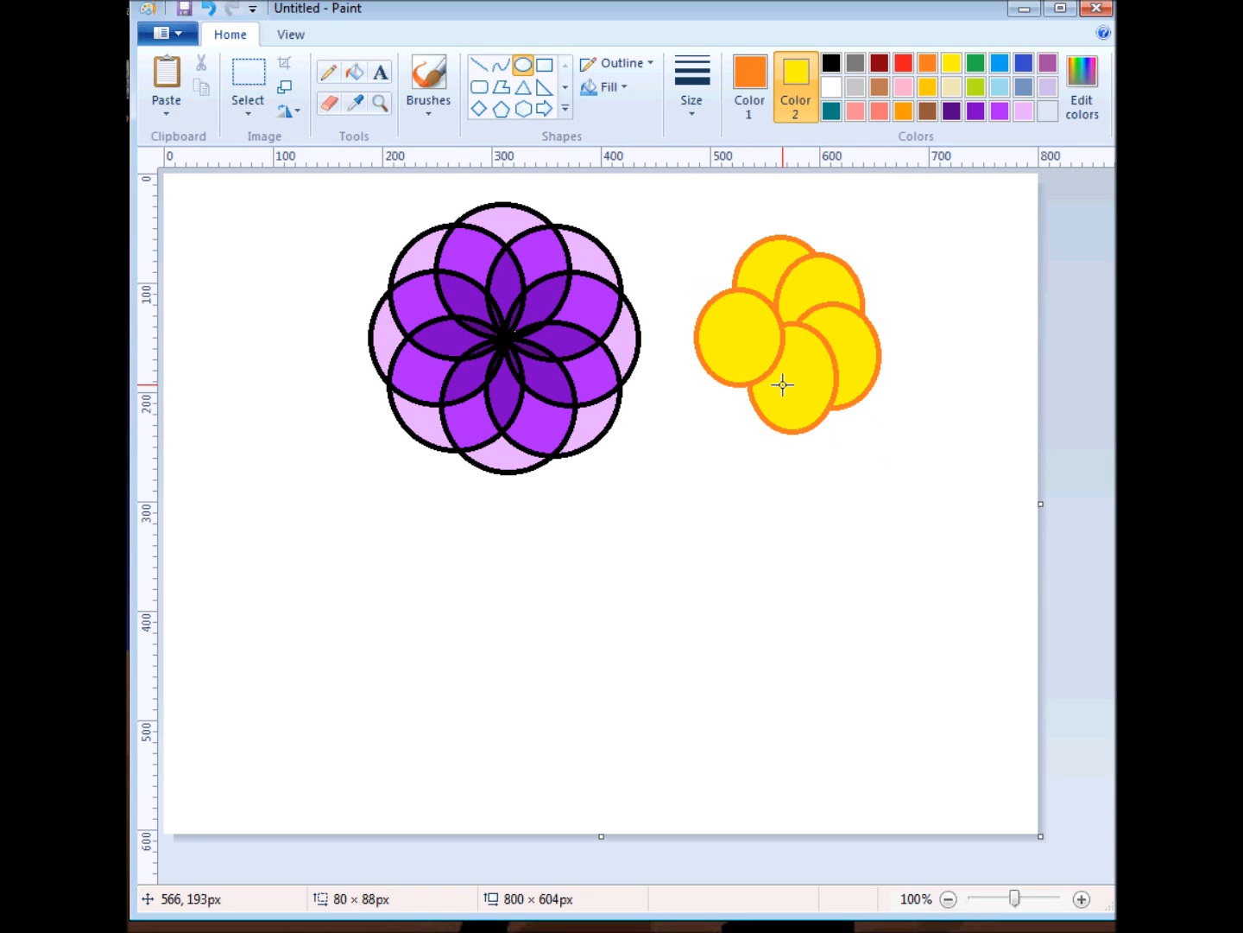
mouse_move(767, 297)
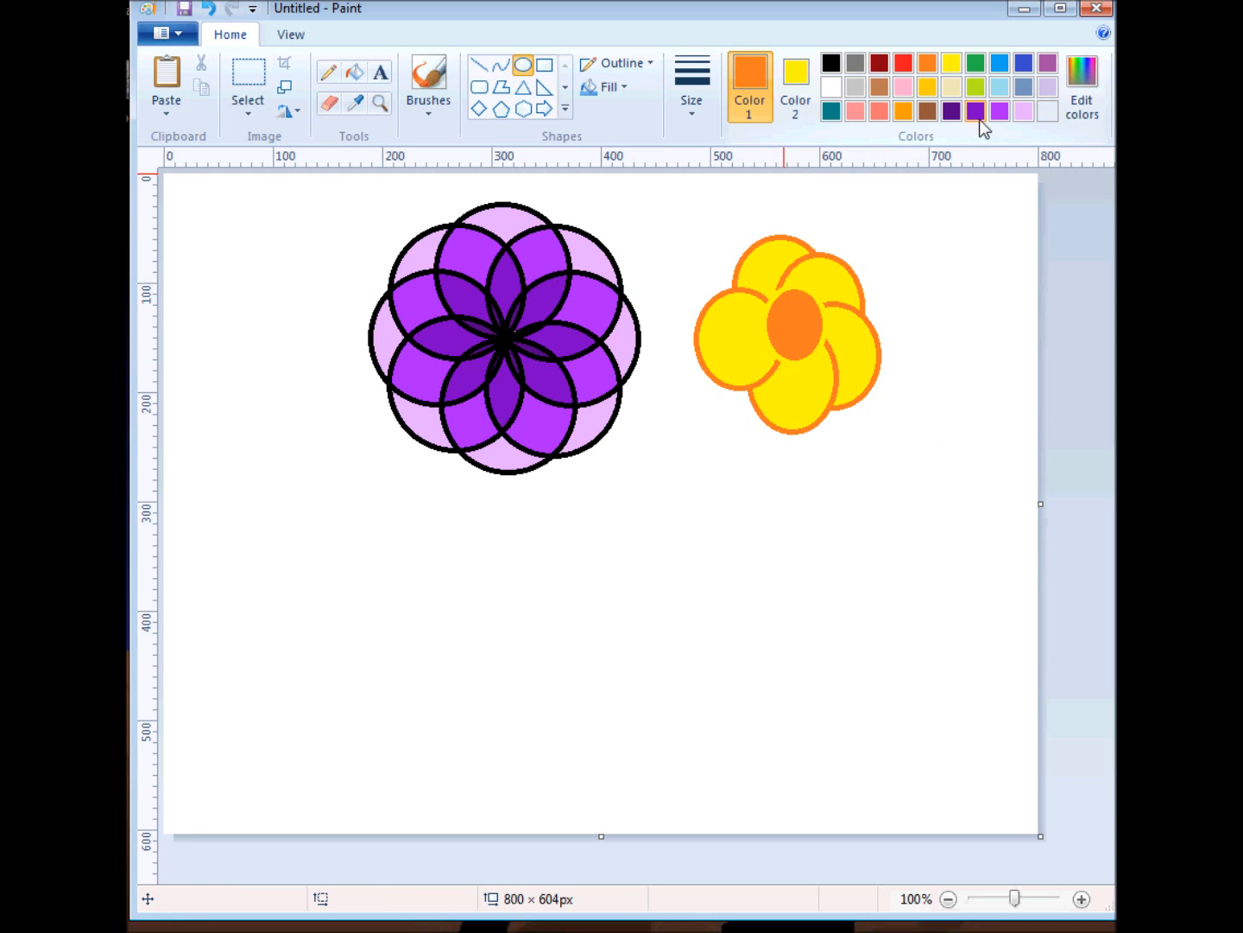
Step: Pick dark purple as outline and fill colour for the pansy's centre
click(974, 110)
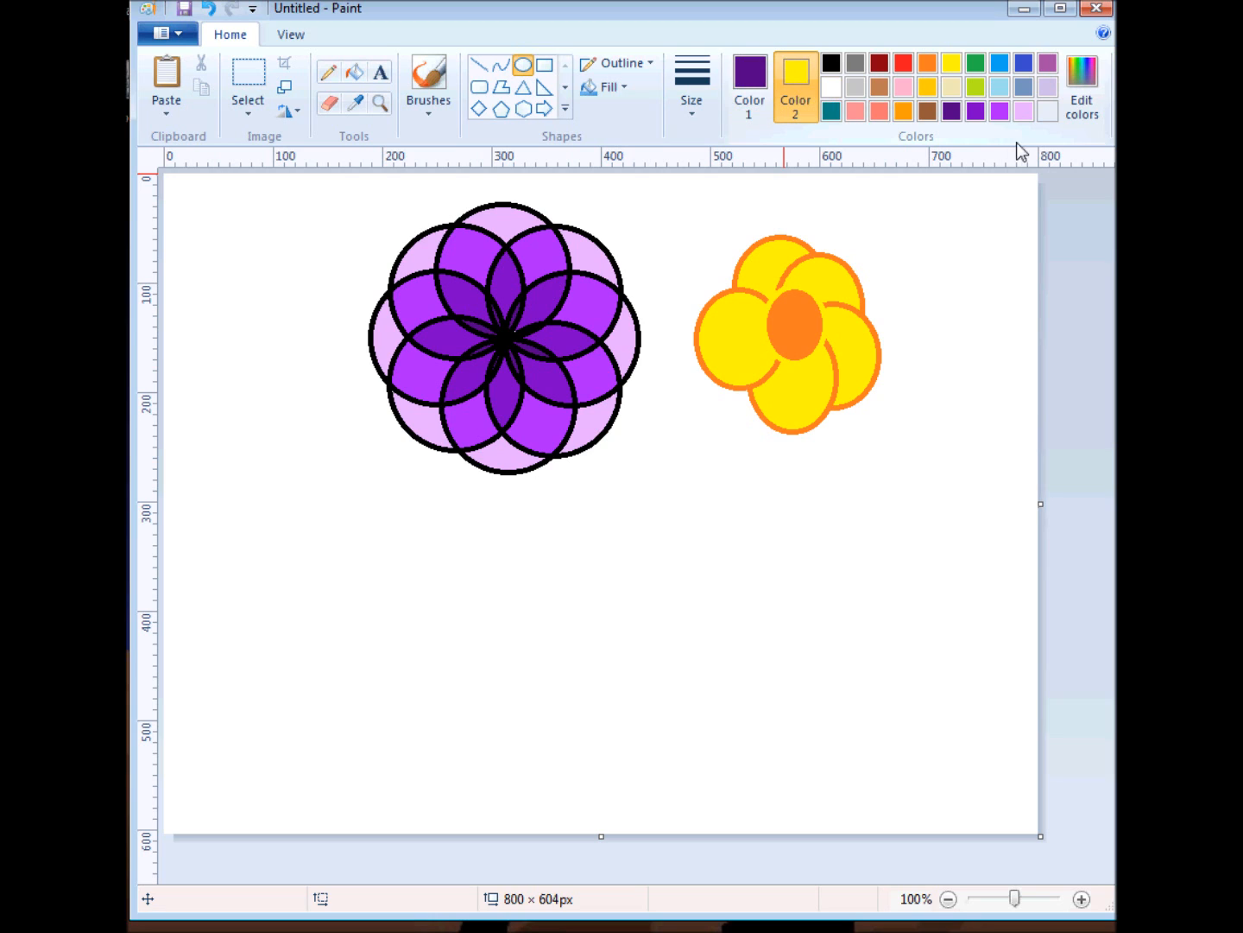
click(974, 111)
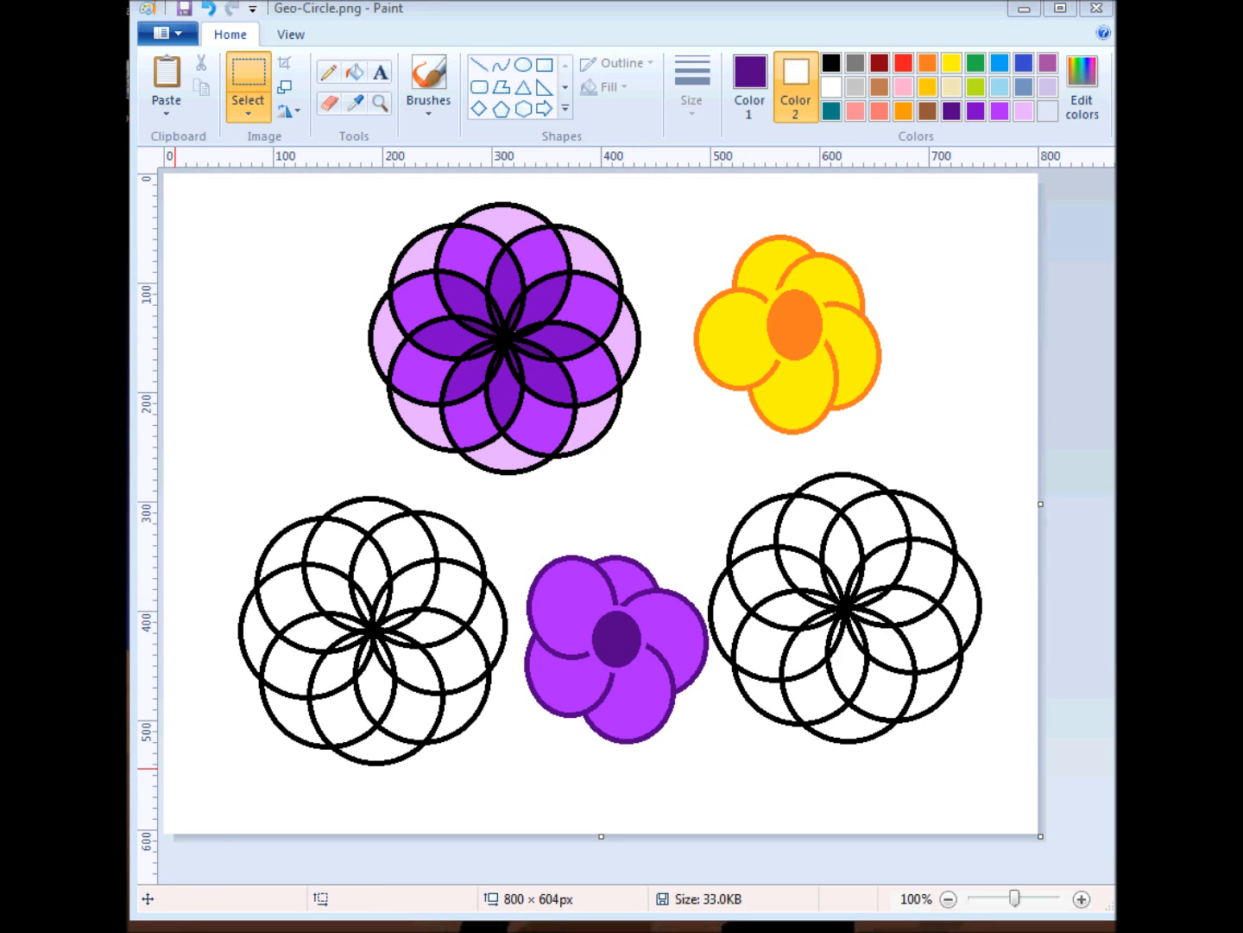
mouse_move(331, 614)
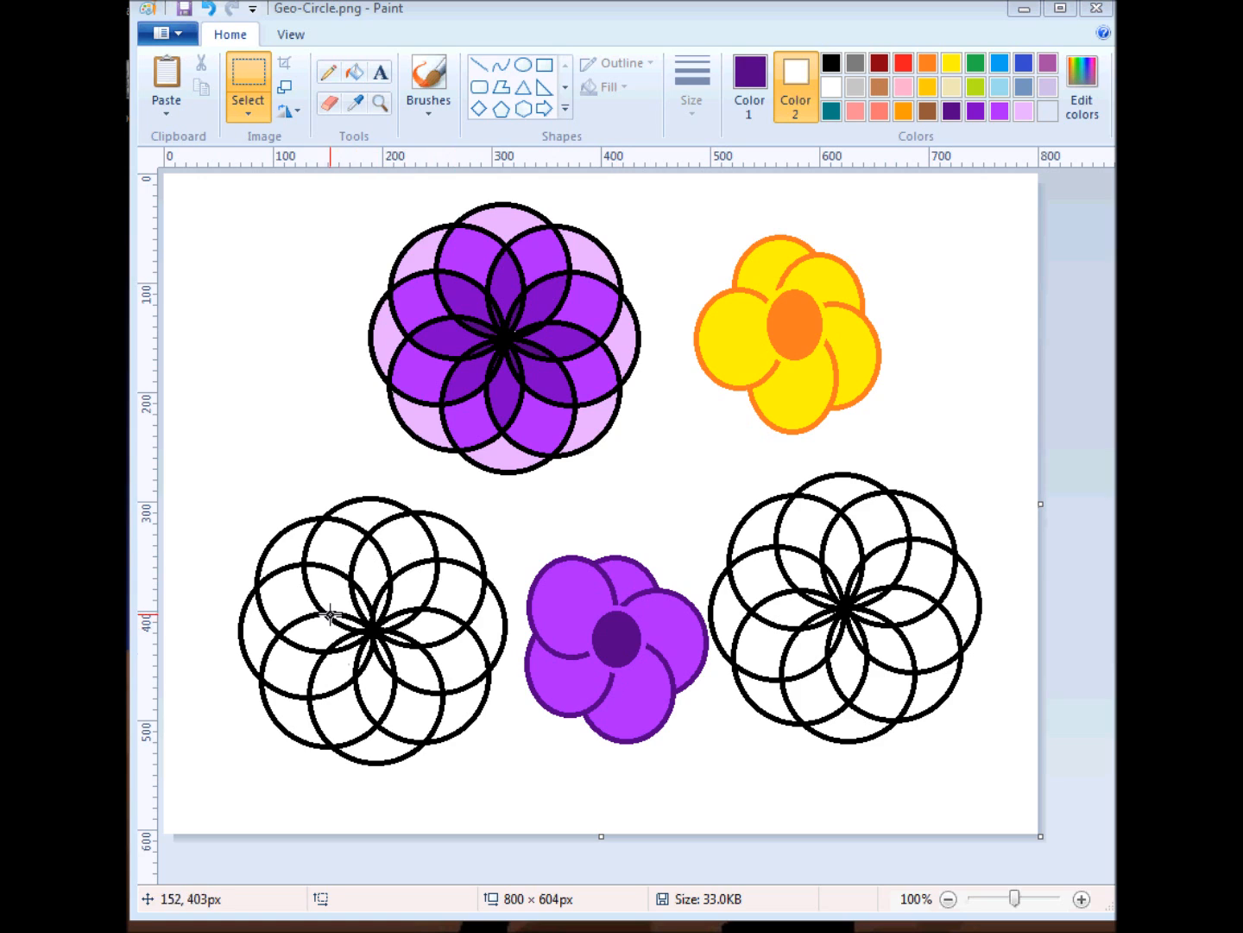
mouse_move(415, 642)
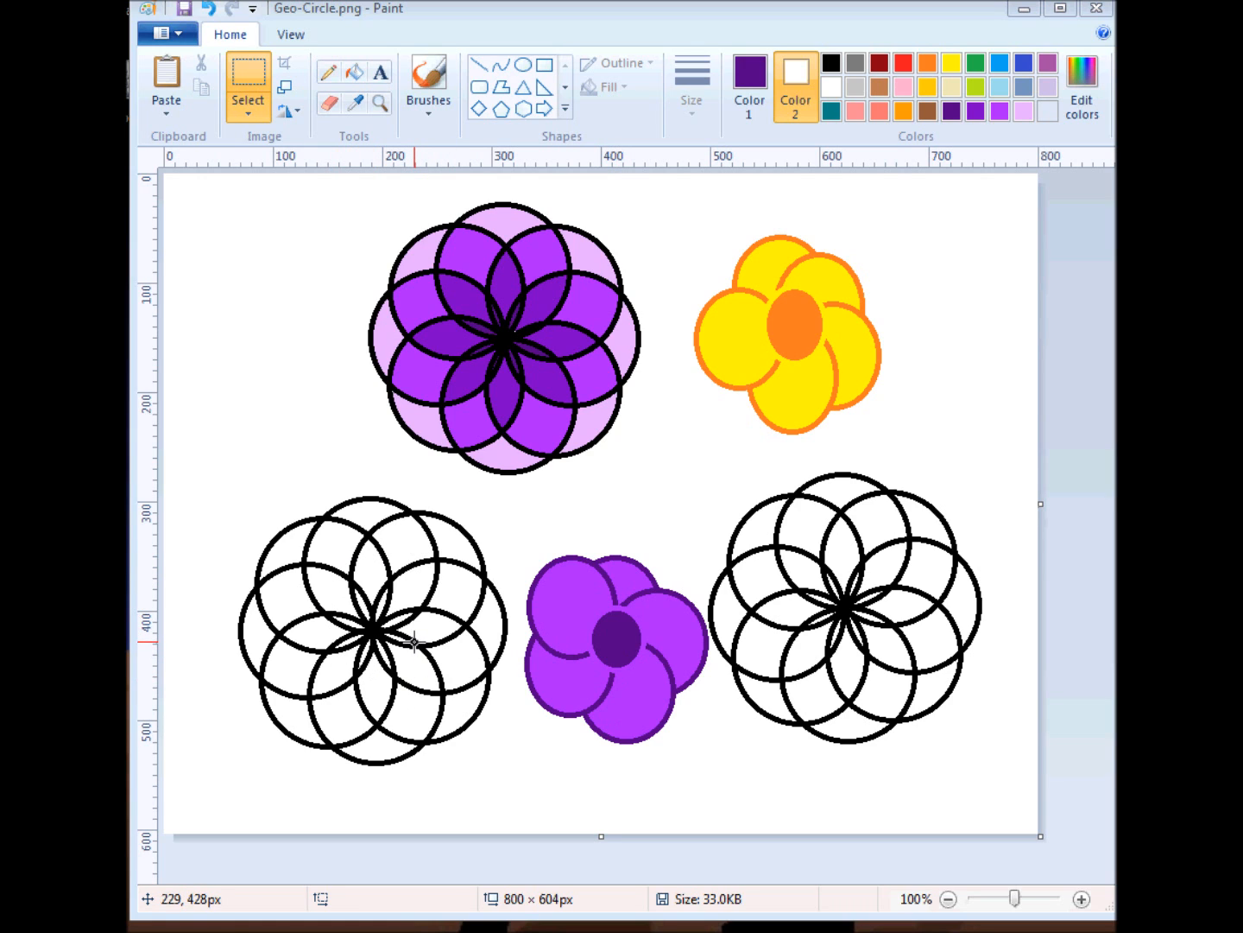
mouse_move(863, 573)
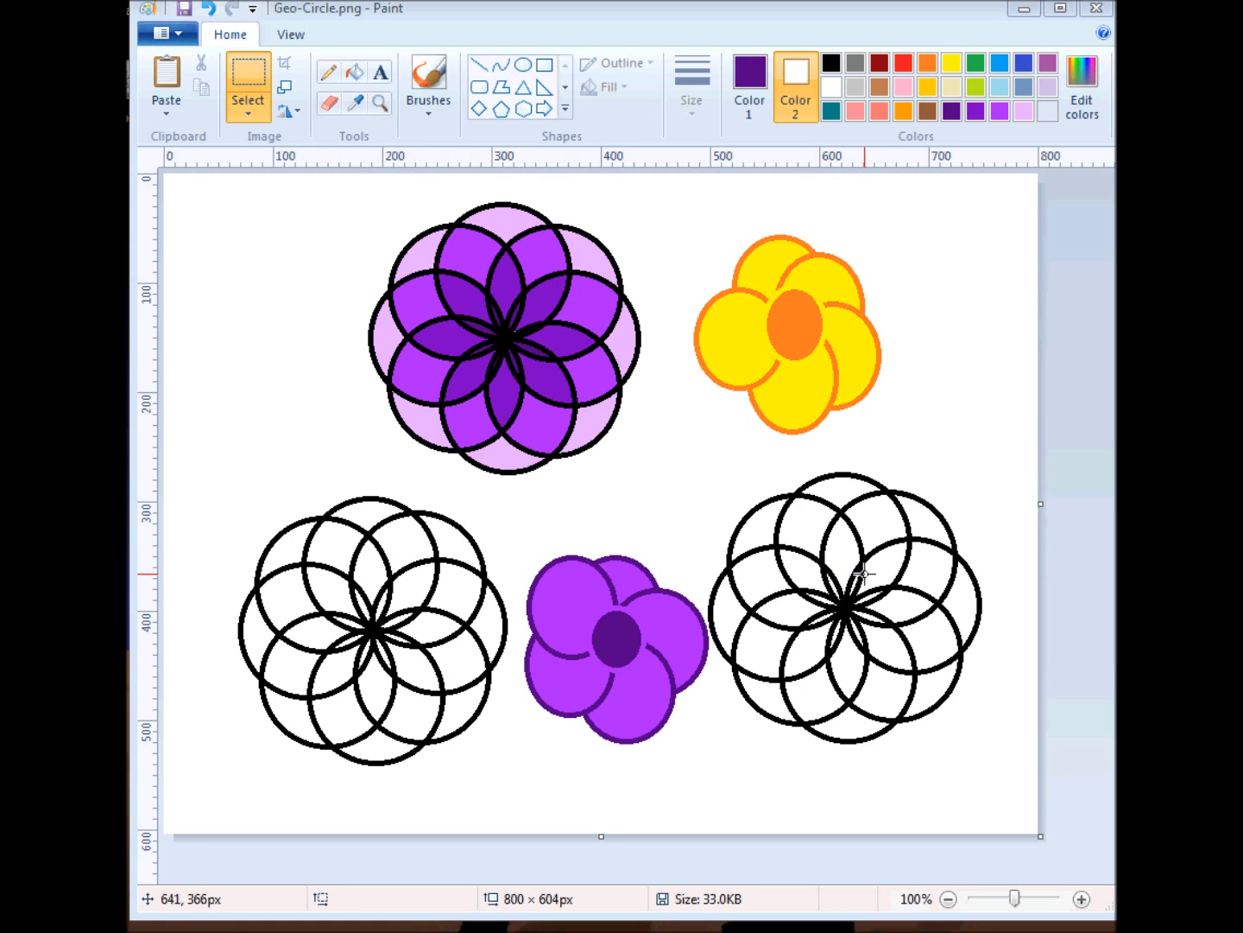
mouse_move(815, 618)
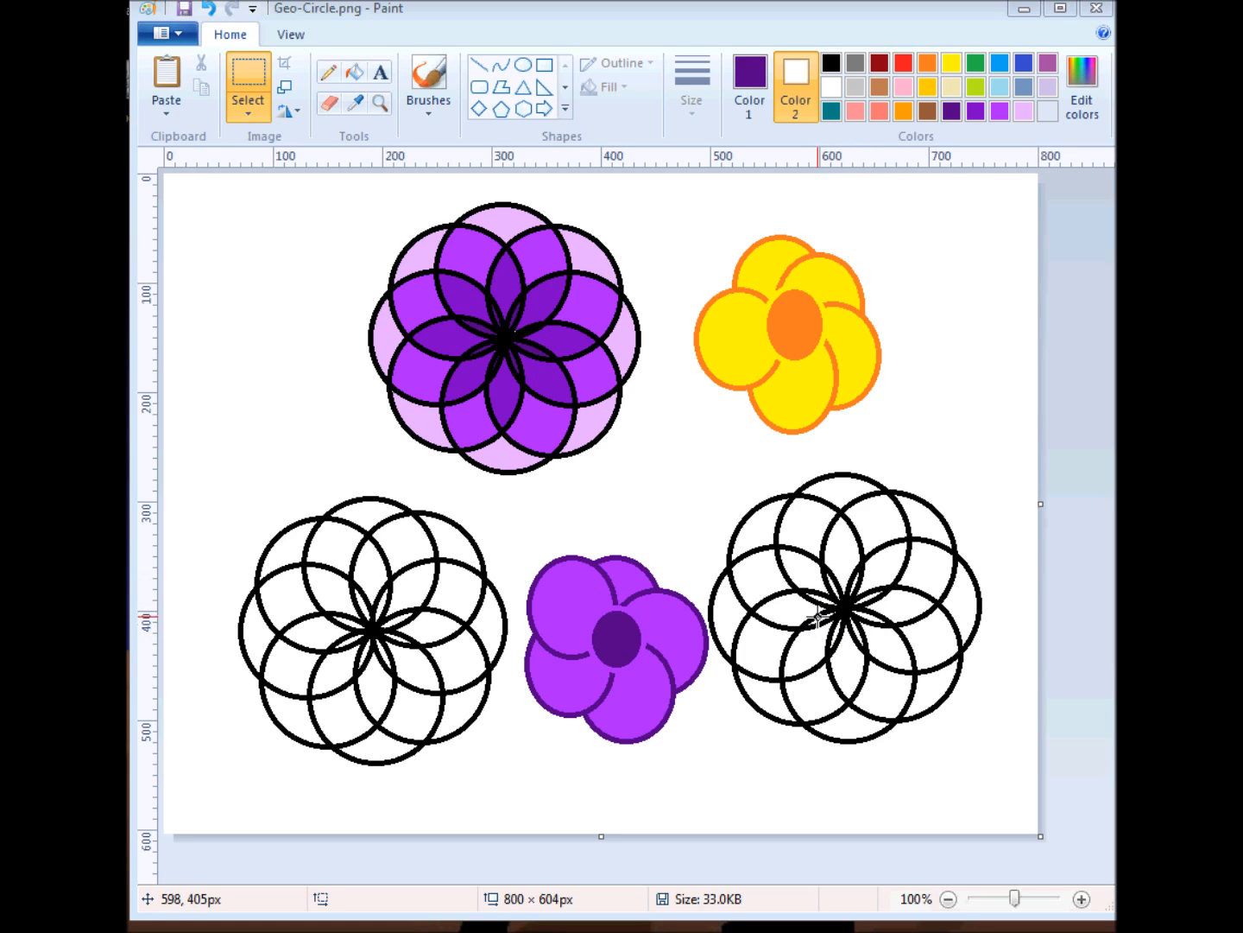
mouse_move(846, 574)
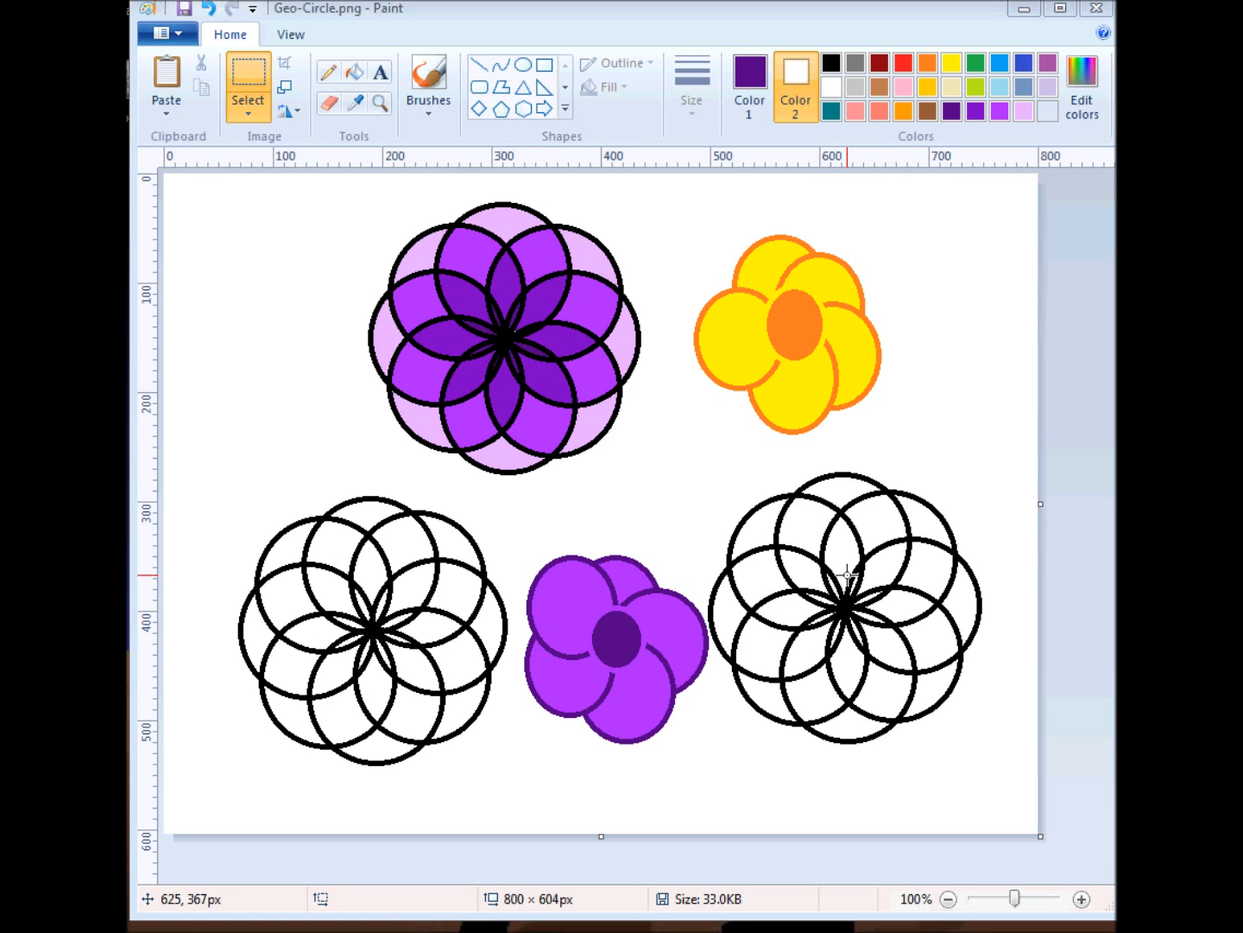
mouse_move(843, 596)
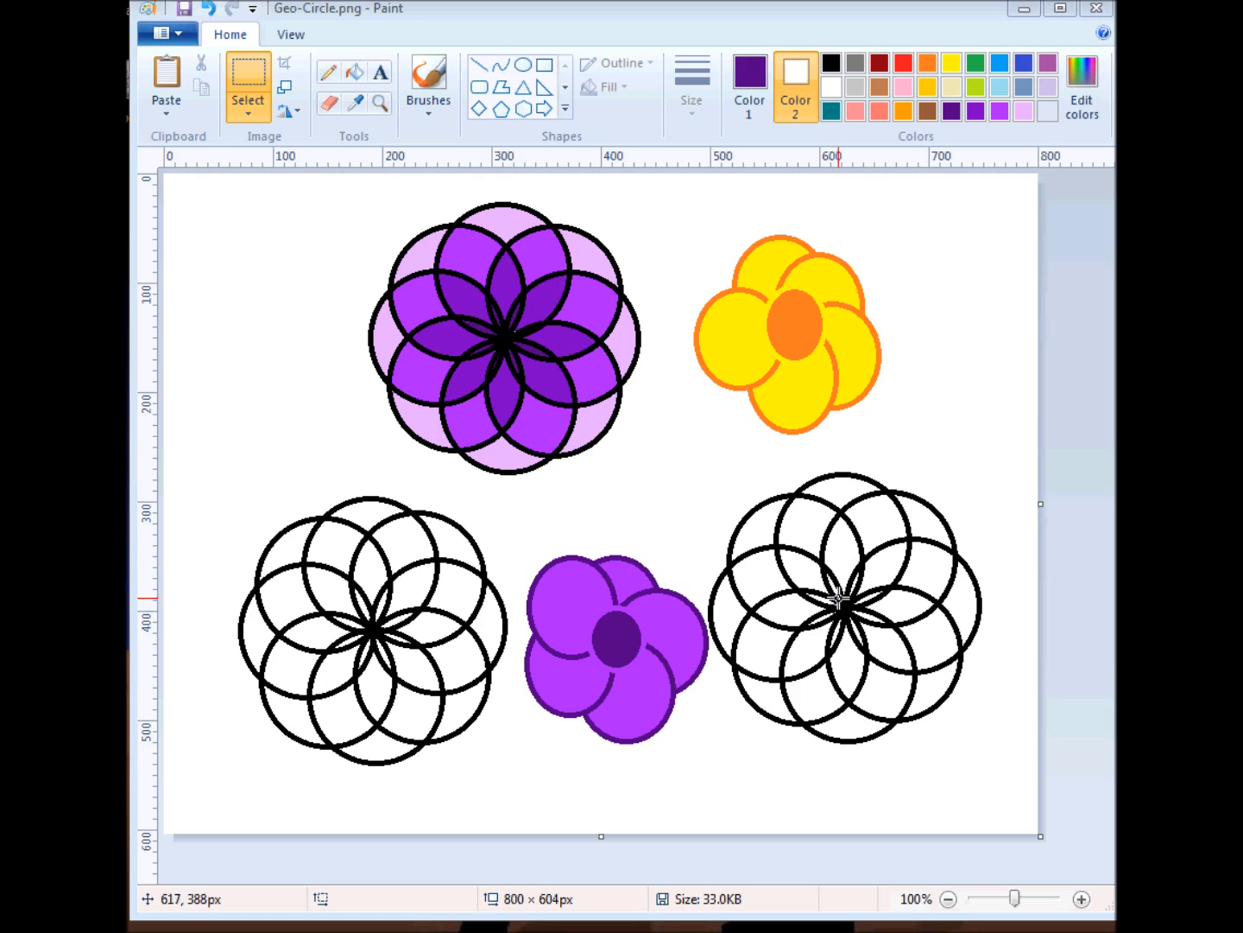
mouse_move(808, 601)
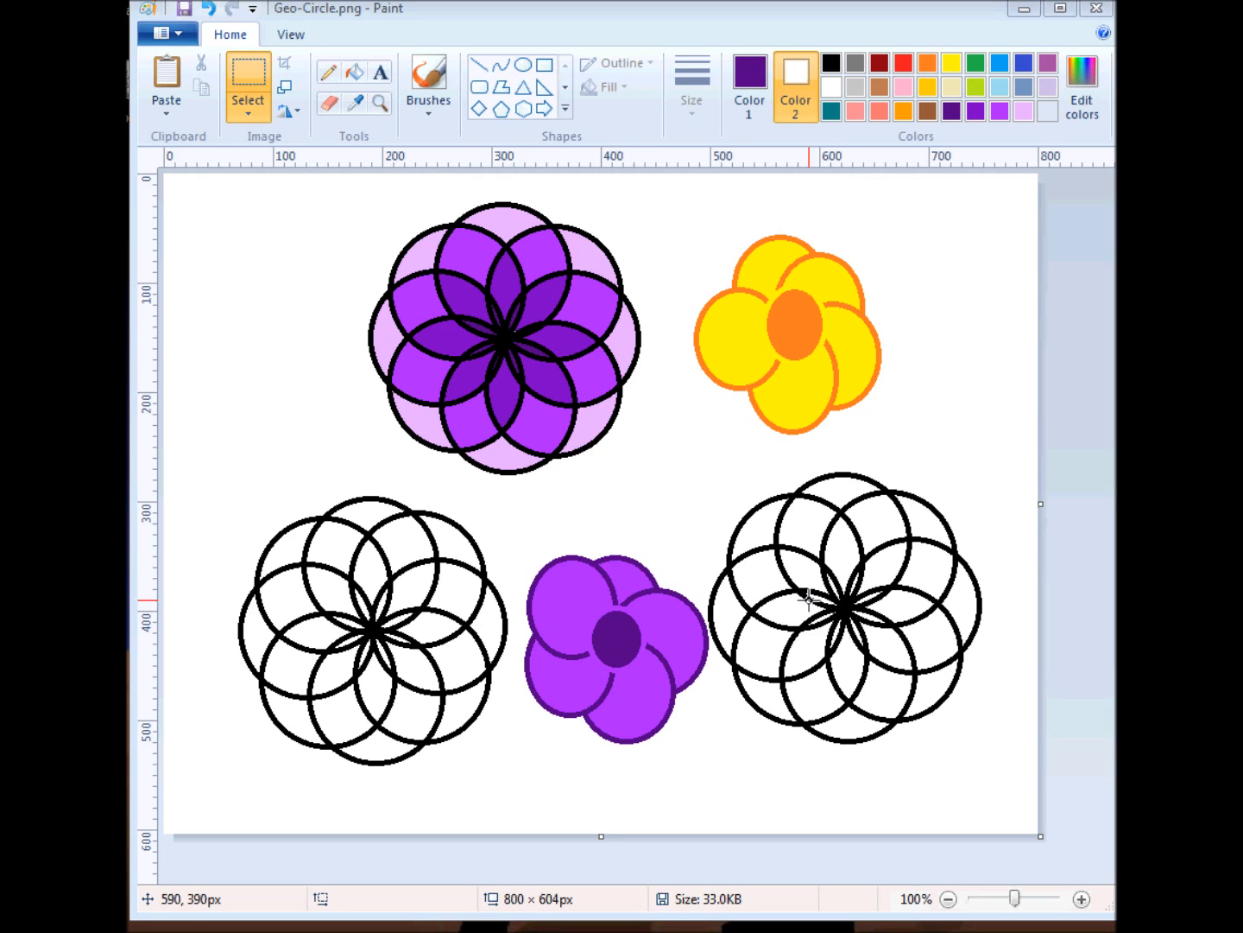
mouse_move(672, 511)
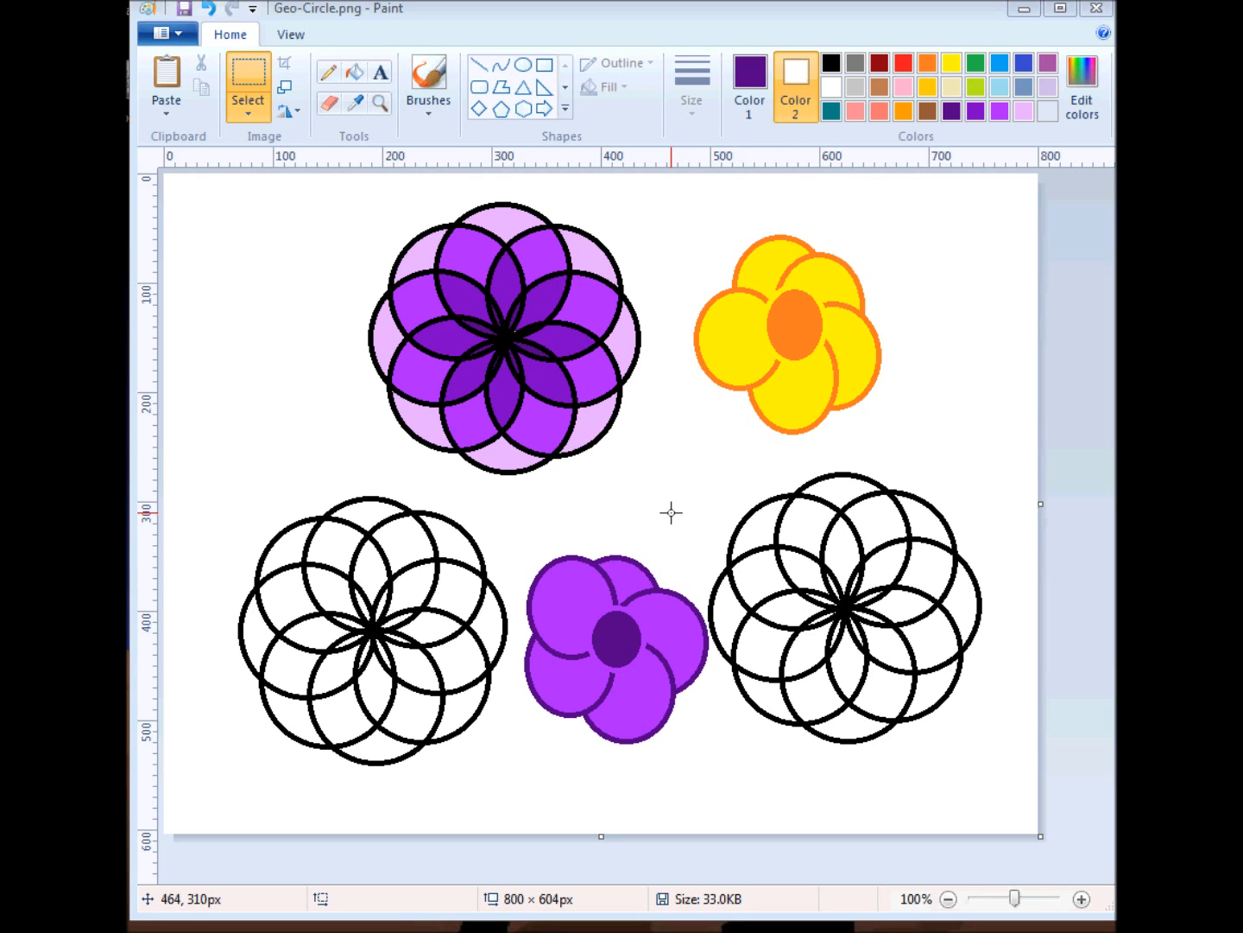
mouse_move(653, 496)
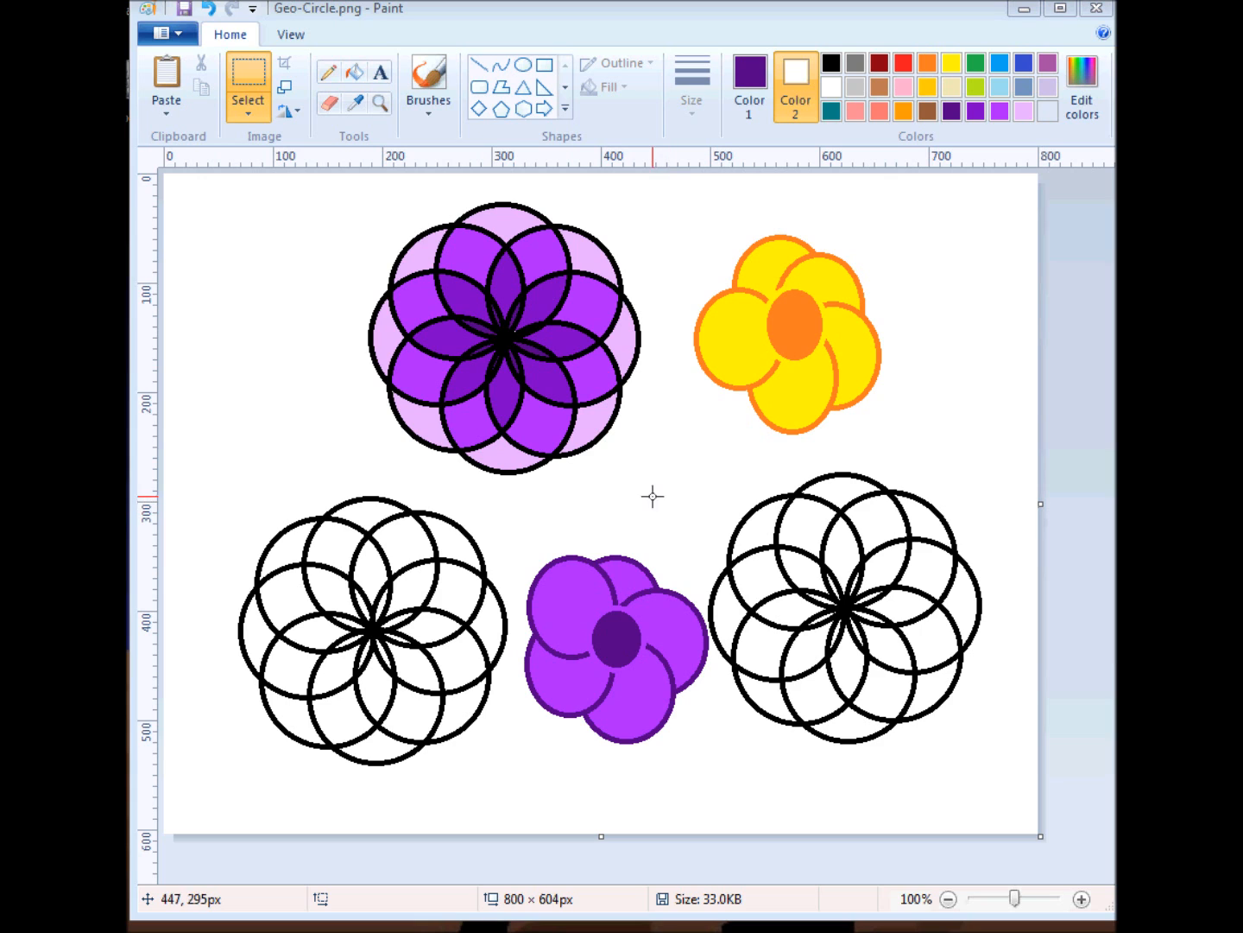